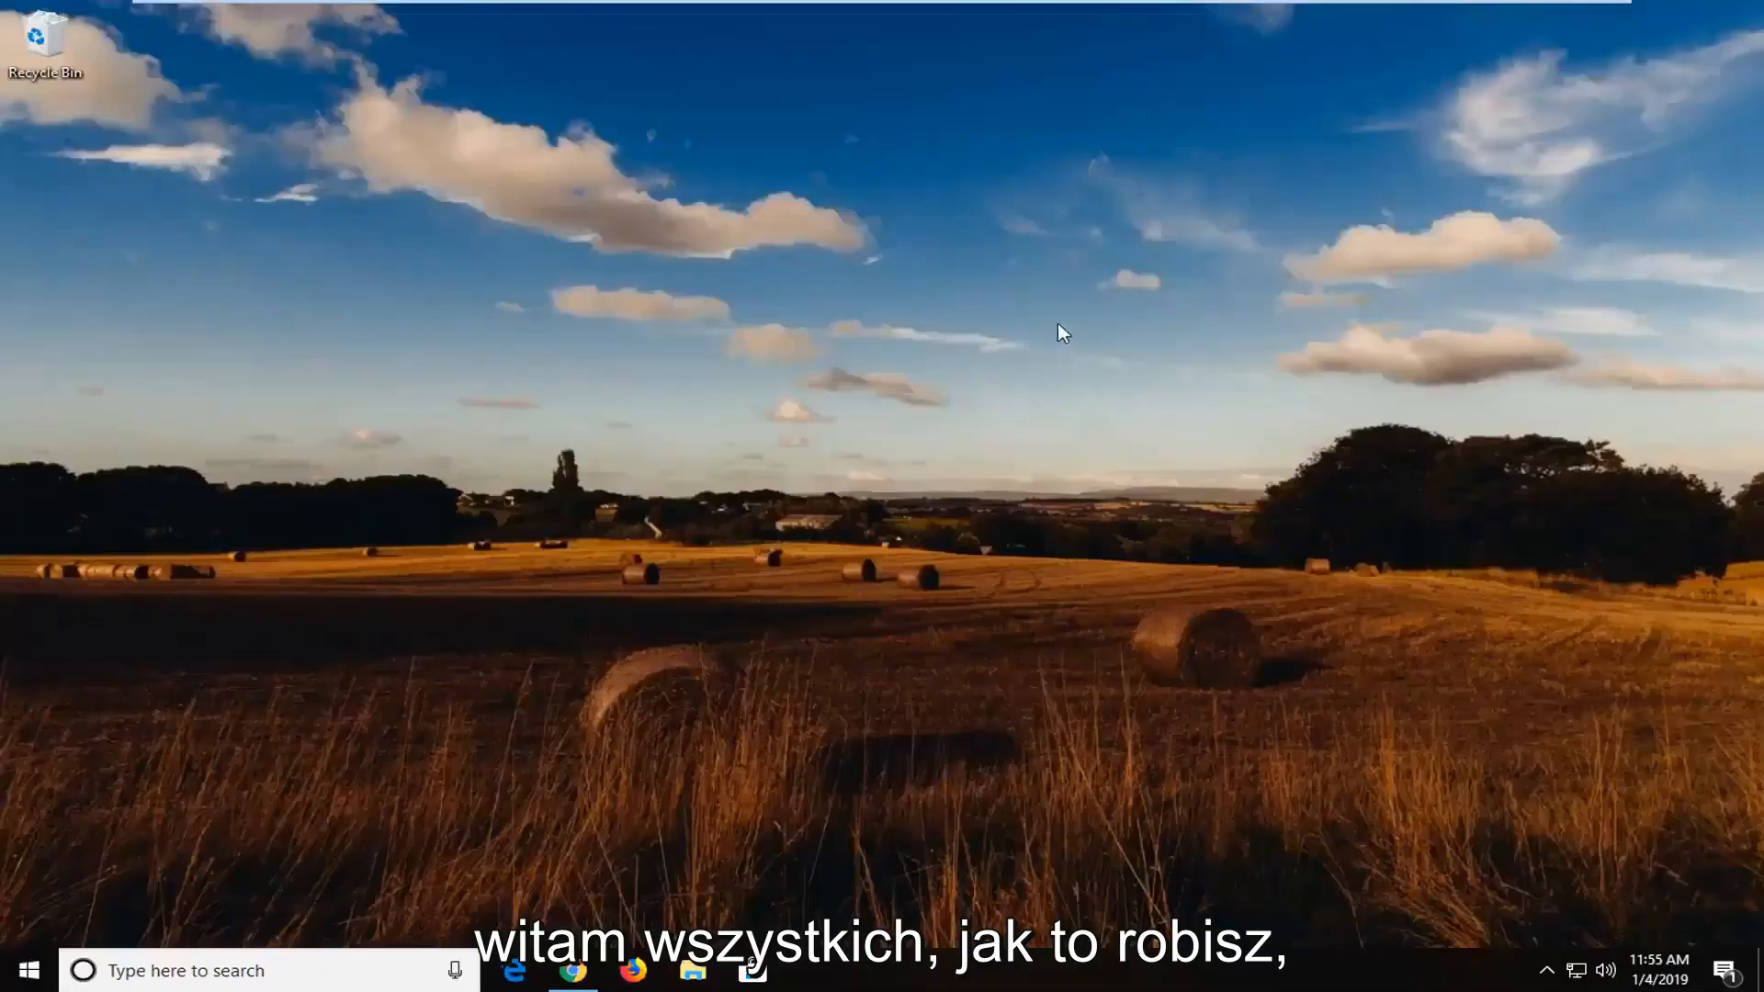
pyautogui.moveTo(1022, 340)
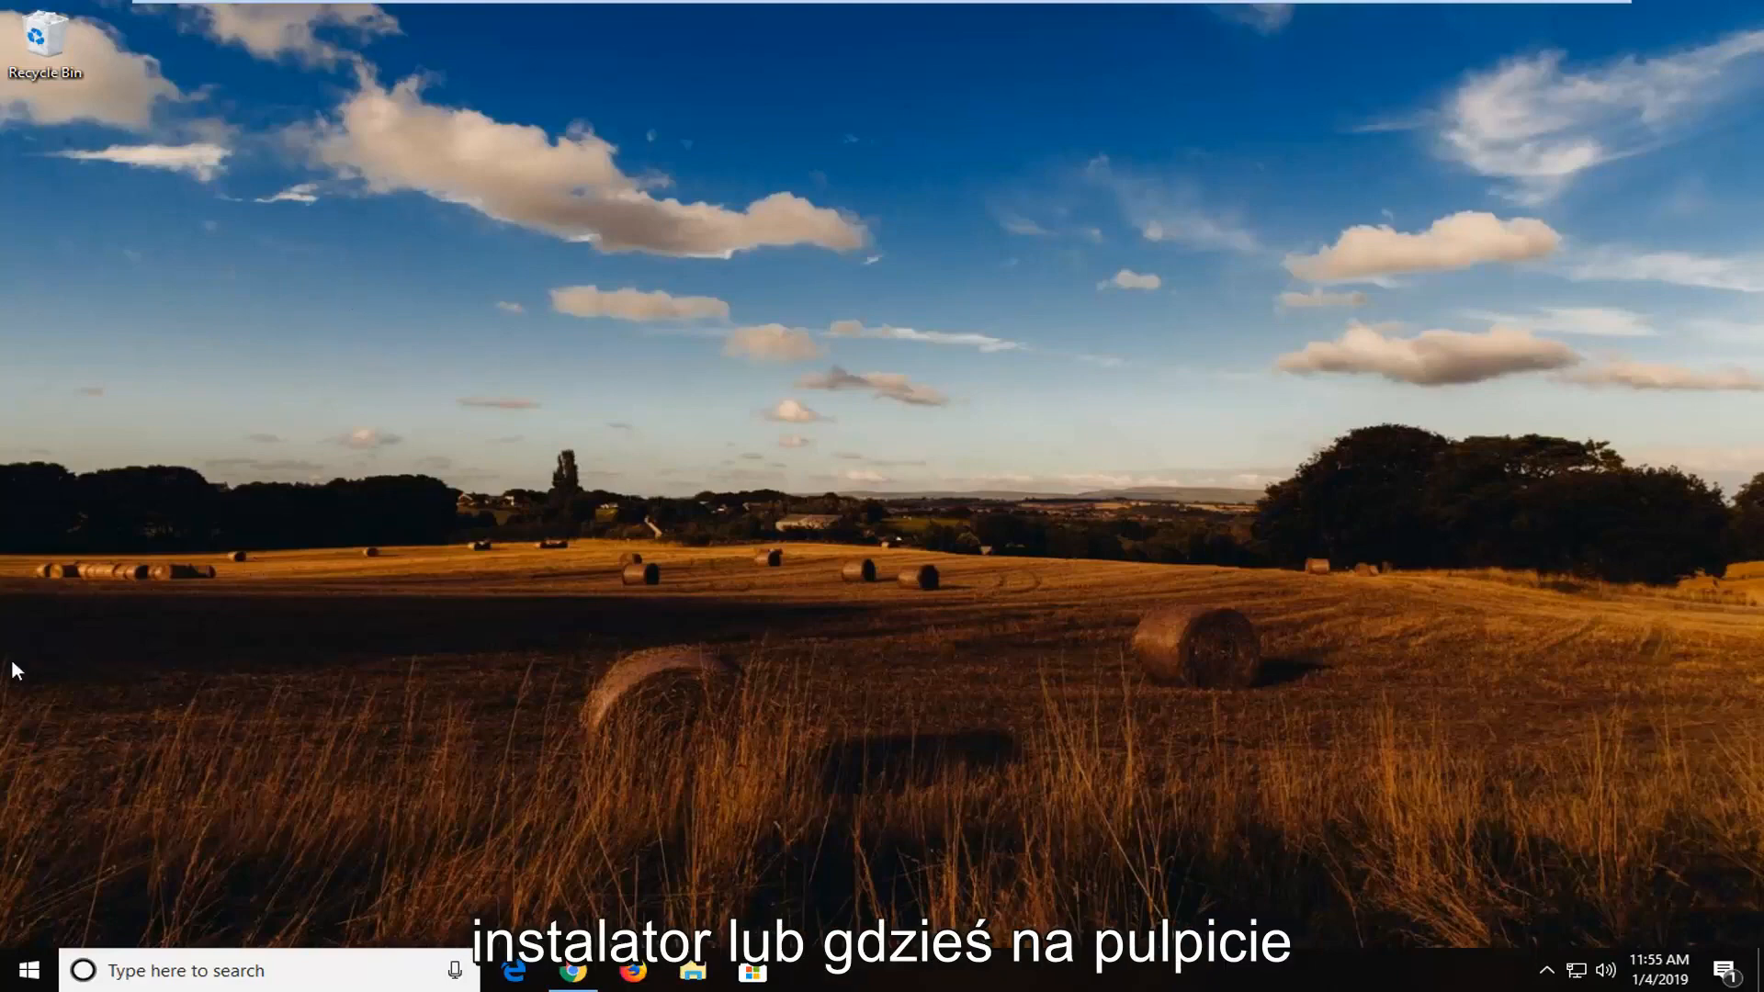
# Launch CCleaner as administrator from Start search and approve the UAC prompt.
pyautogui.click(22, 970)
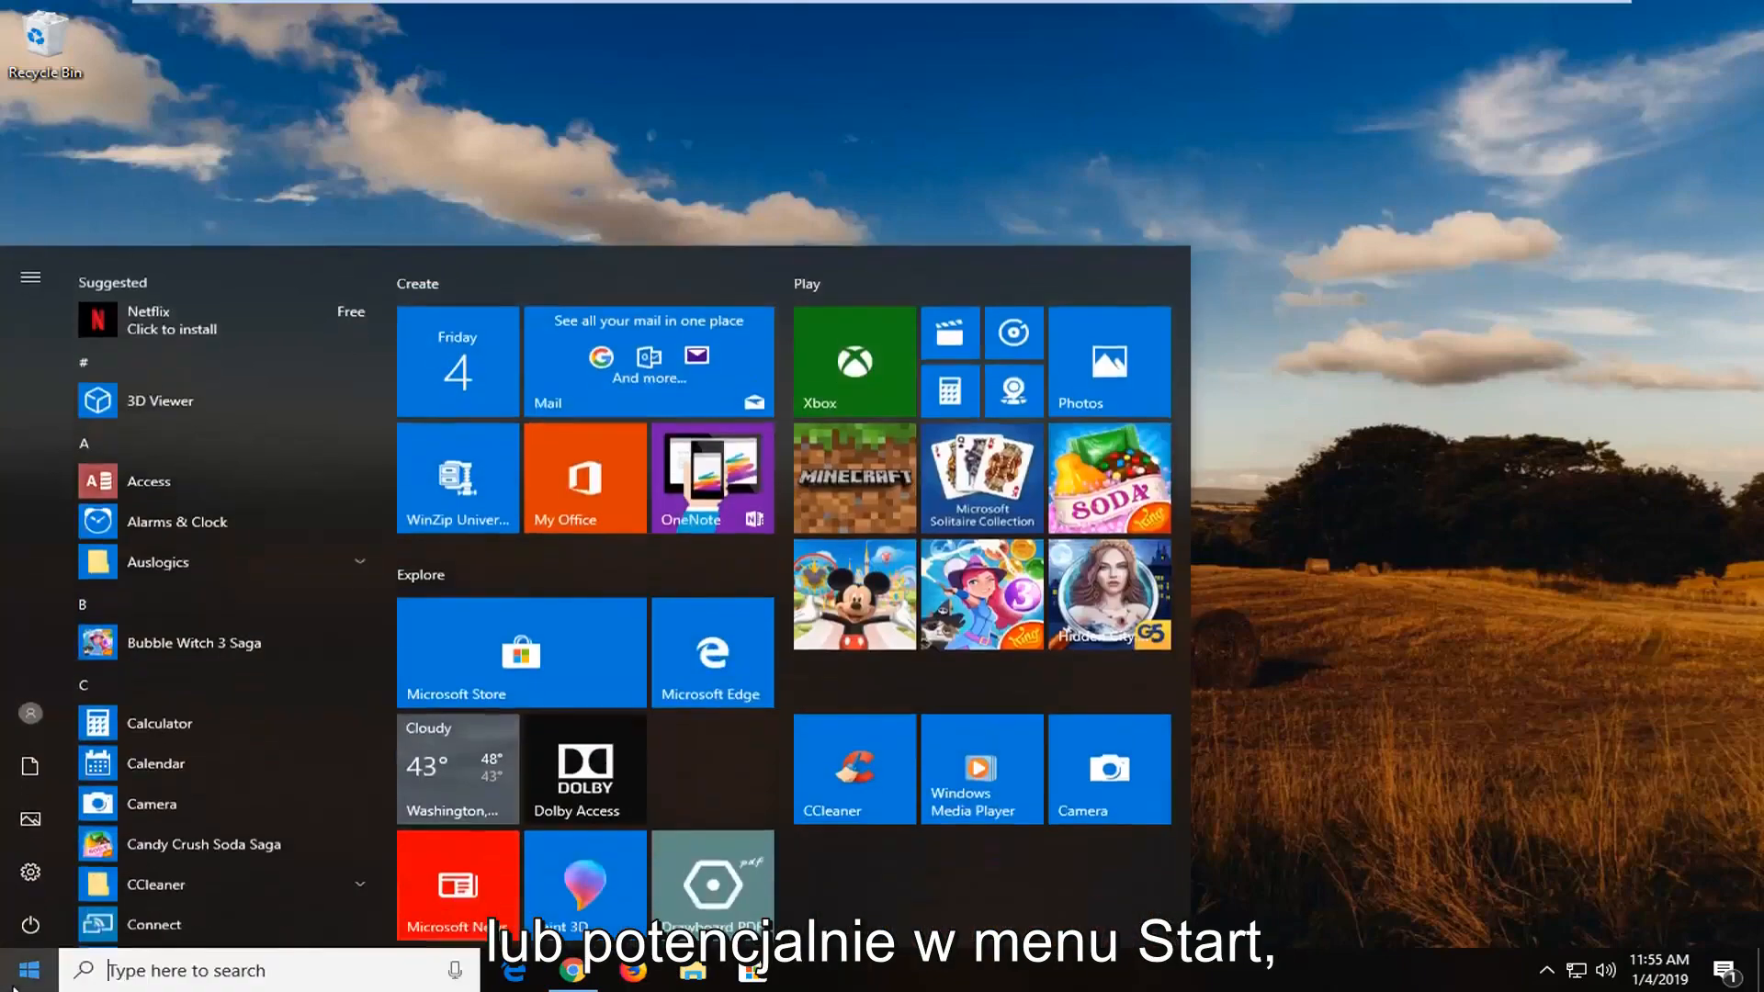
pyautogui.write('ccleaner')
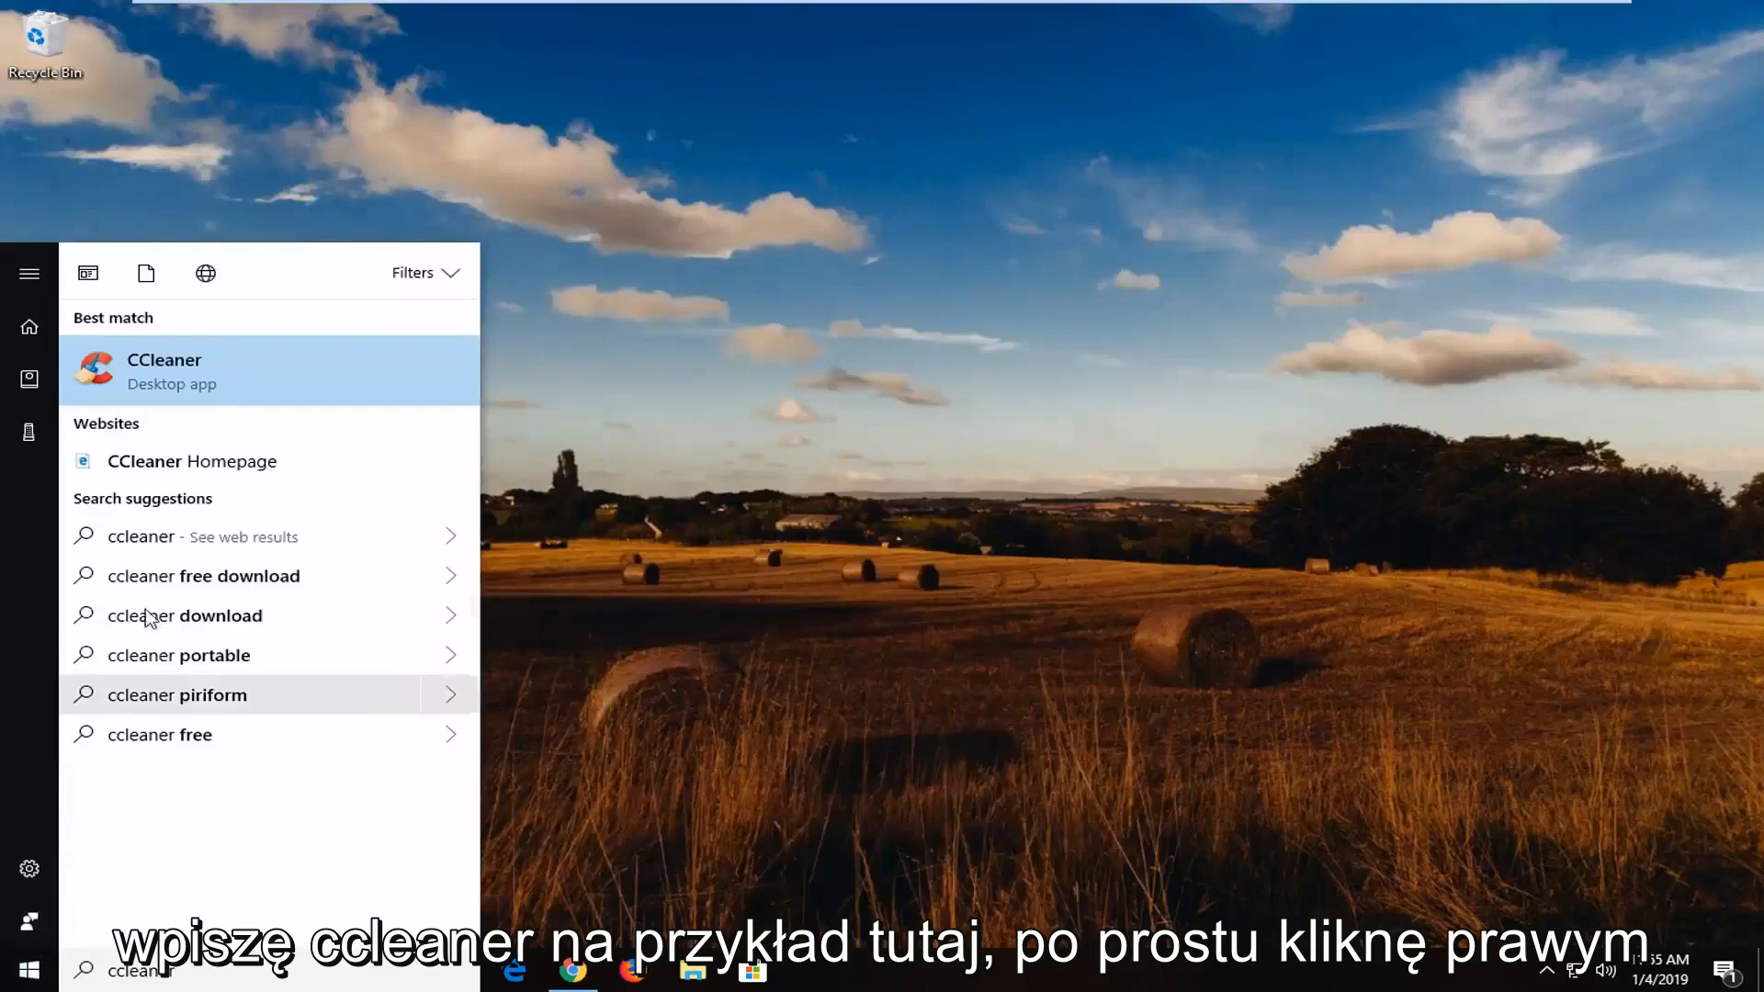
pyautogui.rightClick(163, 371)
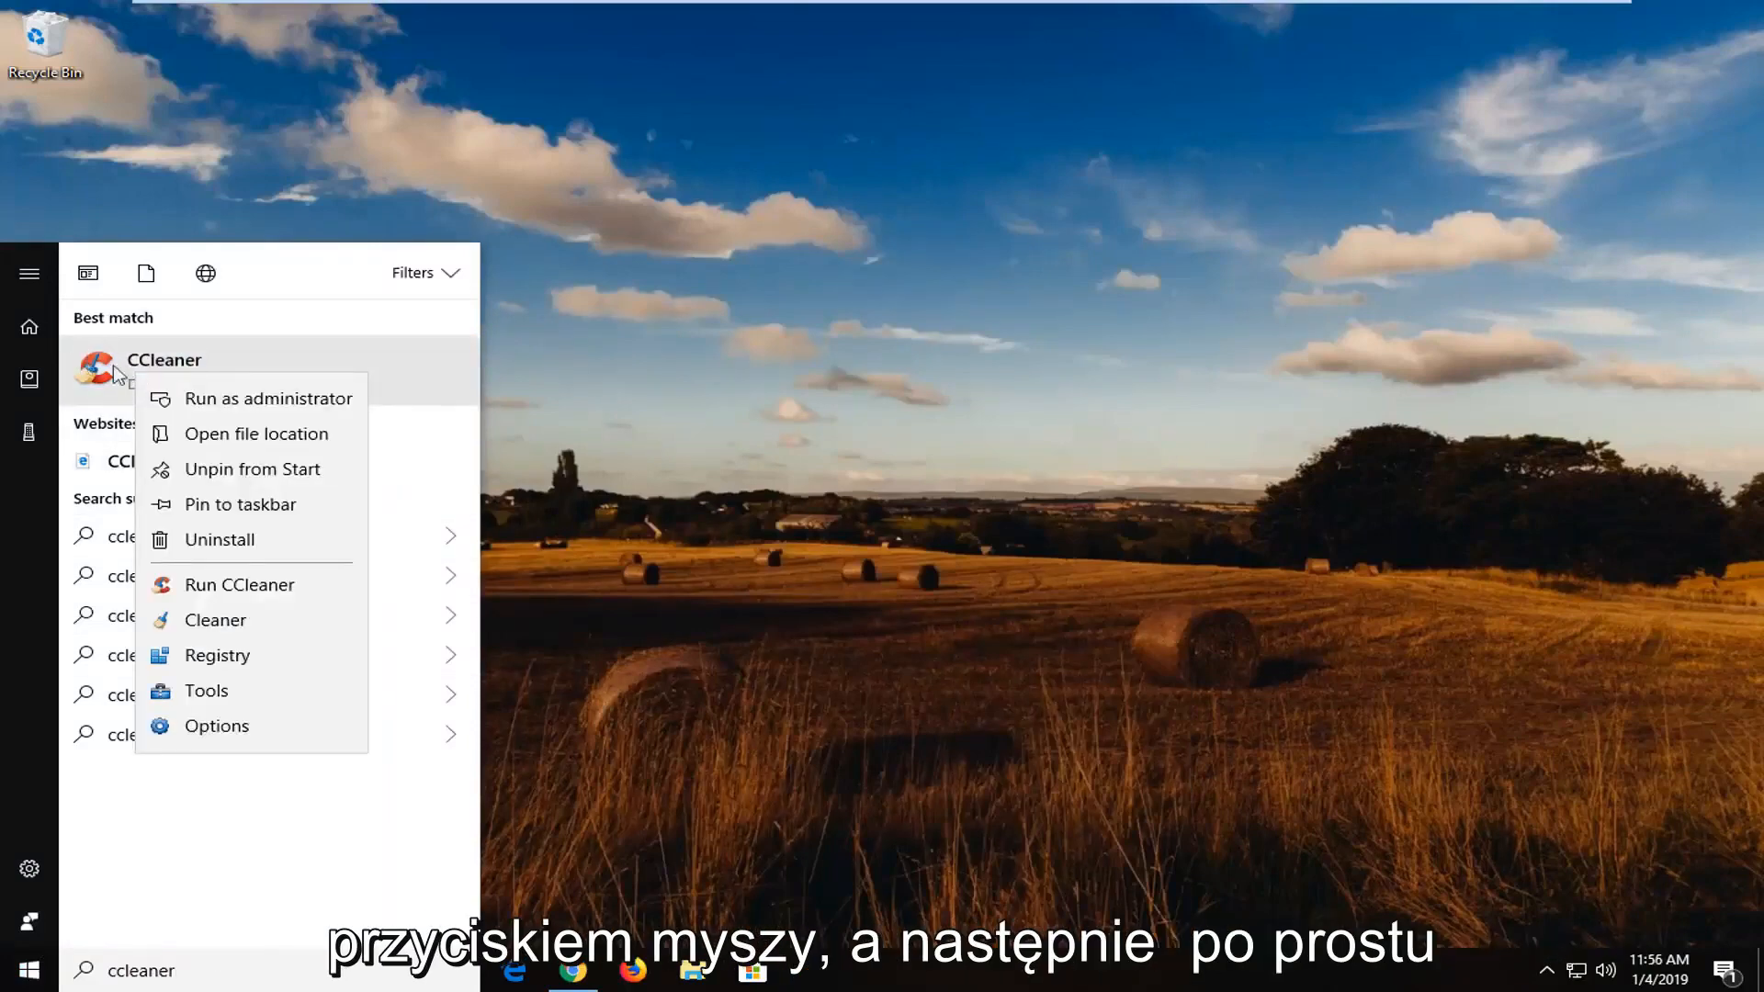
pyautogui.moveTo(268, 398)
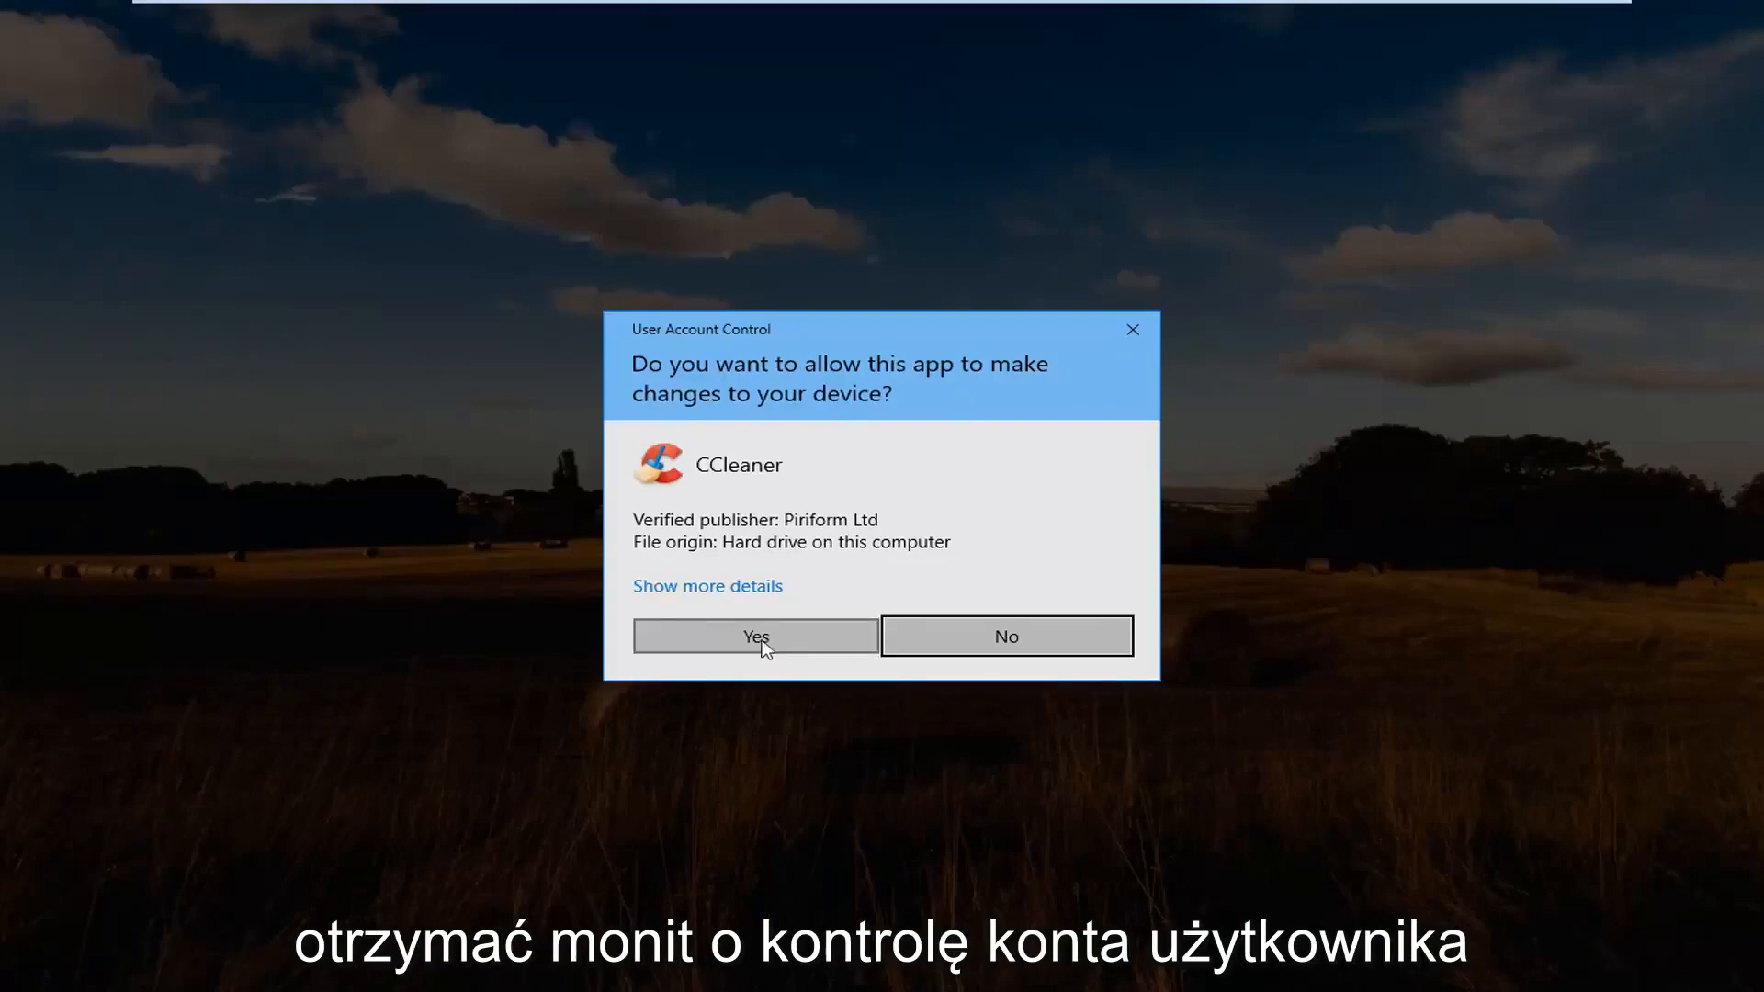
pyautogui.click(755, 636)
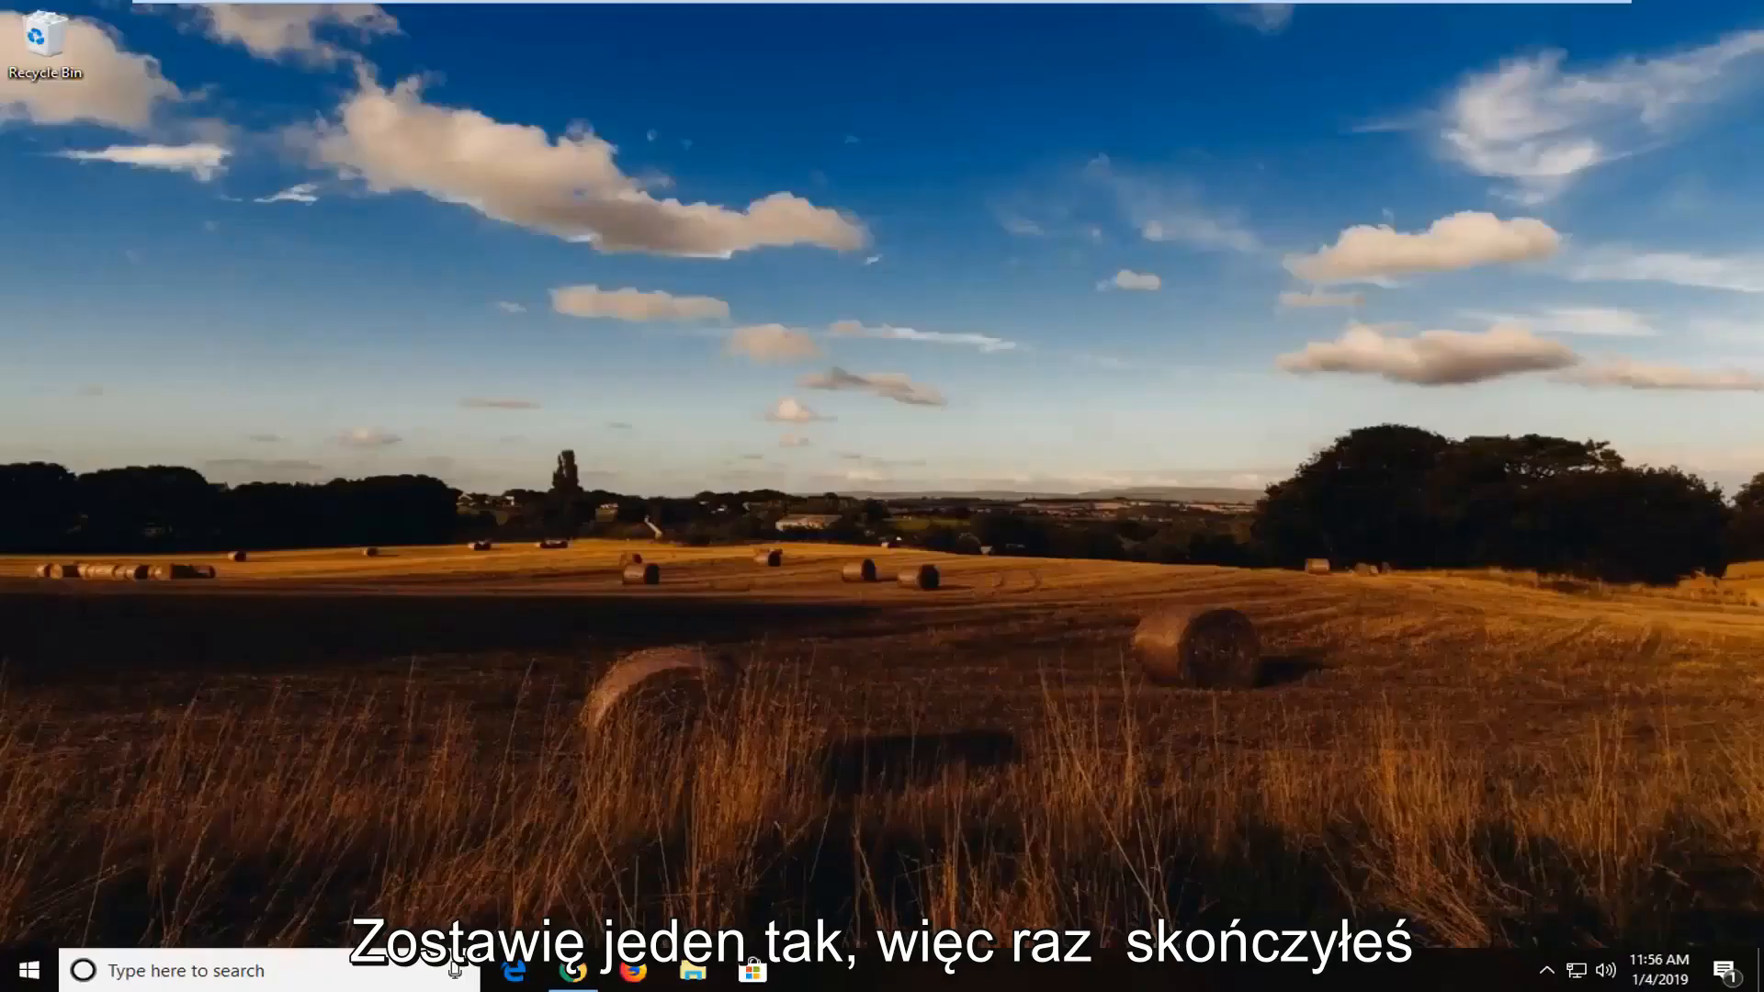
pyautogui.click(808, 970)
pyautogui.write('cmd')
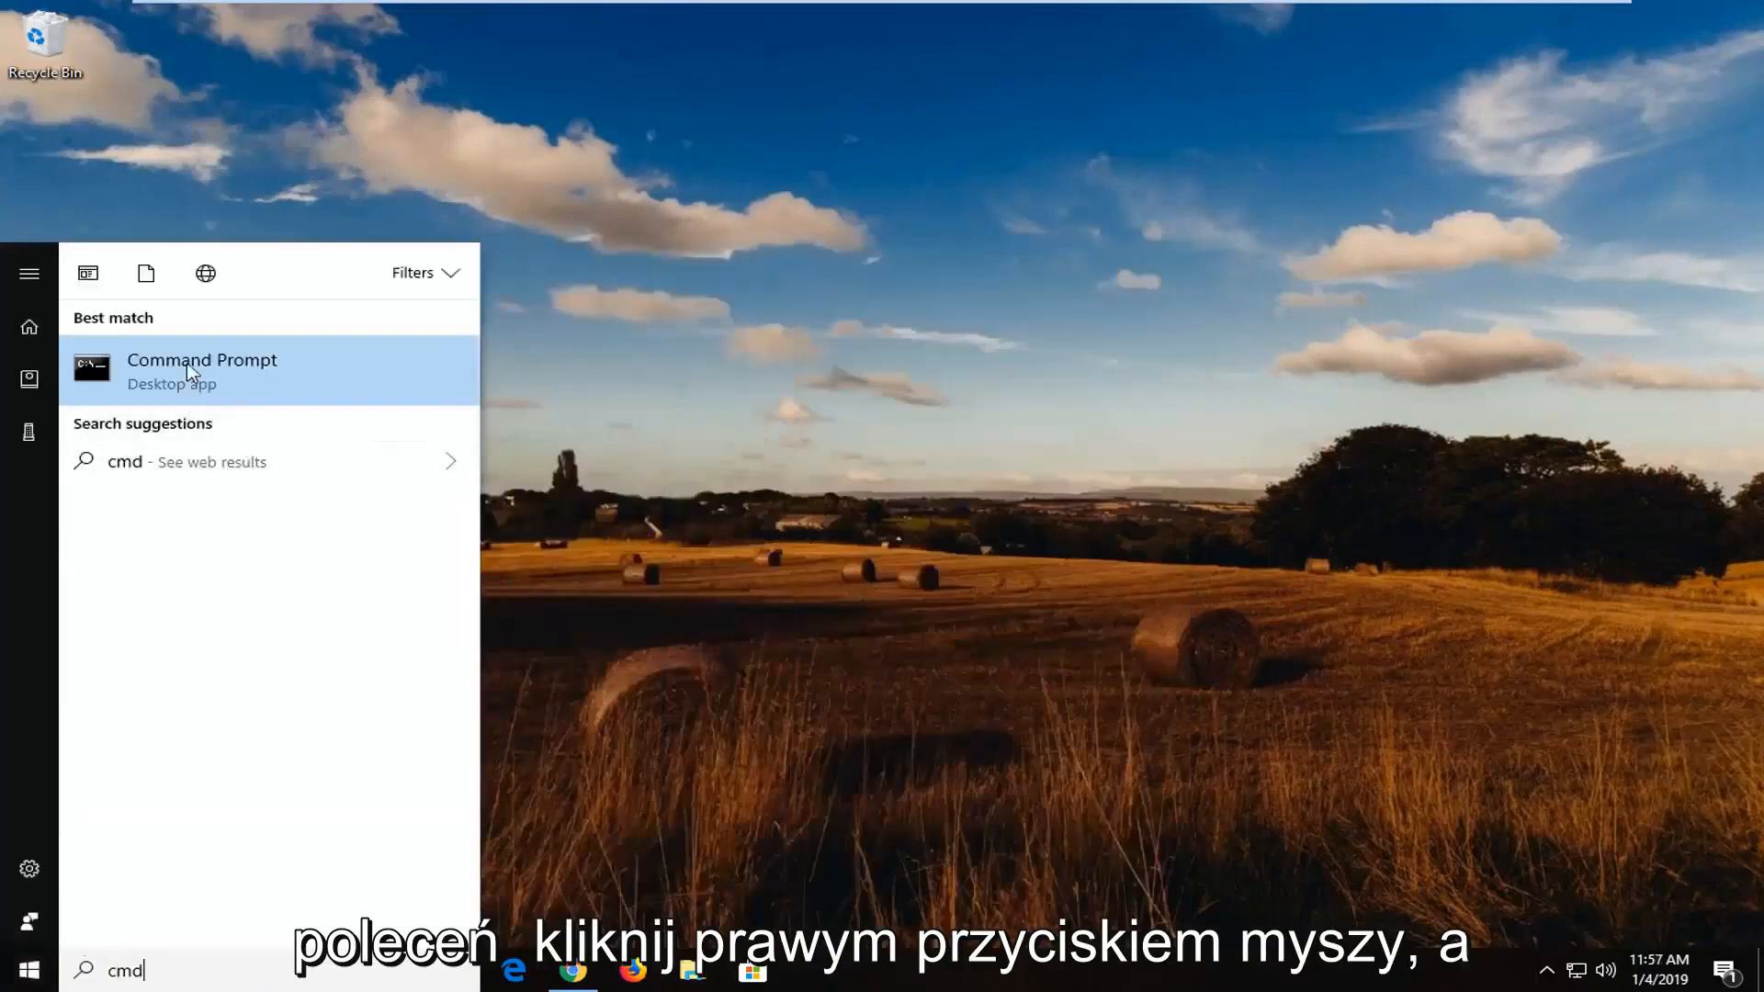
pyautogui.moveTo(257, 387)
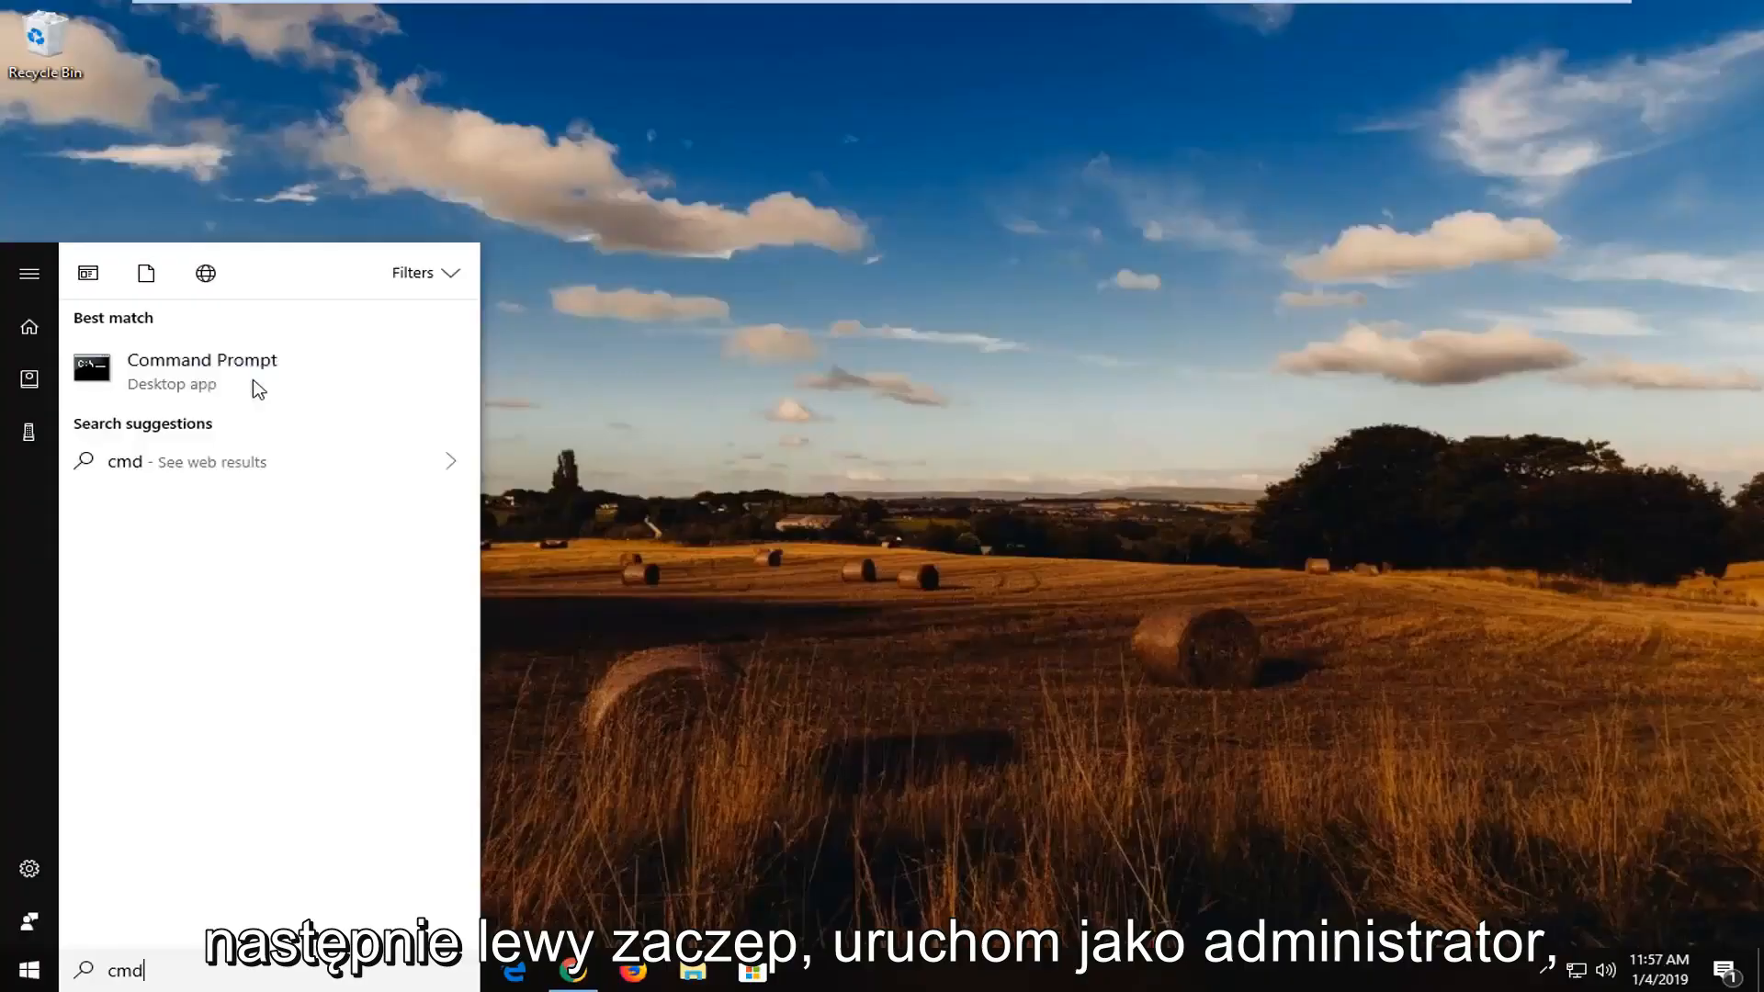
# Launch Command Prompt as administrator and approve the UAC prompt.
pyautogui.click(202, 371)
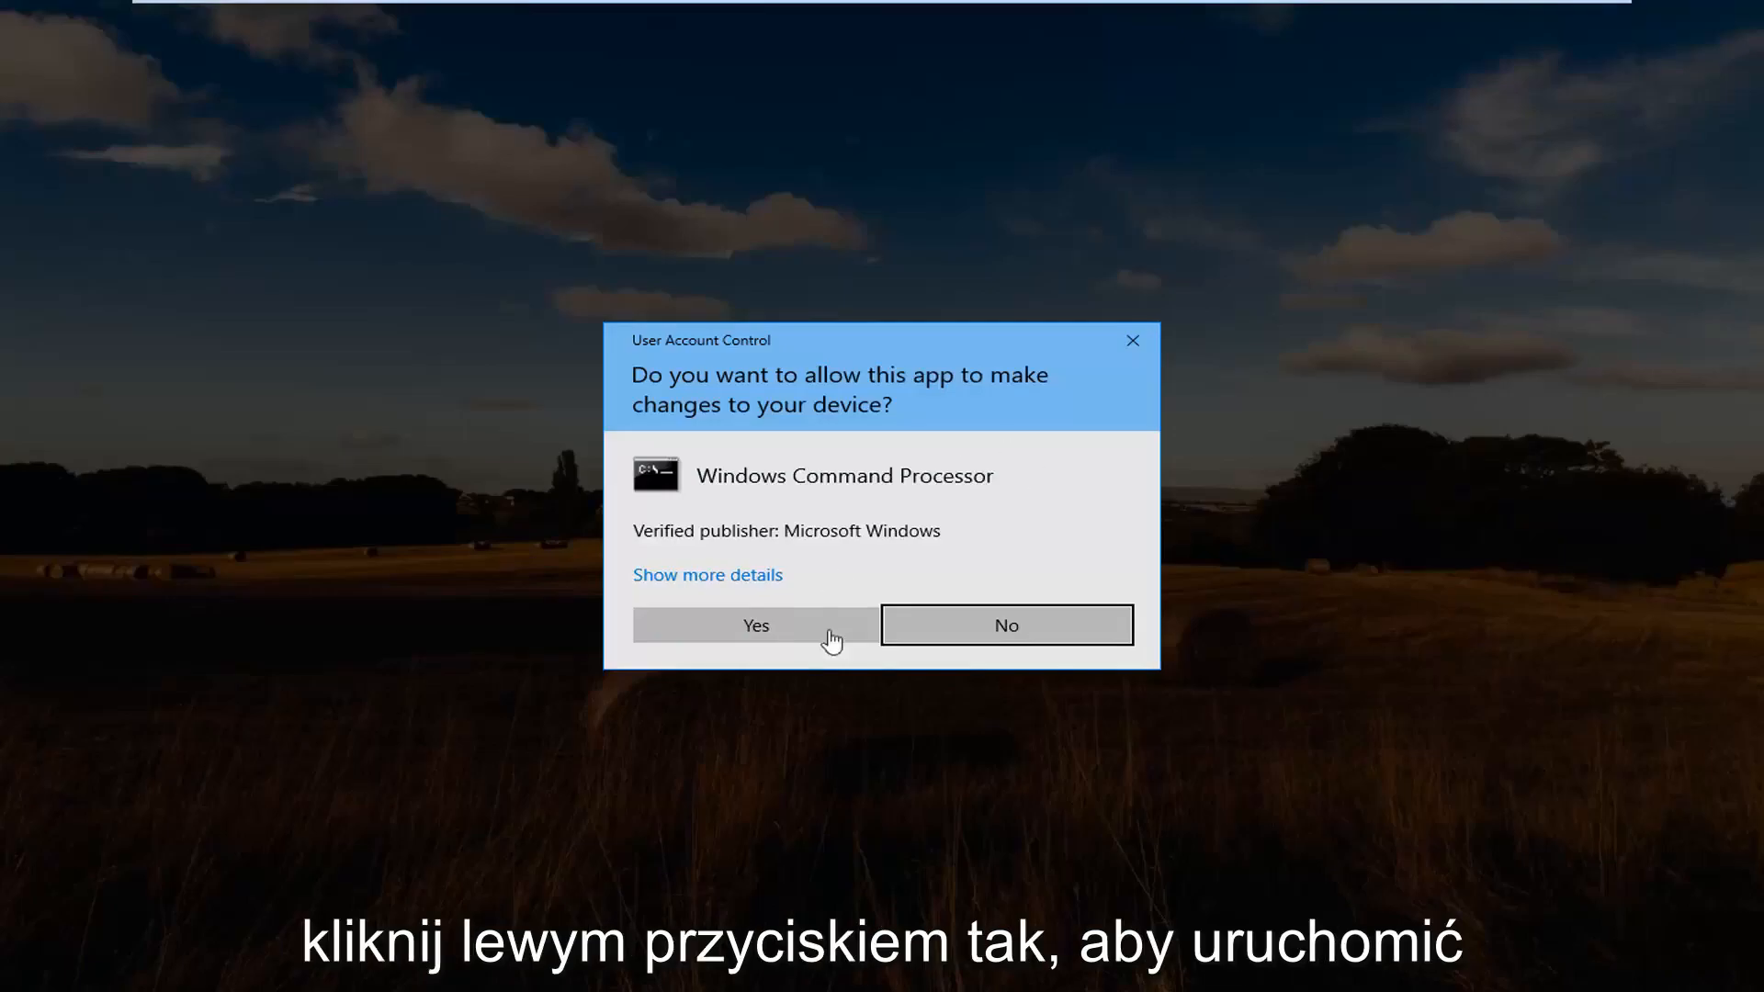
pyautogui.click(755, 625)
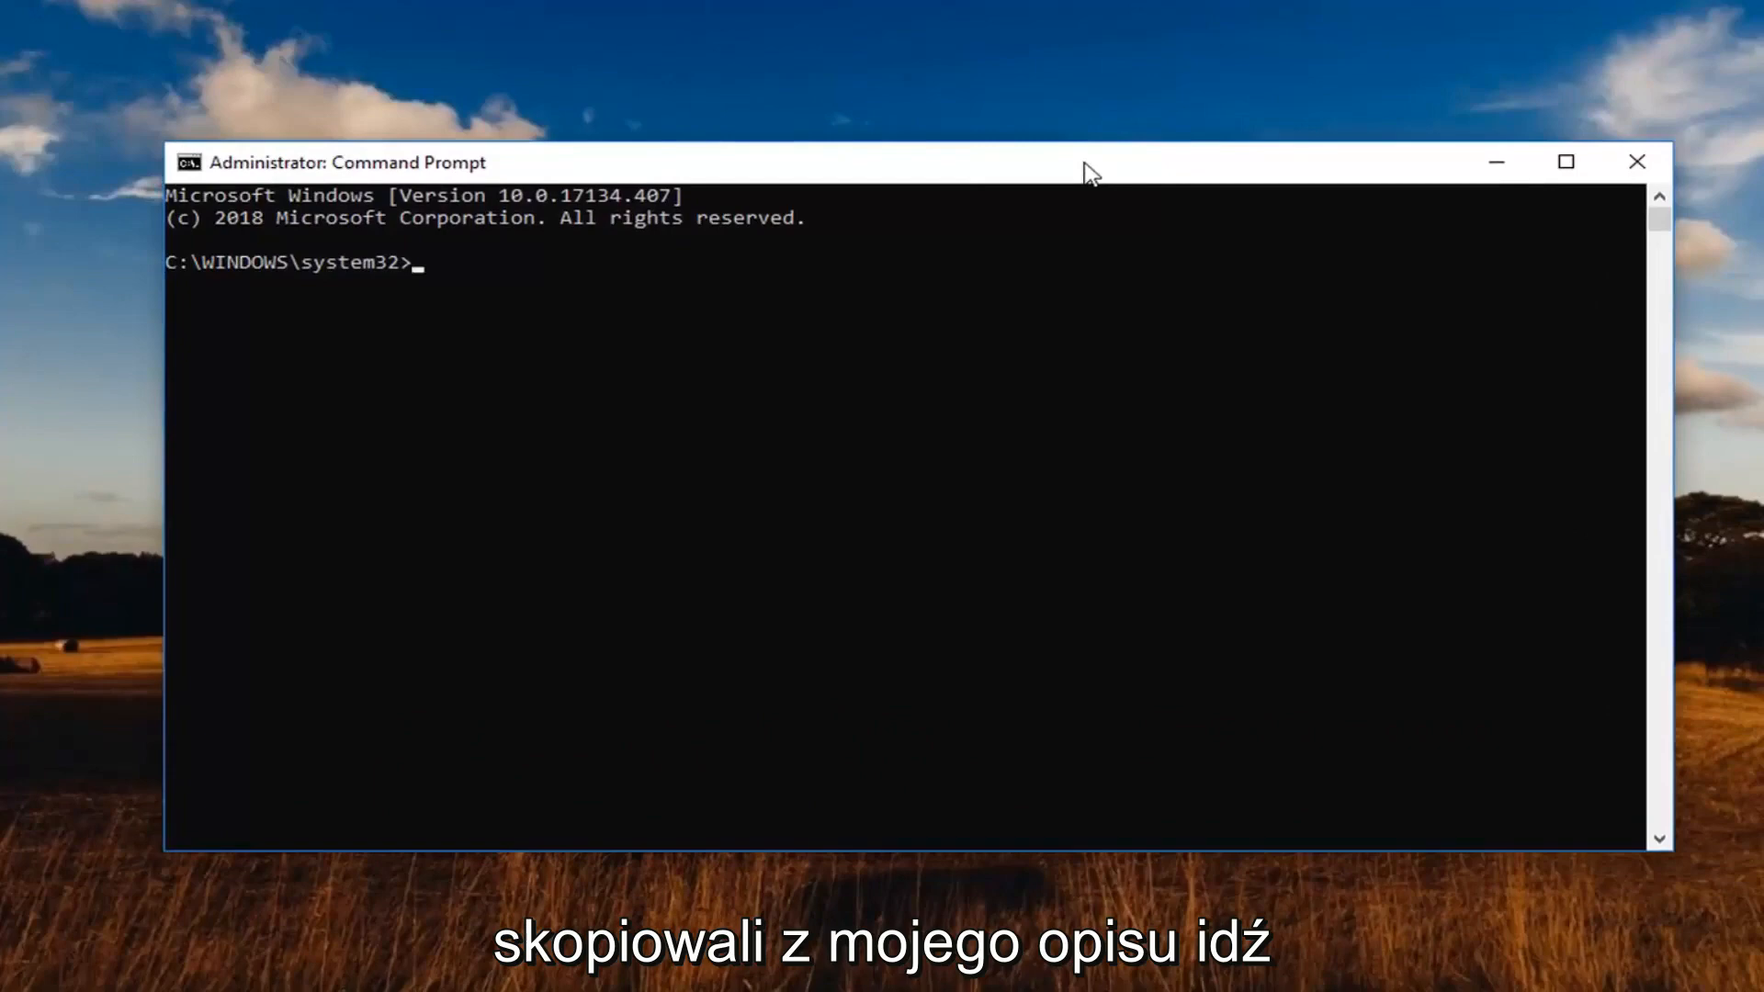
pyautogui.moveTo(802, 173)
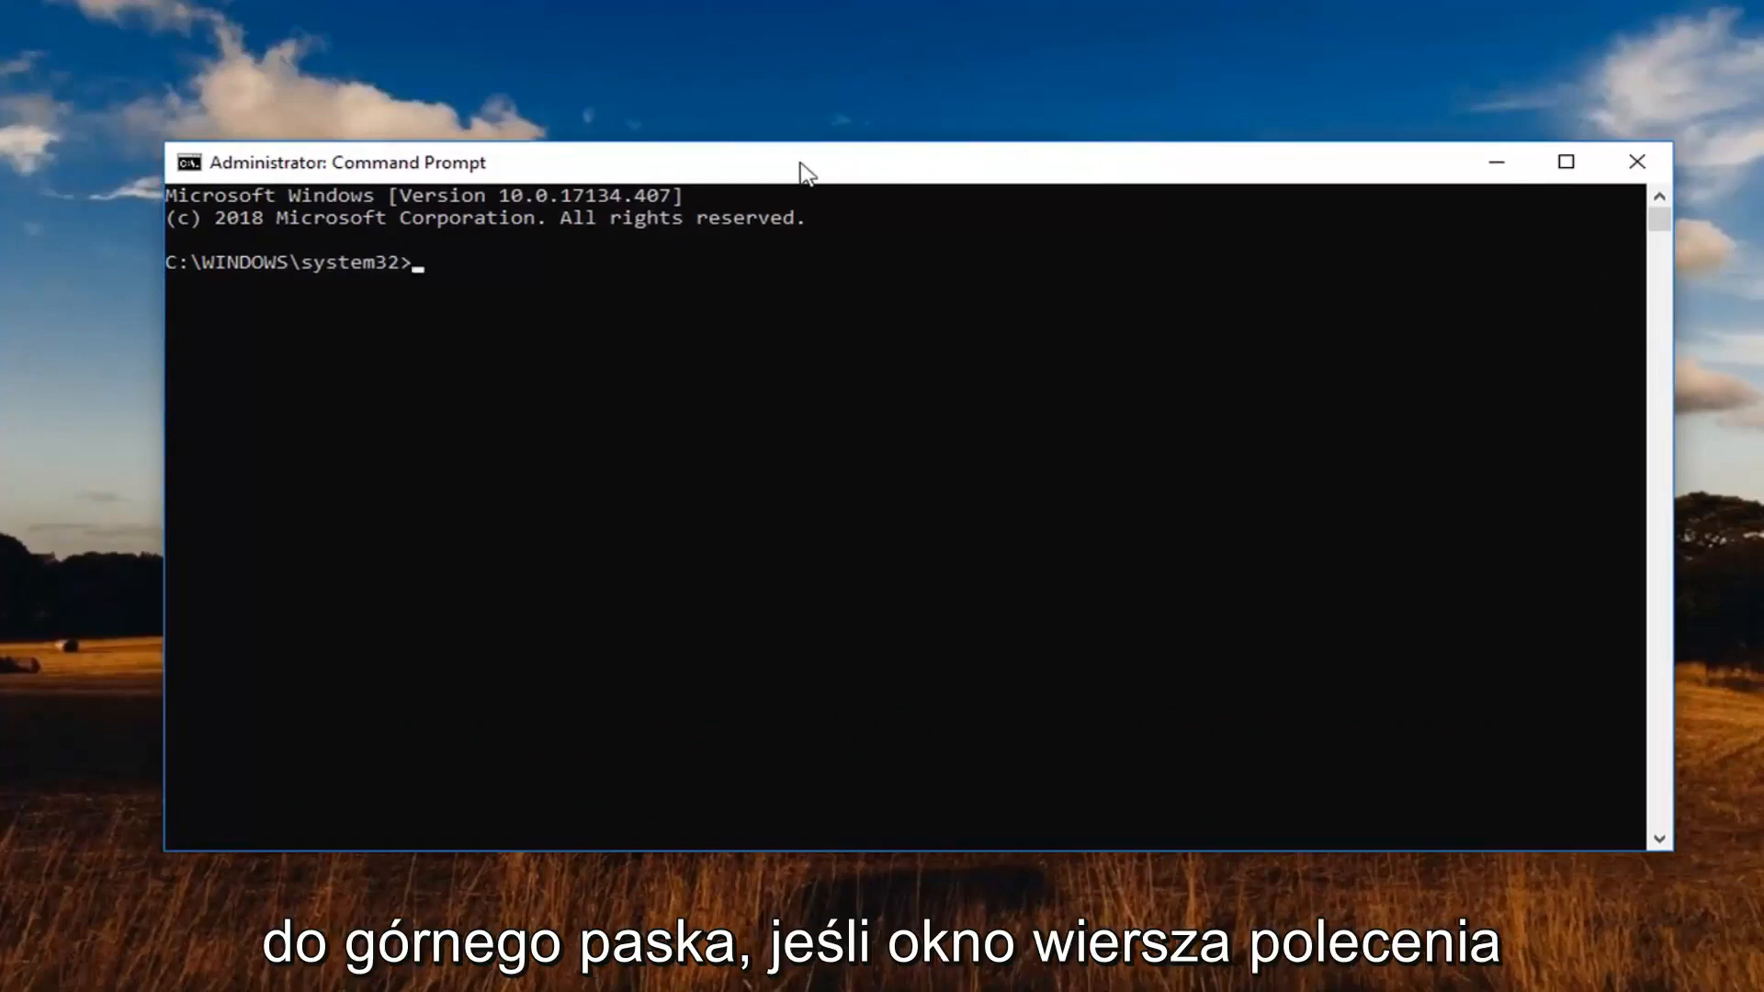
# Run 'net stop http', confirm with y to stop HTTP and its dependent services, then close the console.
pyautogui.rightClick(799, 162)
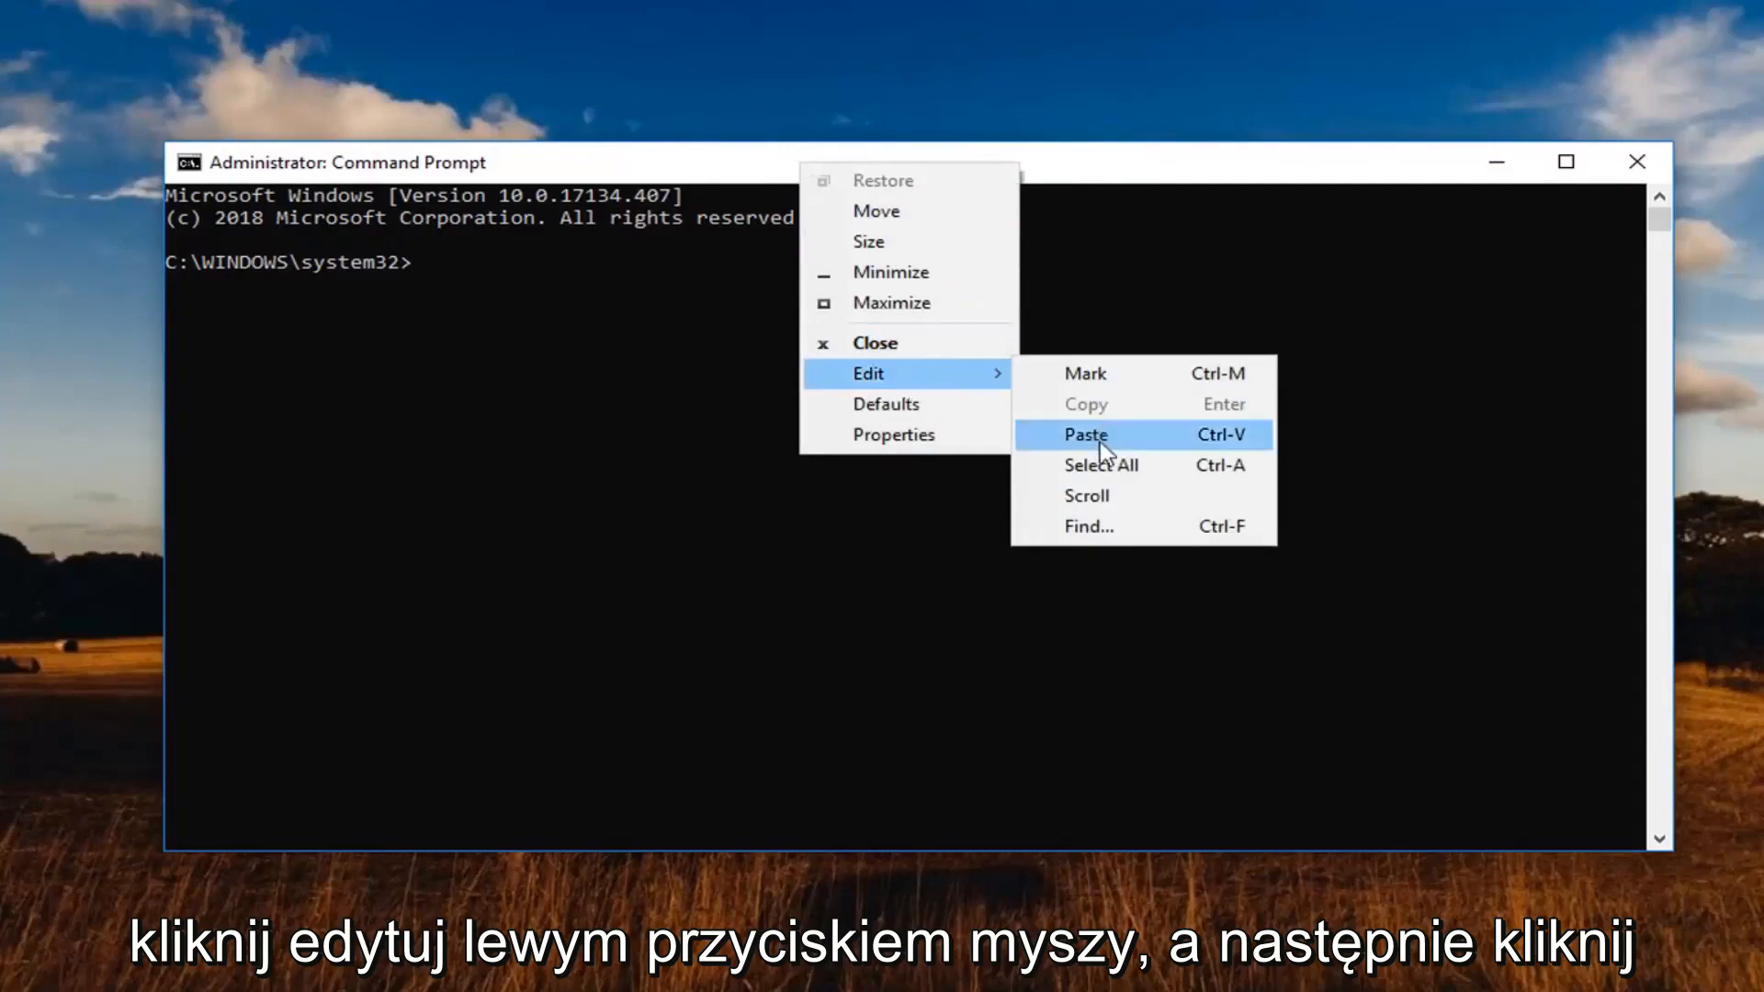
pyautogui.click(1084, 436)
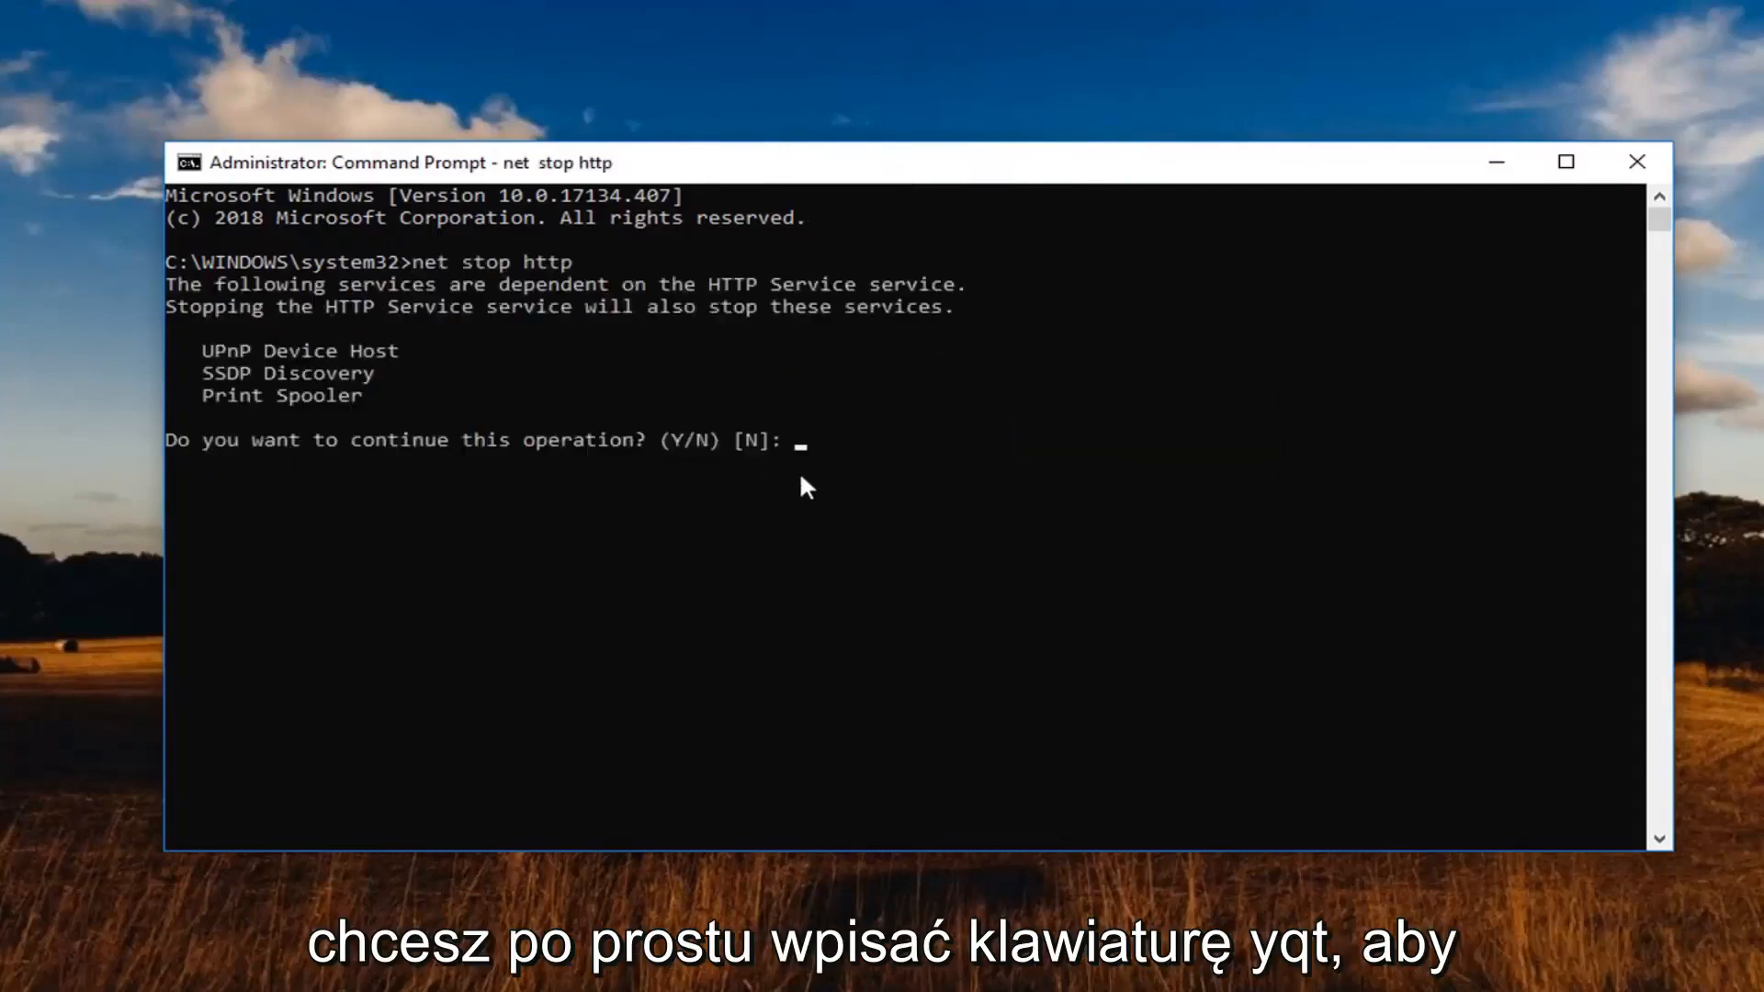
pyautogui.write('y')
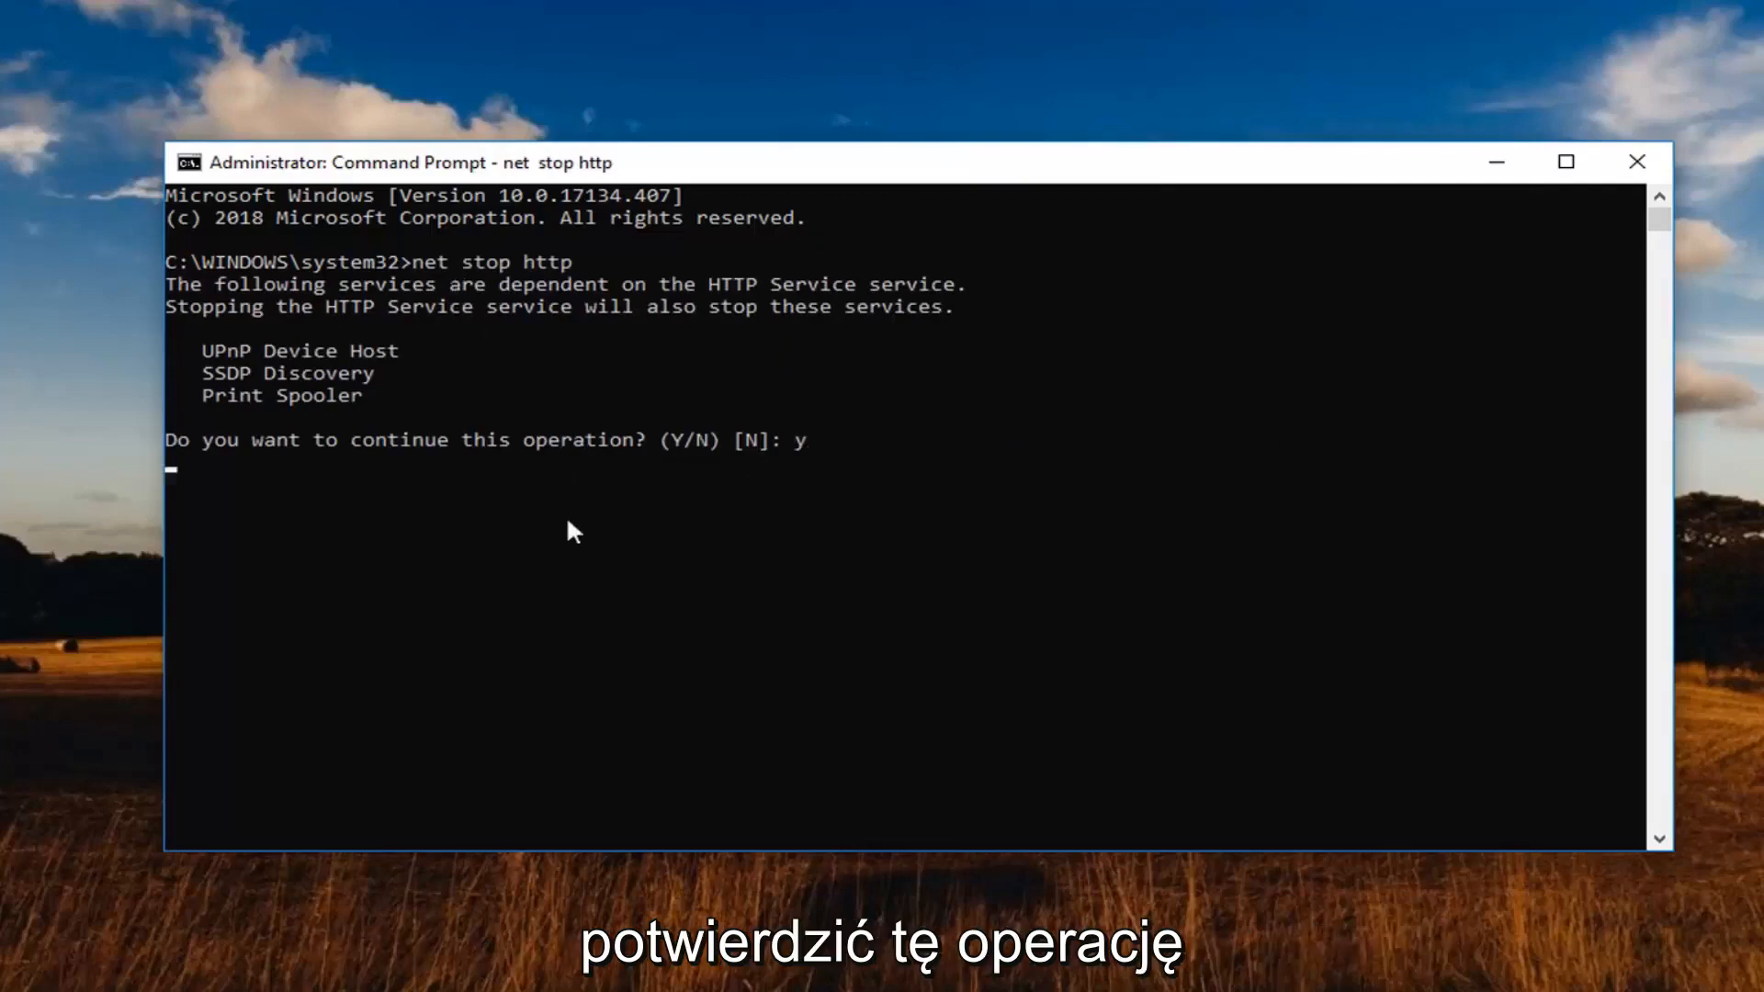
pyautogui.press('enter')
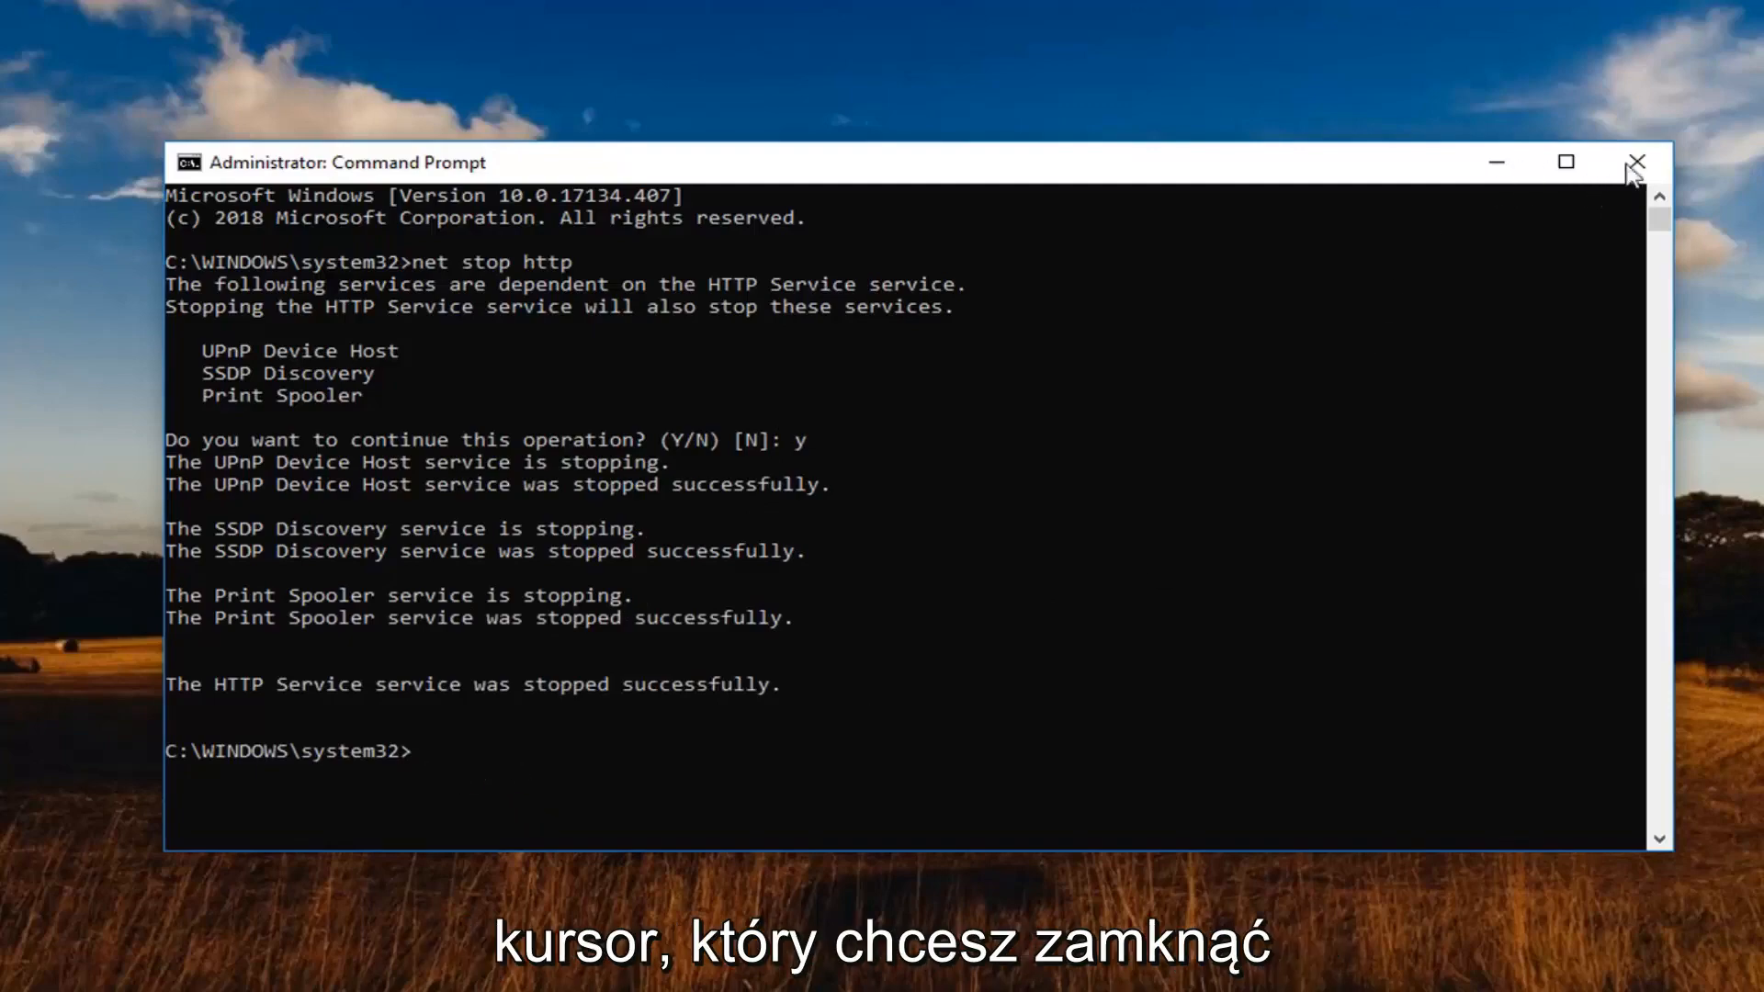
pyautogui.click(1635, 162)
pyautogui.write('regedit')
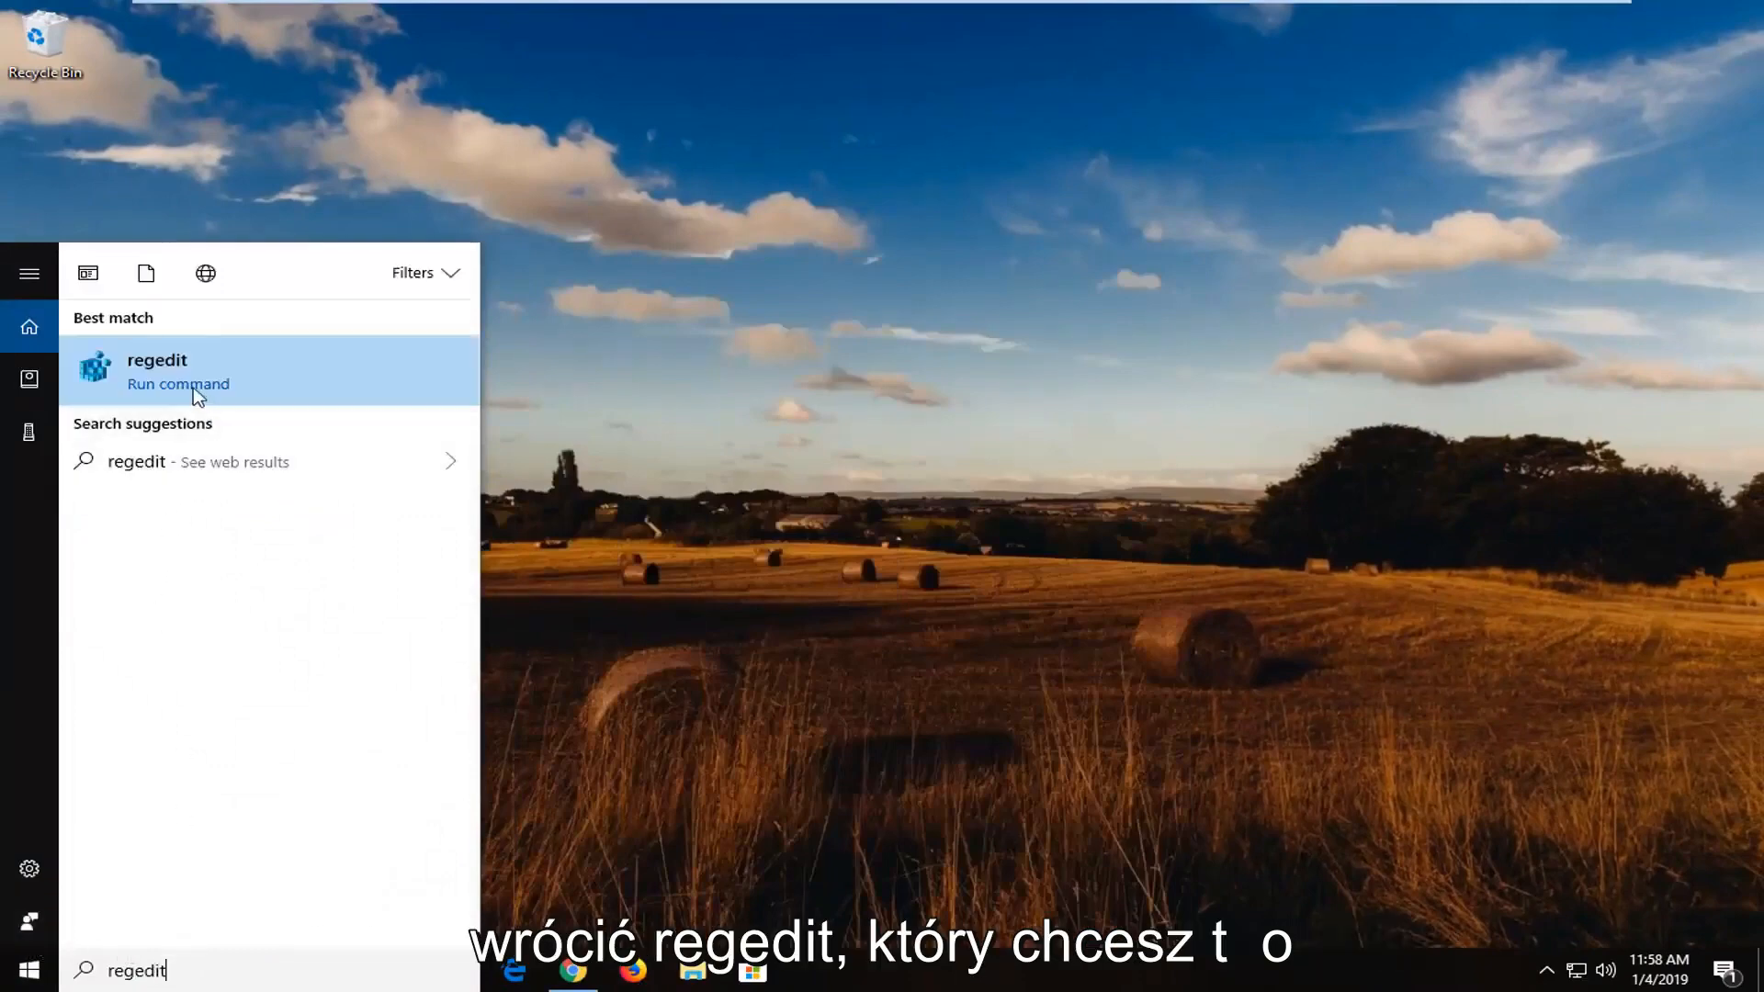
# Launch regedit as administrator and approve the UAC prompt.
pyautogui.rightClick(156, 360)
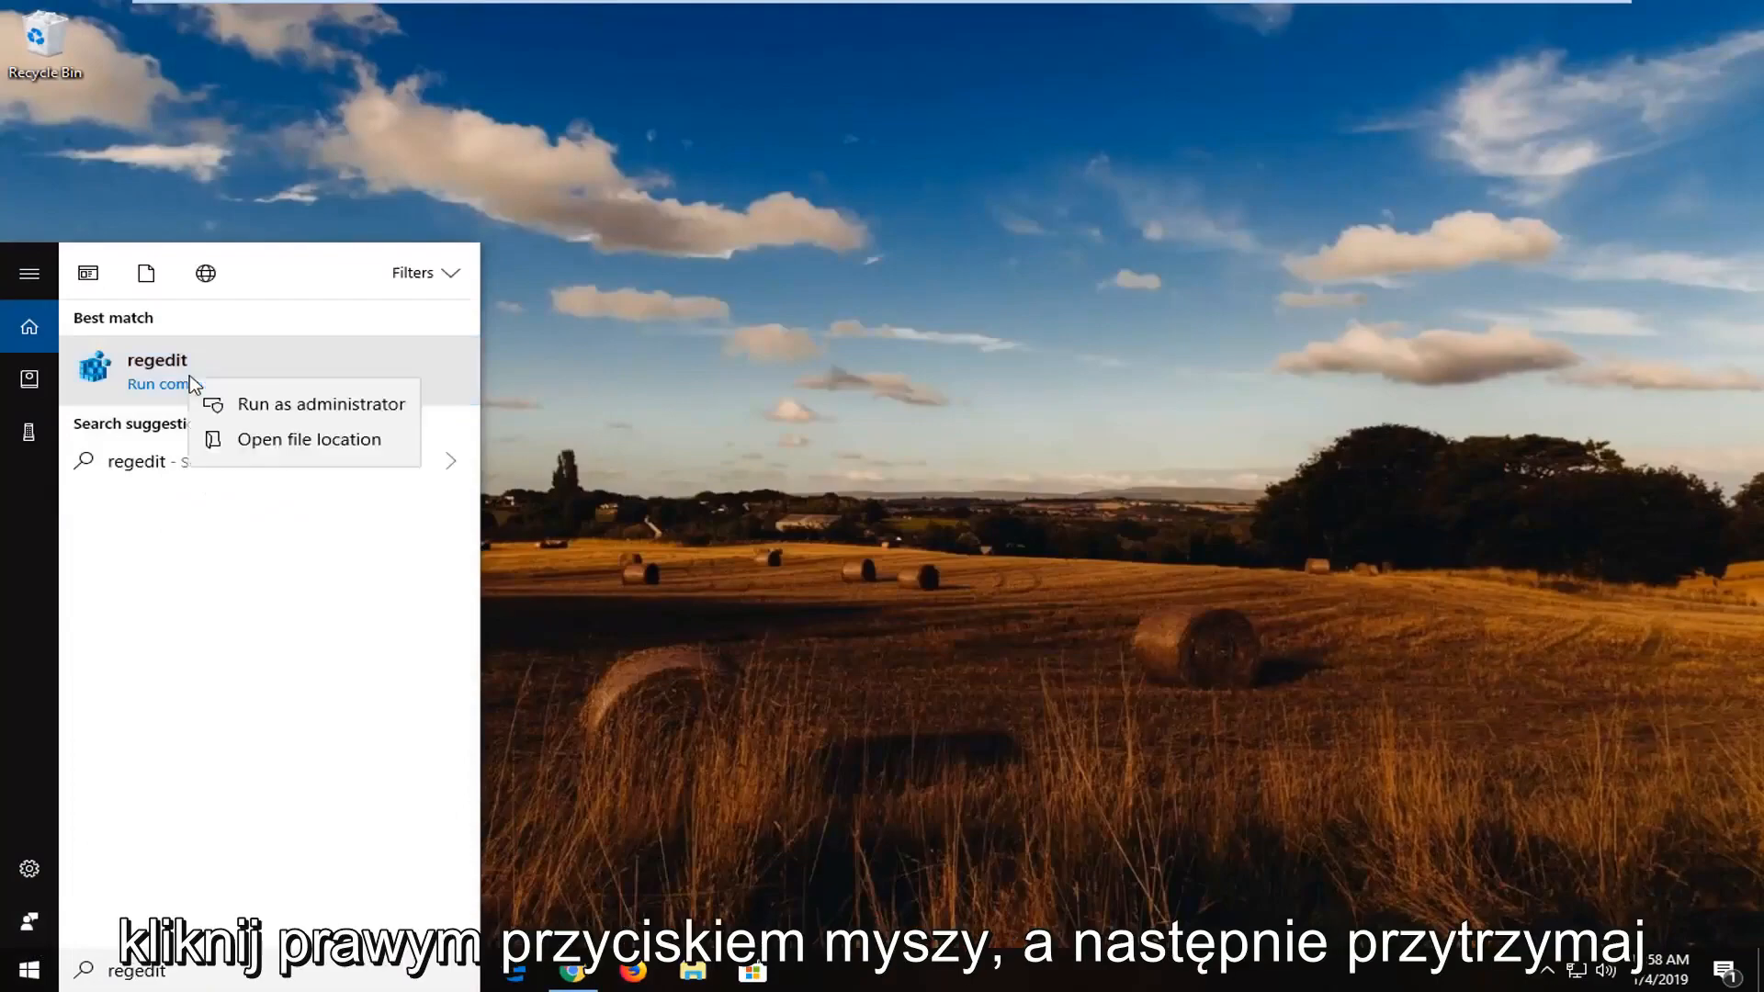
pyautogui.click(319, 404)
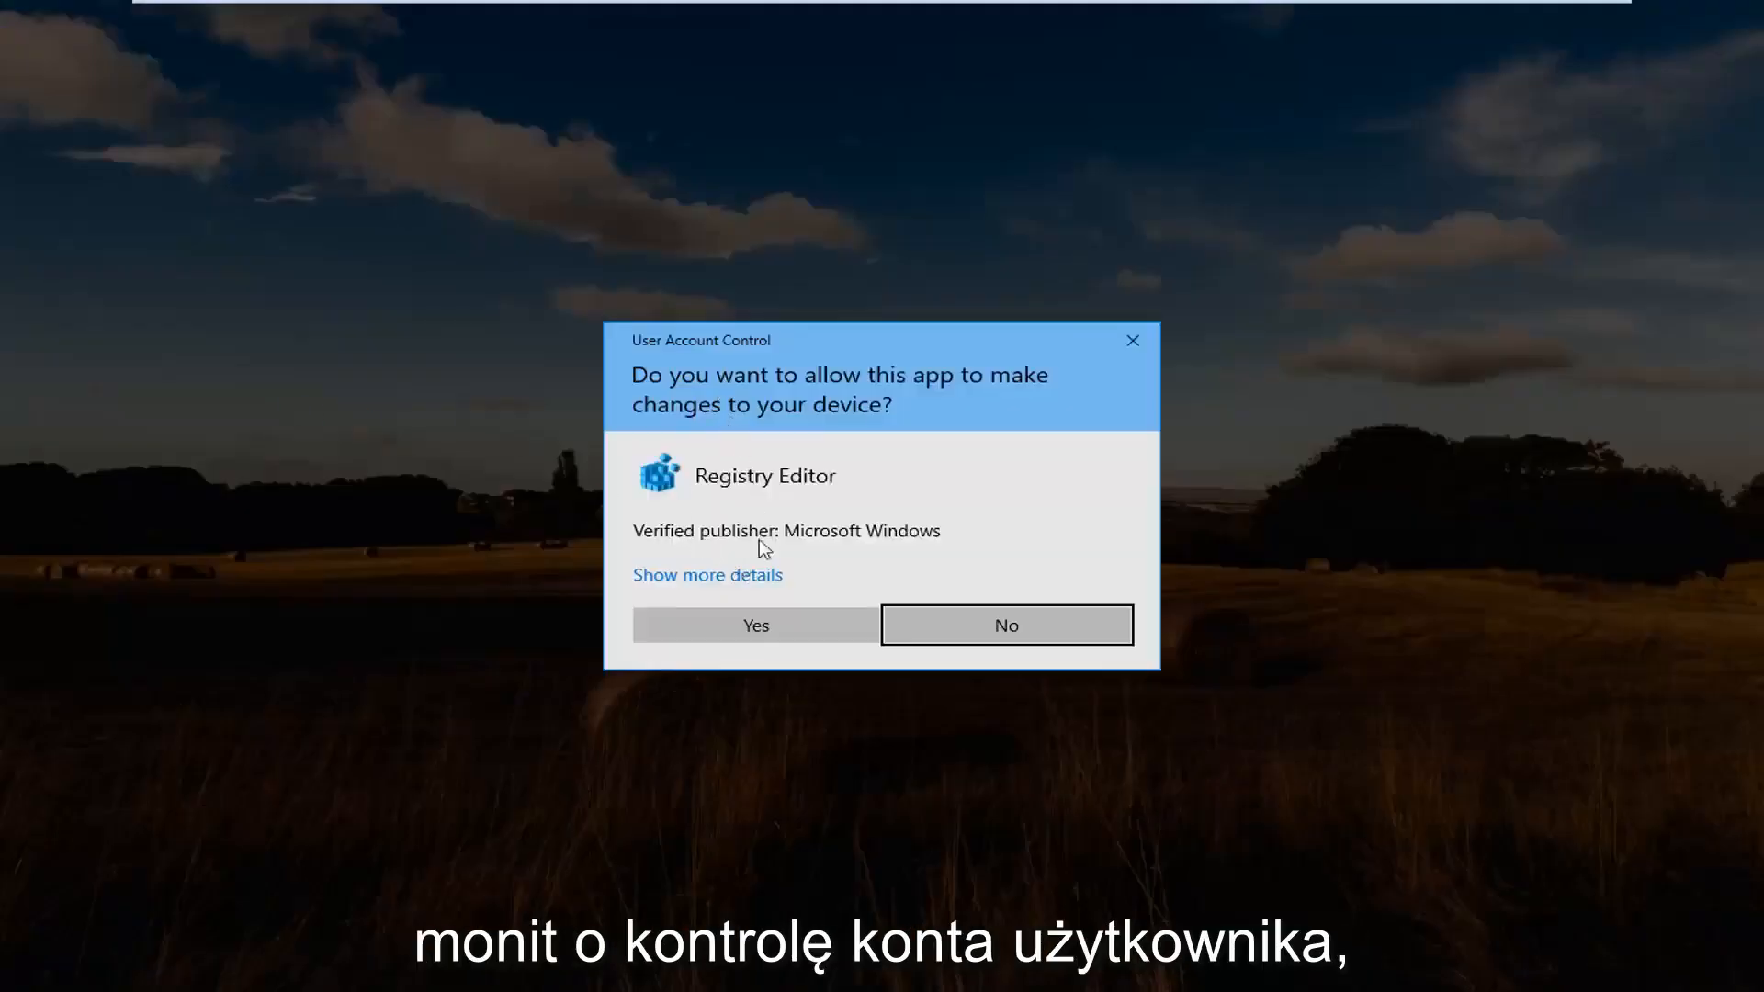
pyautogui.click(754, 625)
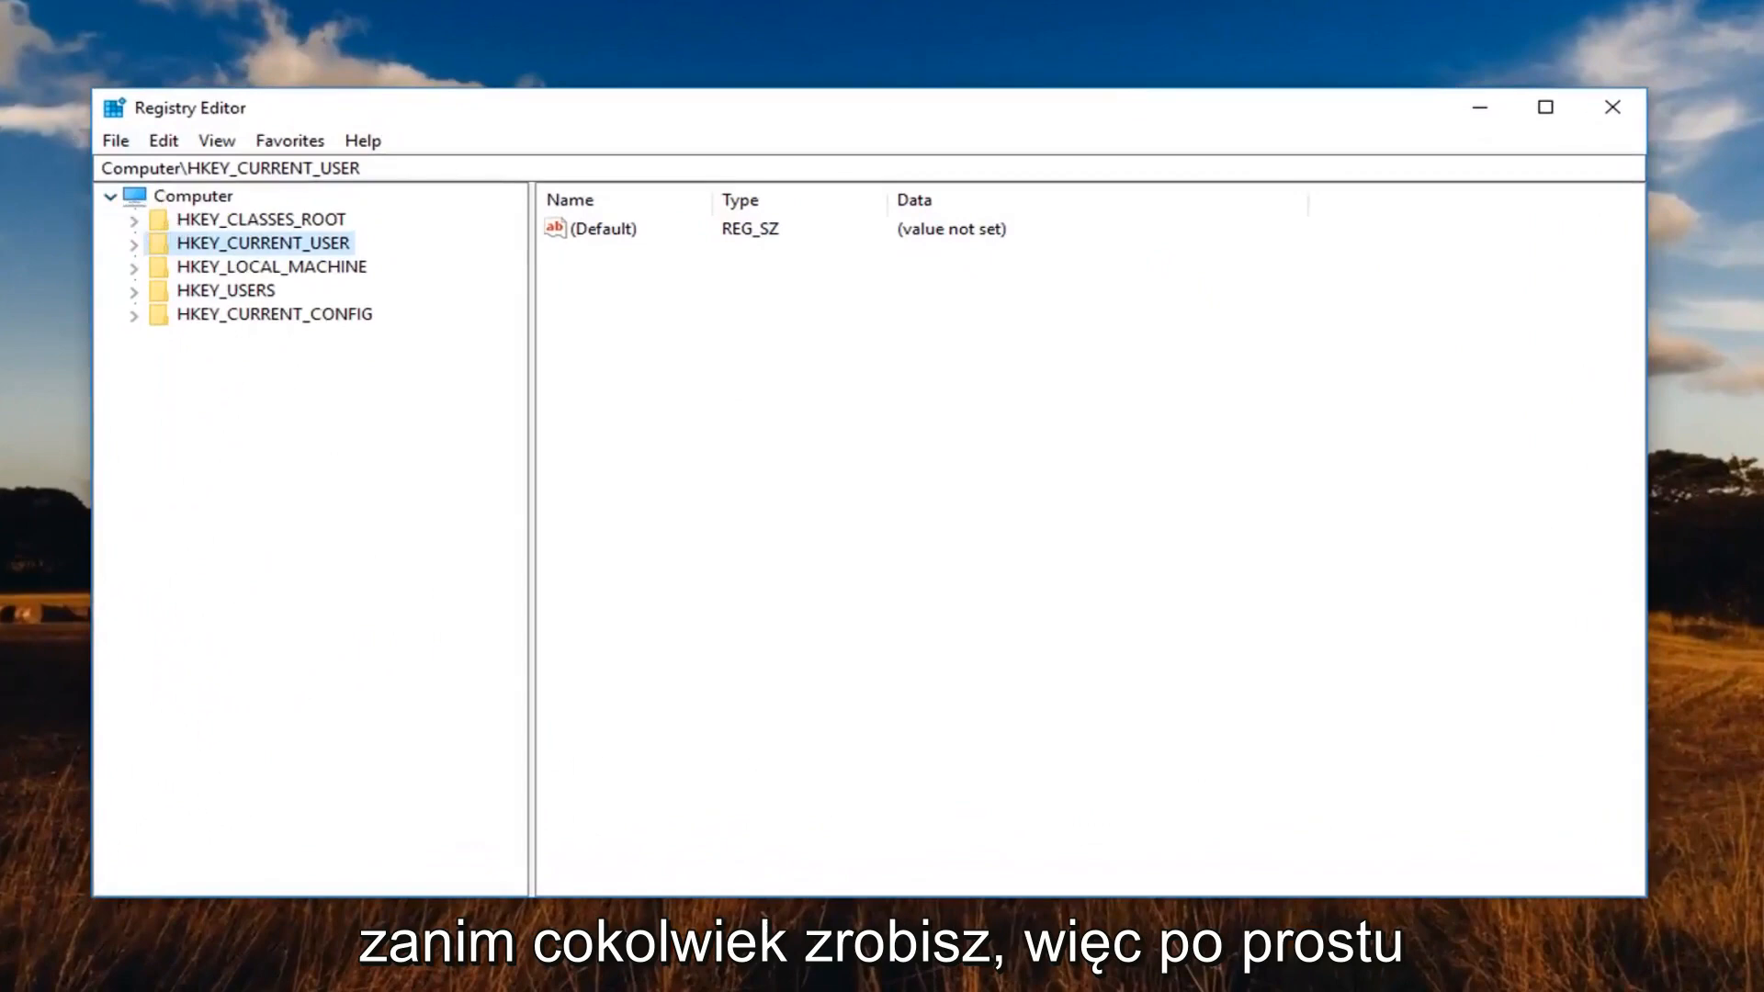
pyautogui.click(114, 140)
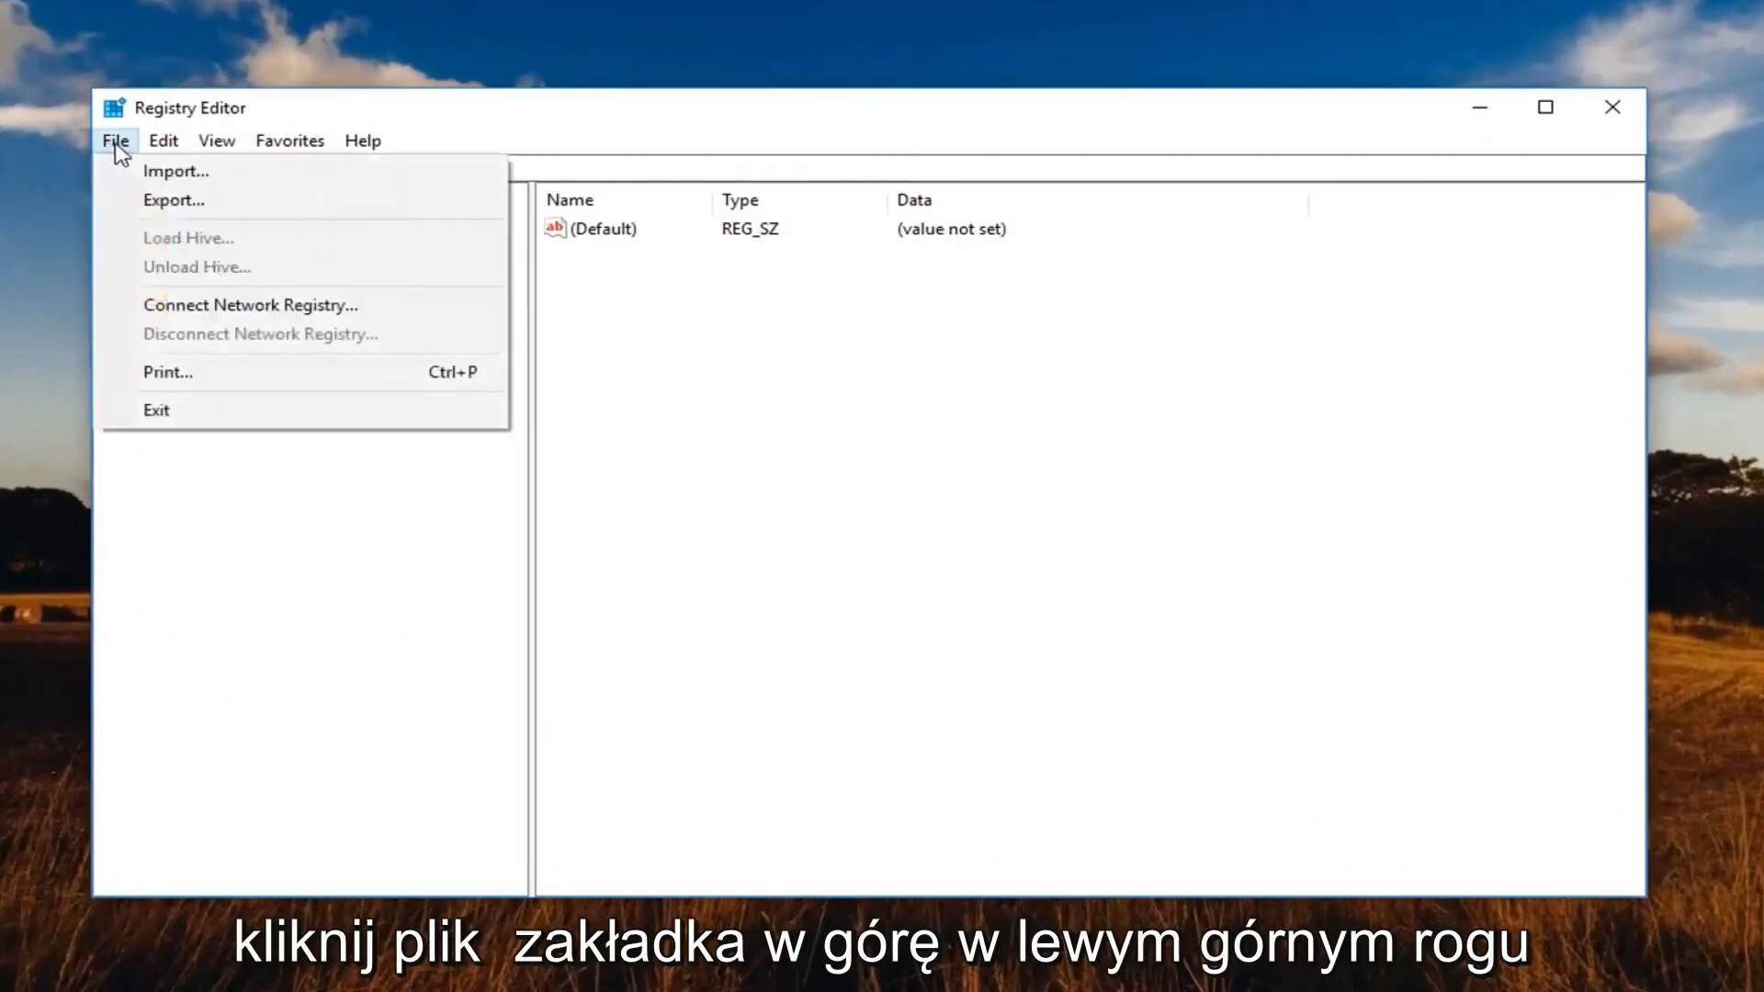
pyautogui.click(265, 242)
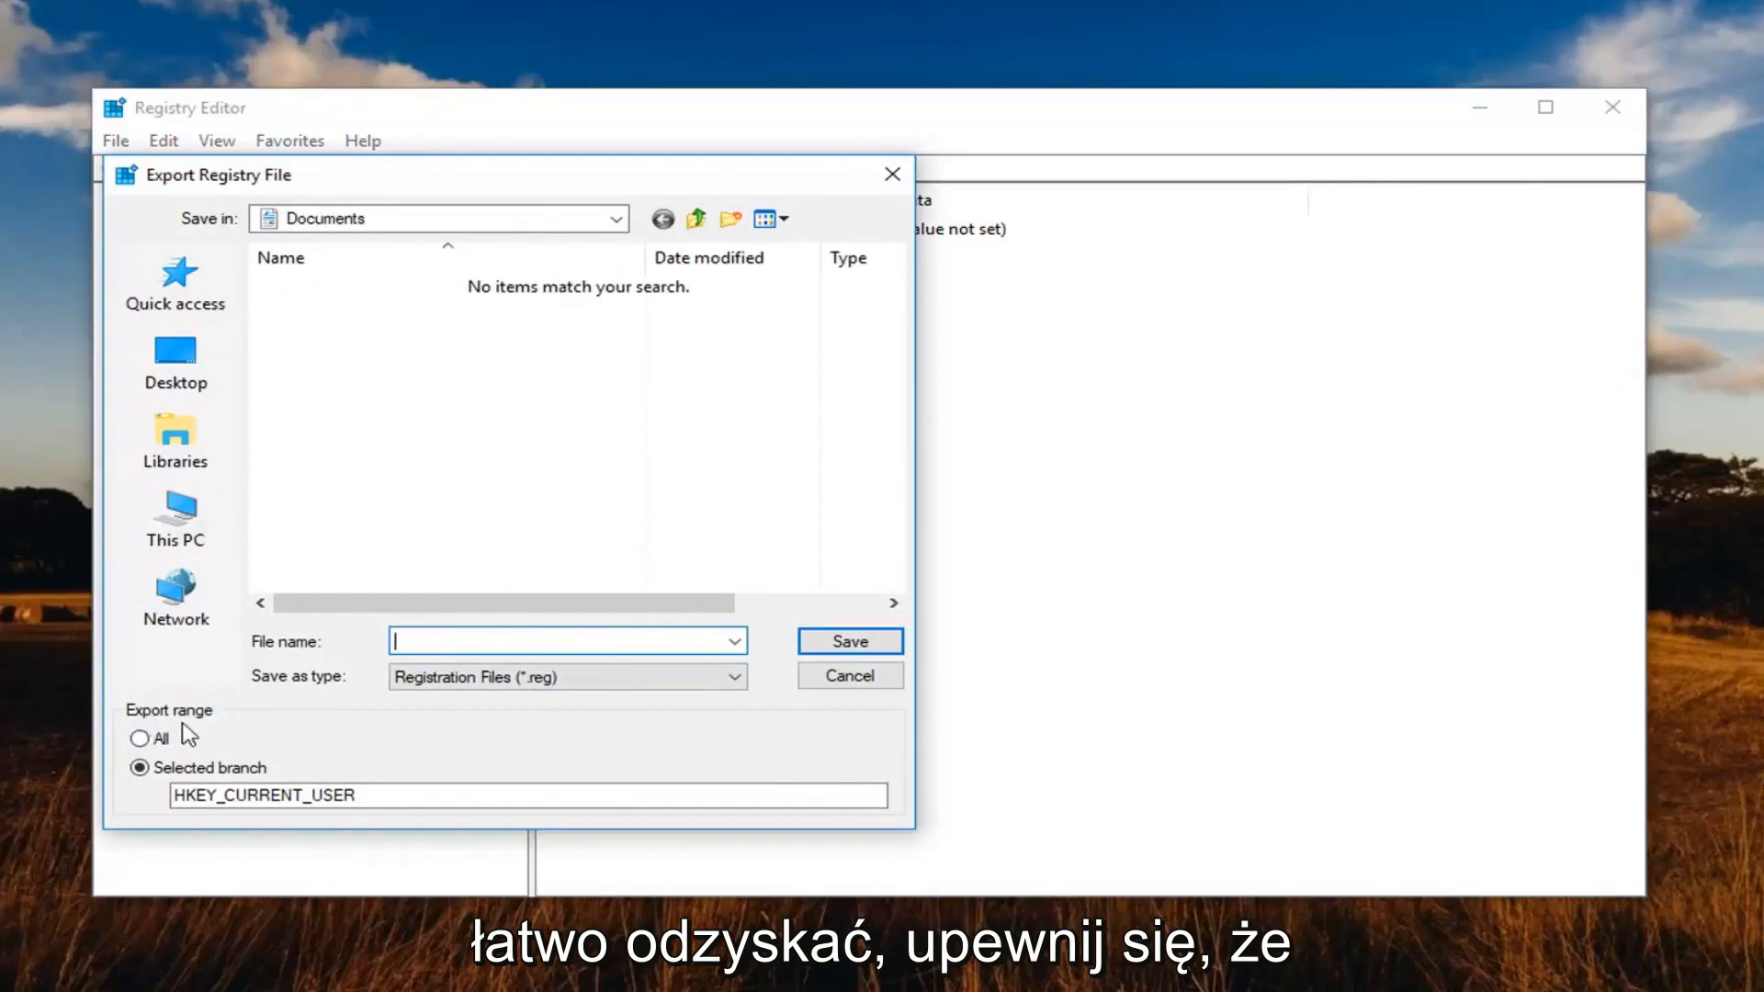
pyautogui.click(140, 739)
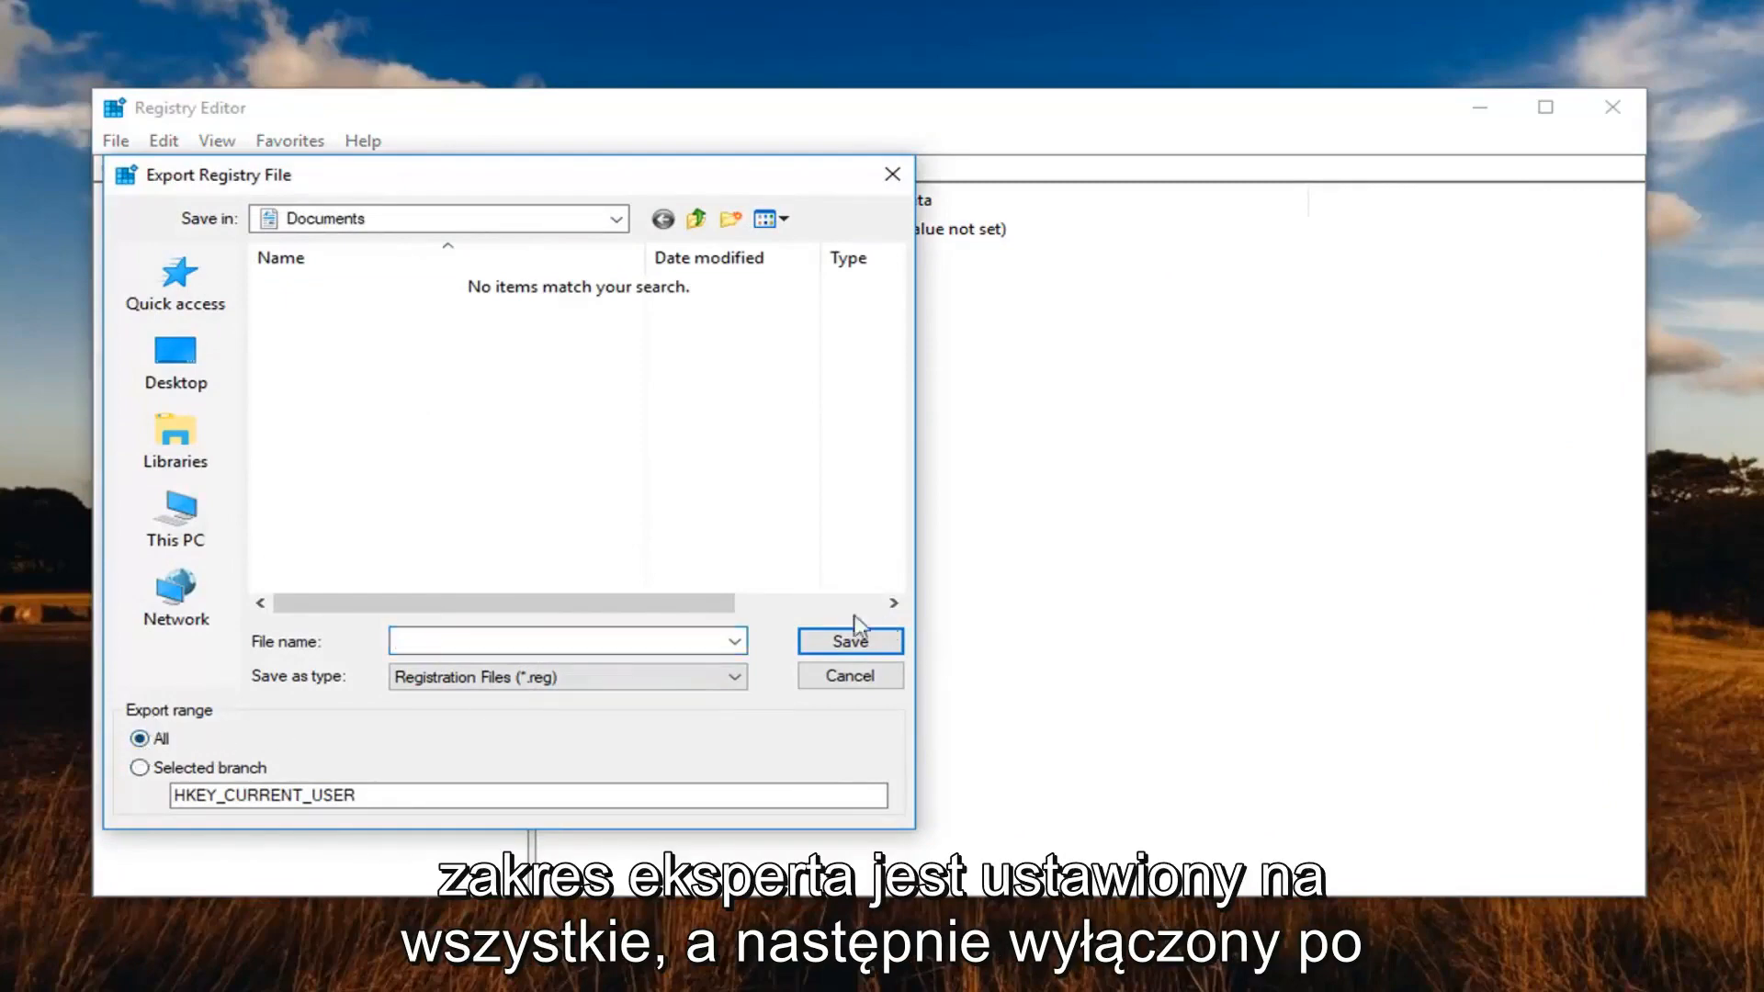
pyautogui.click(849, 674)
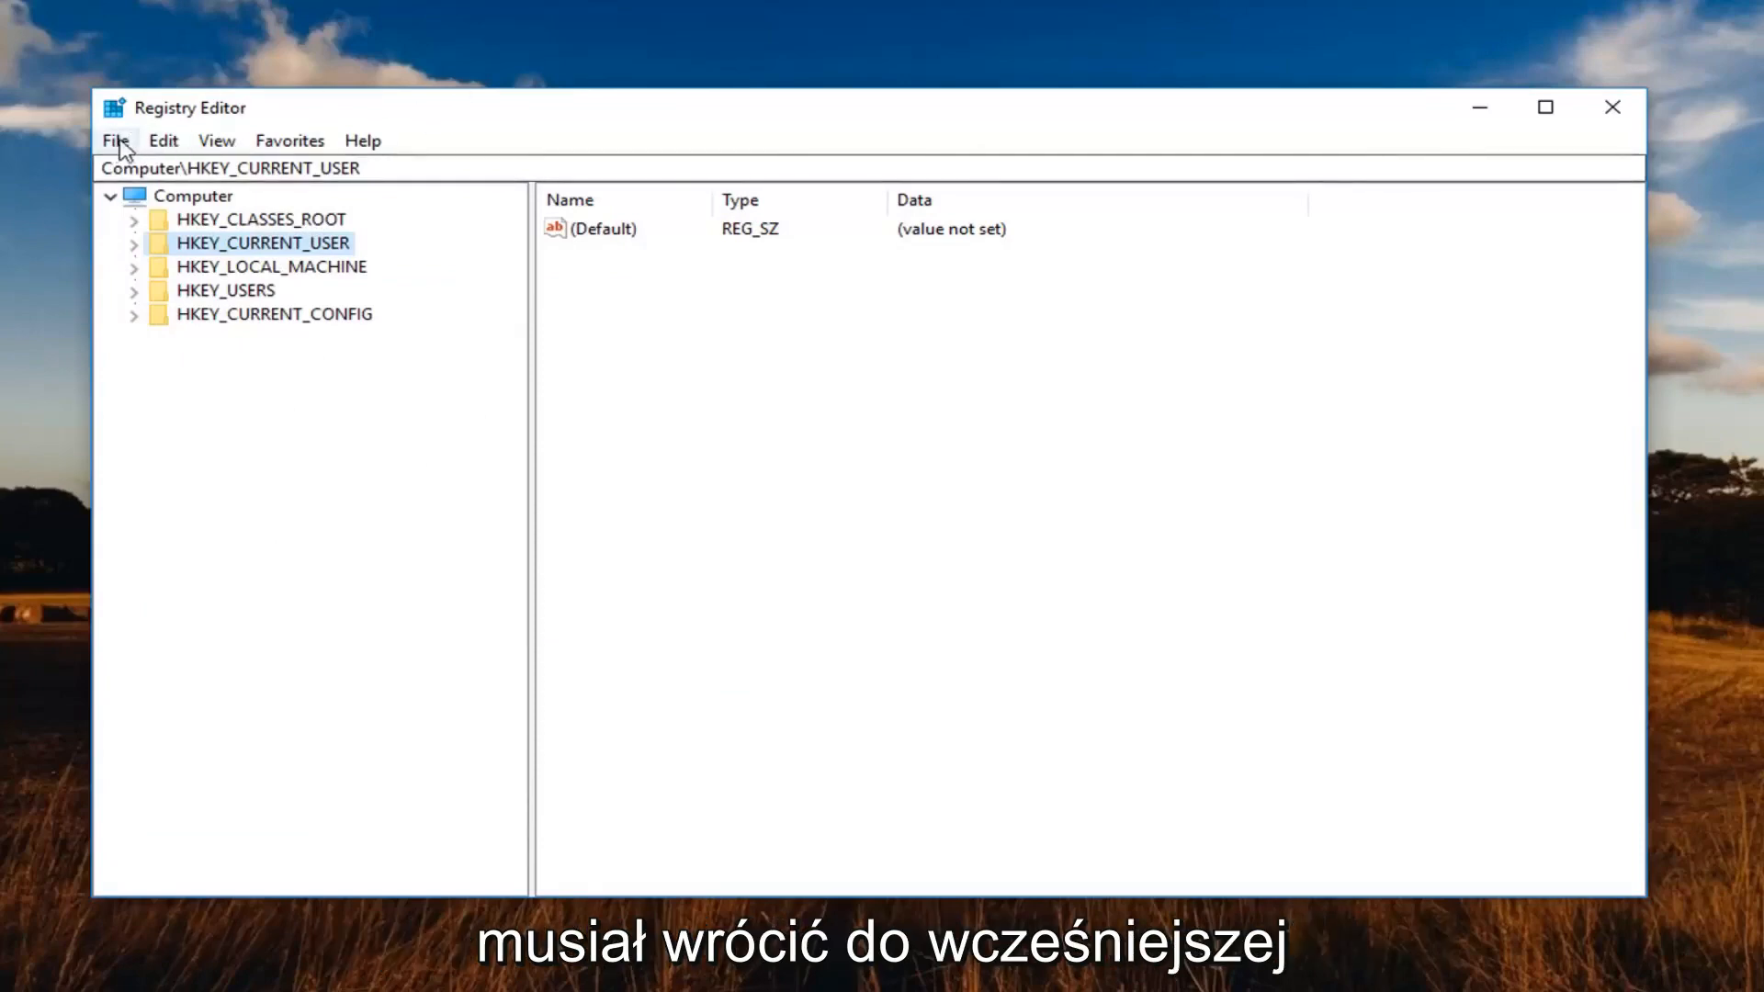
pyautogui.click(114, 140)
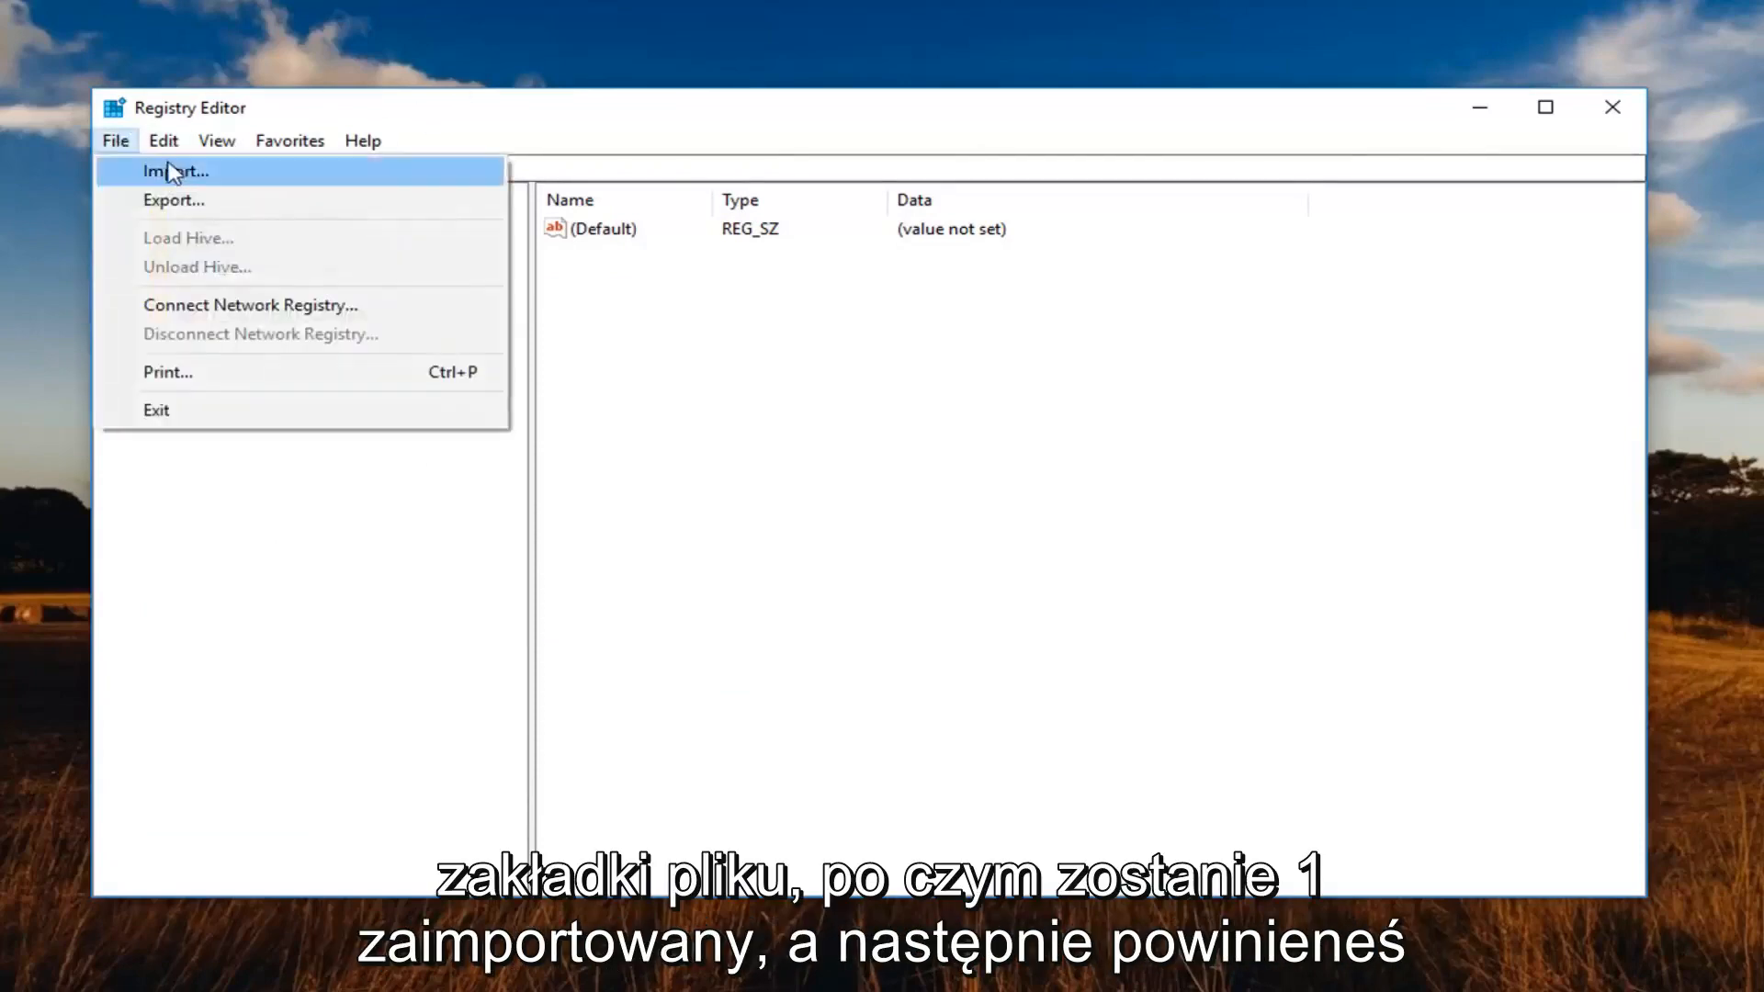
pyautogui.click(173, 171)
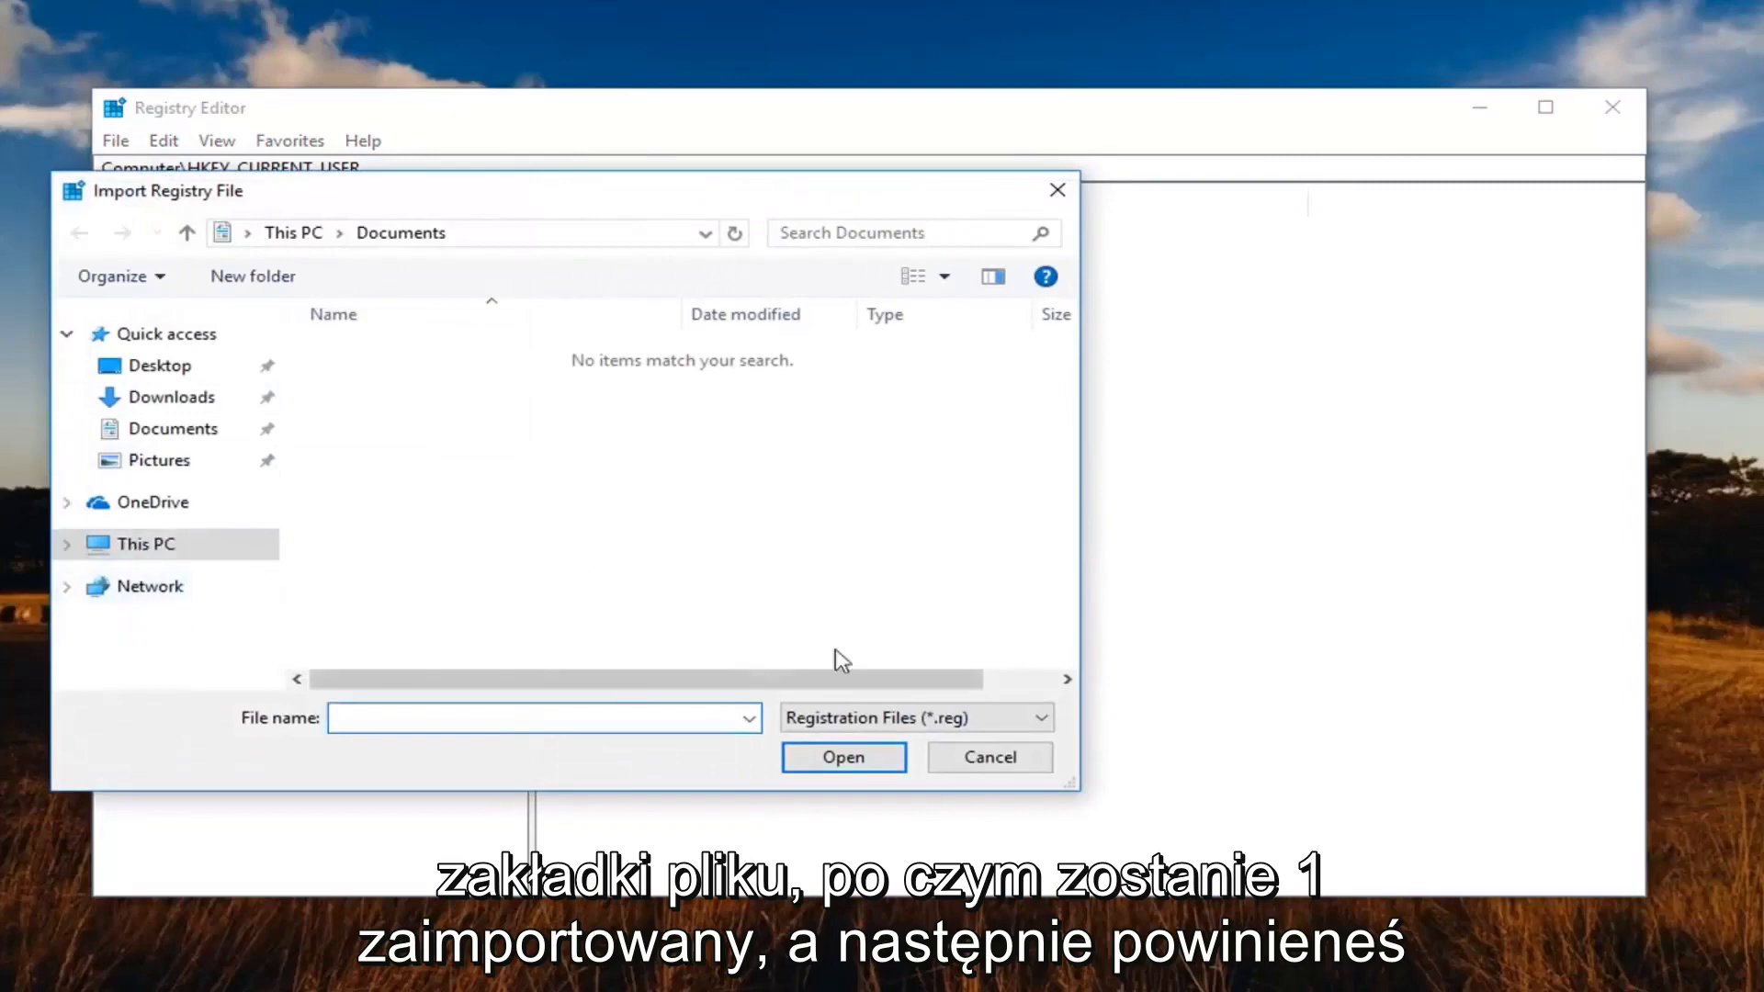
pyautogui.click(986, 757)
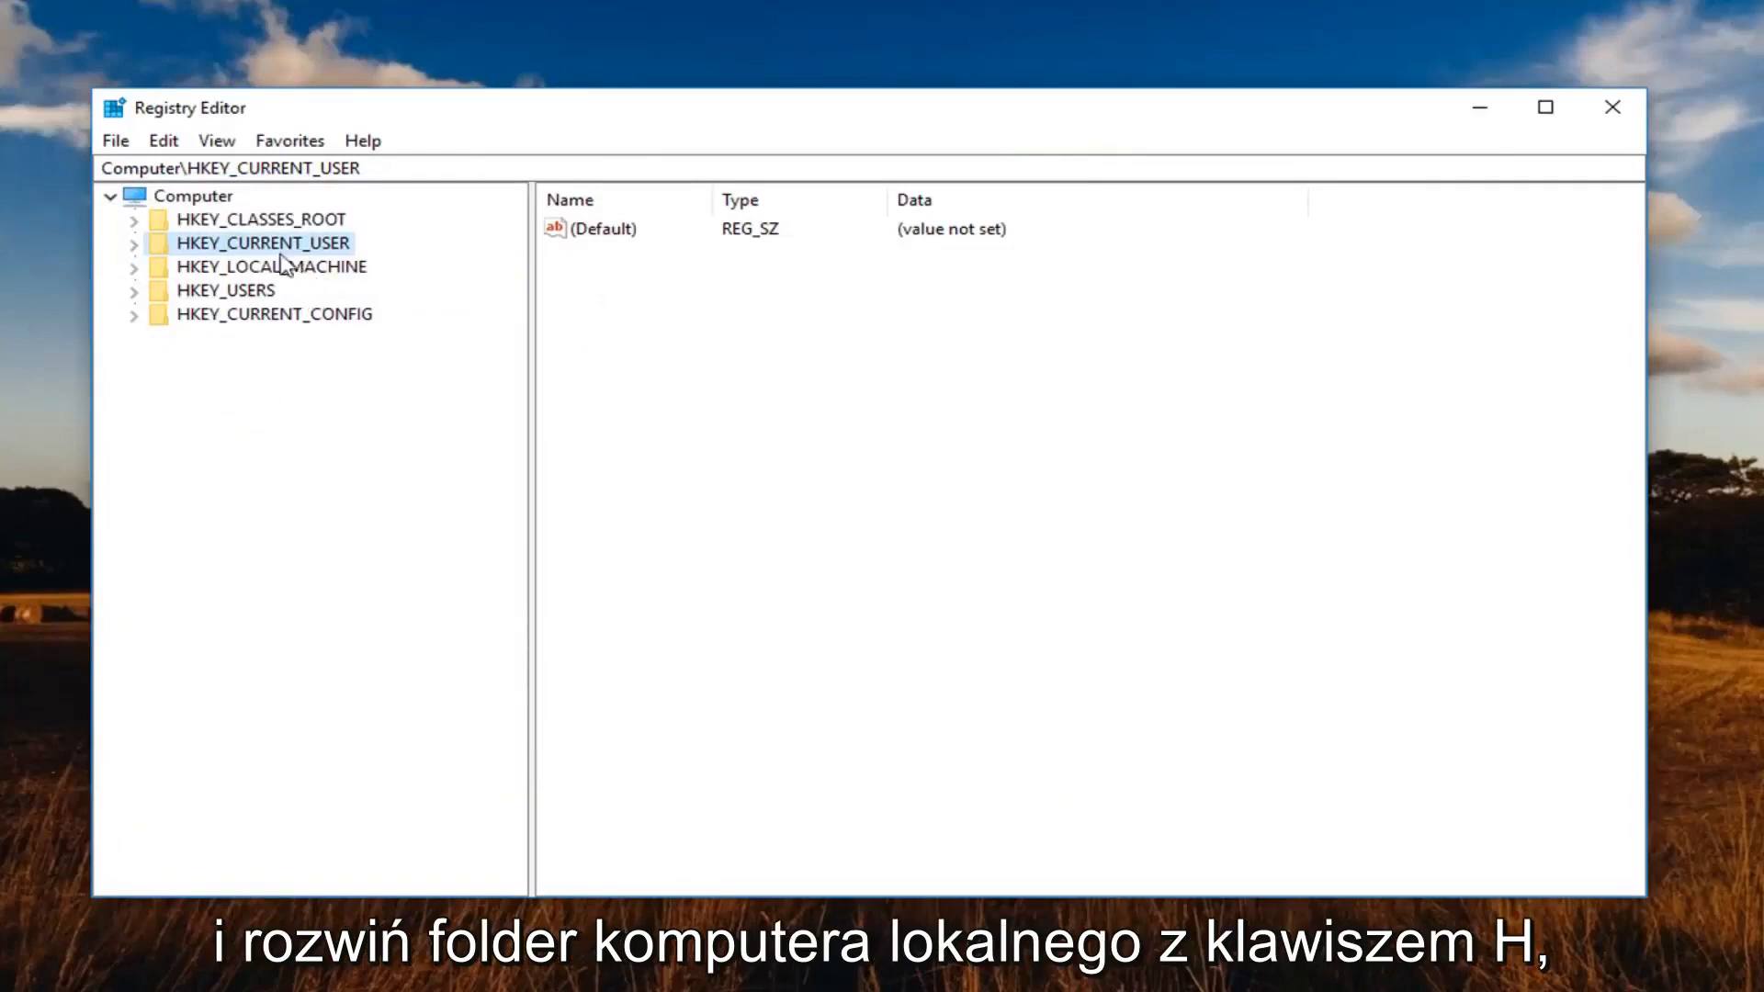
# Navigate to HKEY_LOCAL_MACHINE\SYSTEM\CurrentControlSet\Services\HTTP\Parameters.
pyautogui.click(270, 266)
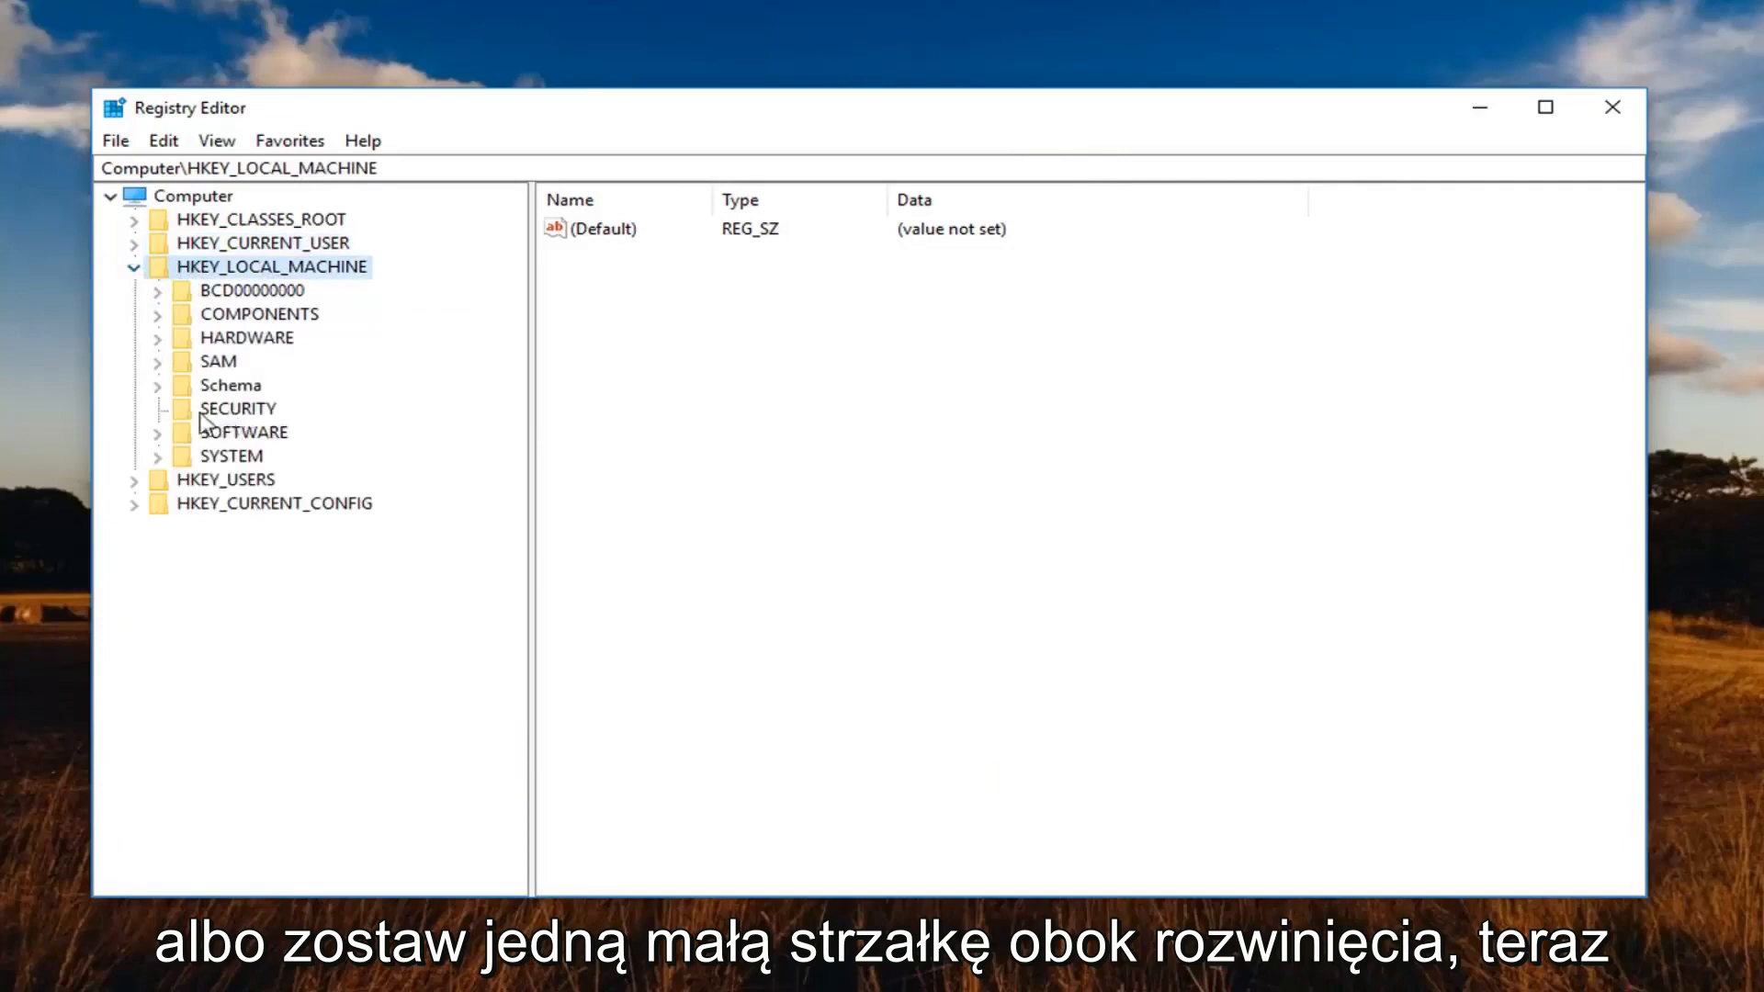
pyautogui.click(158, 456)
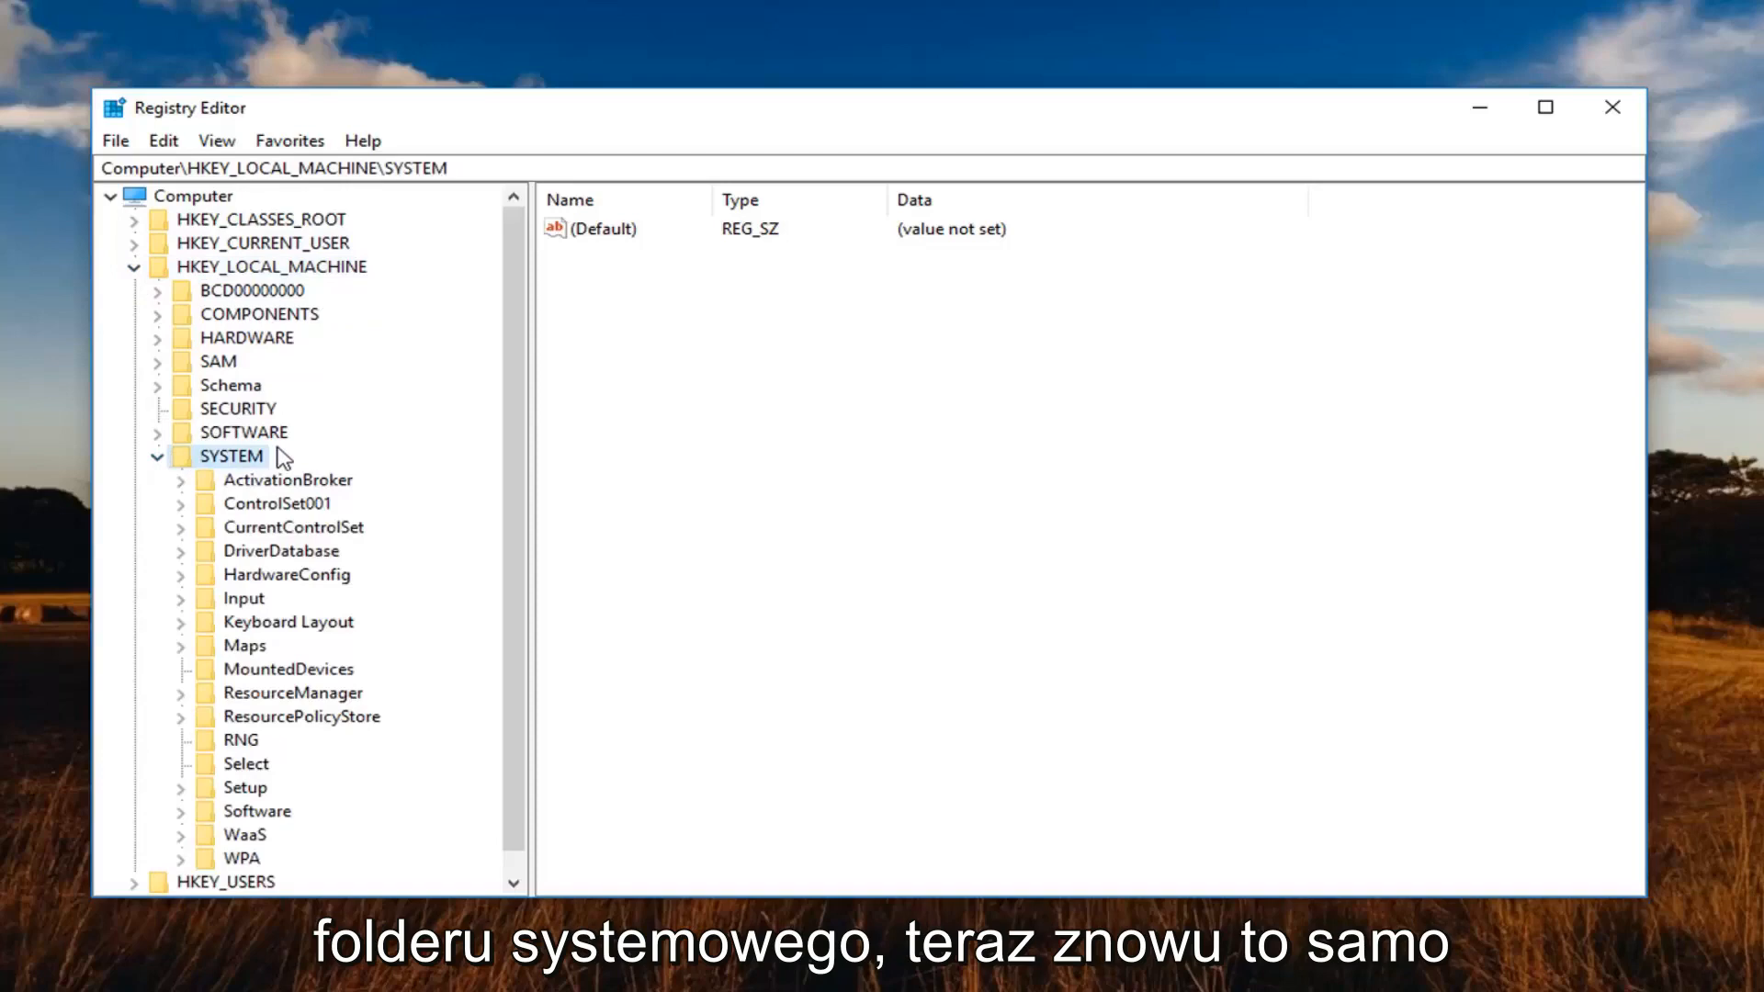
pyautogui.moveTo(387, 487)
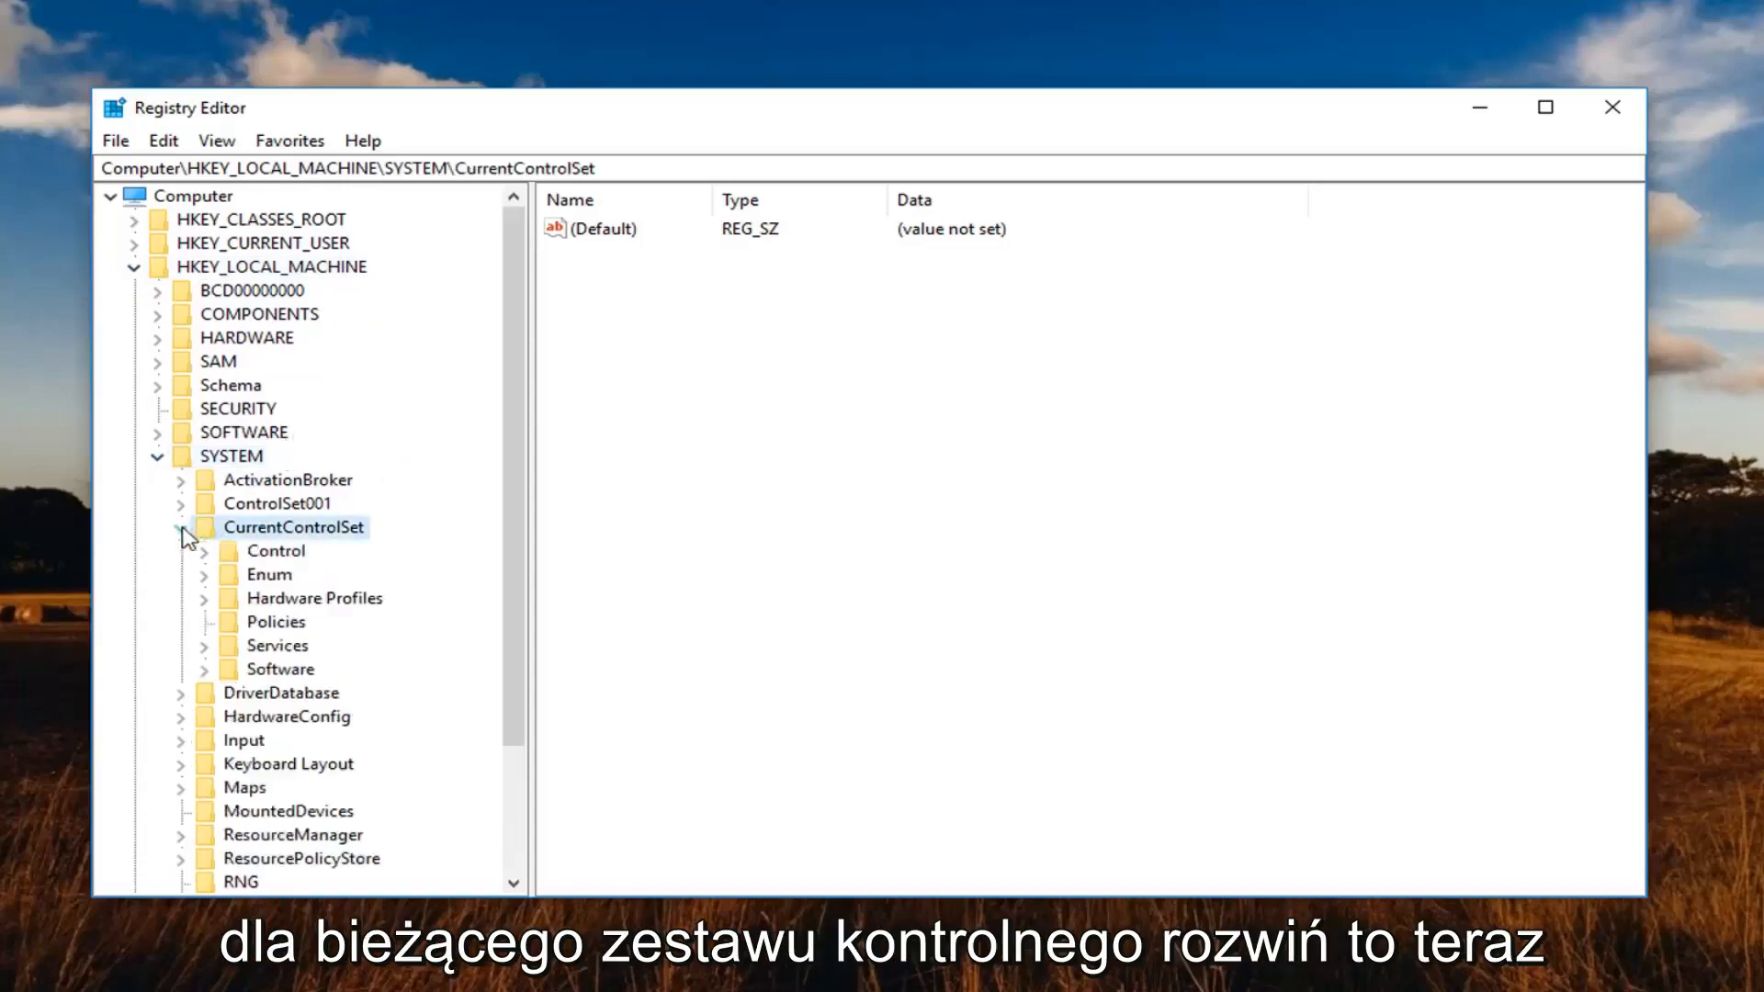
pyautogui.click(204, 644)
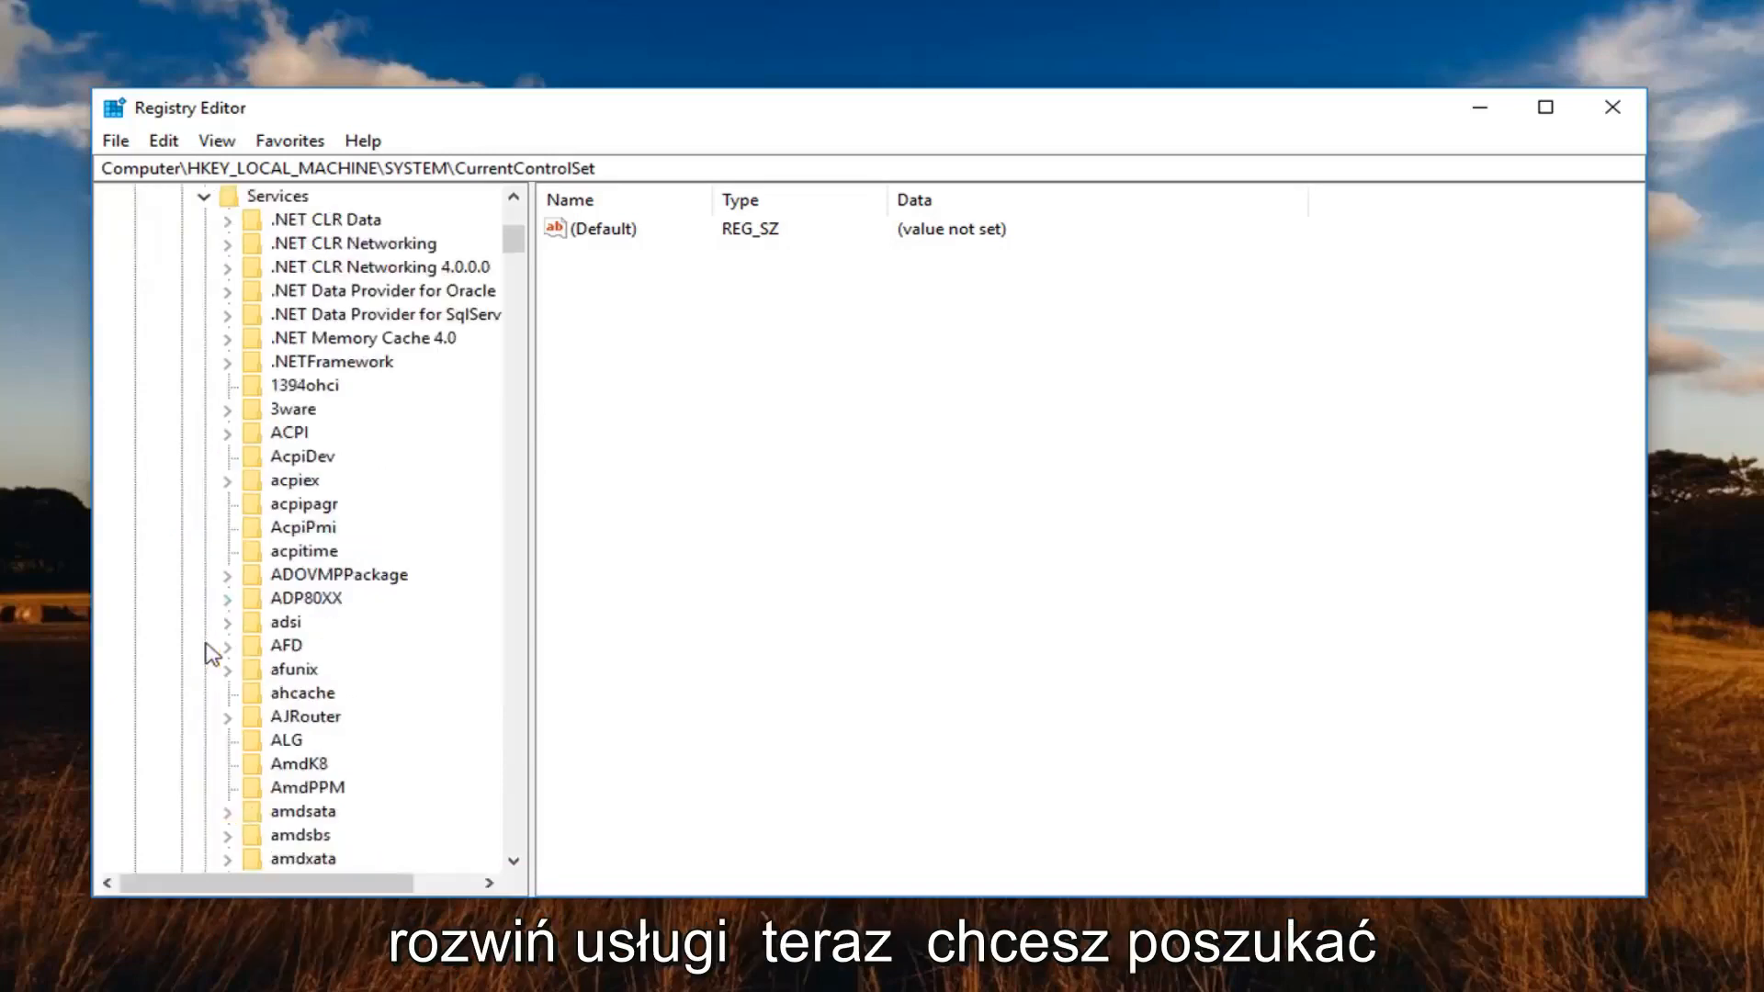
pyautogui.scroll(-3)
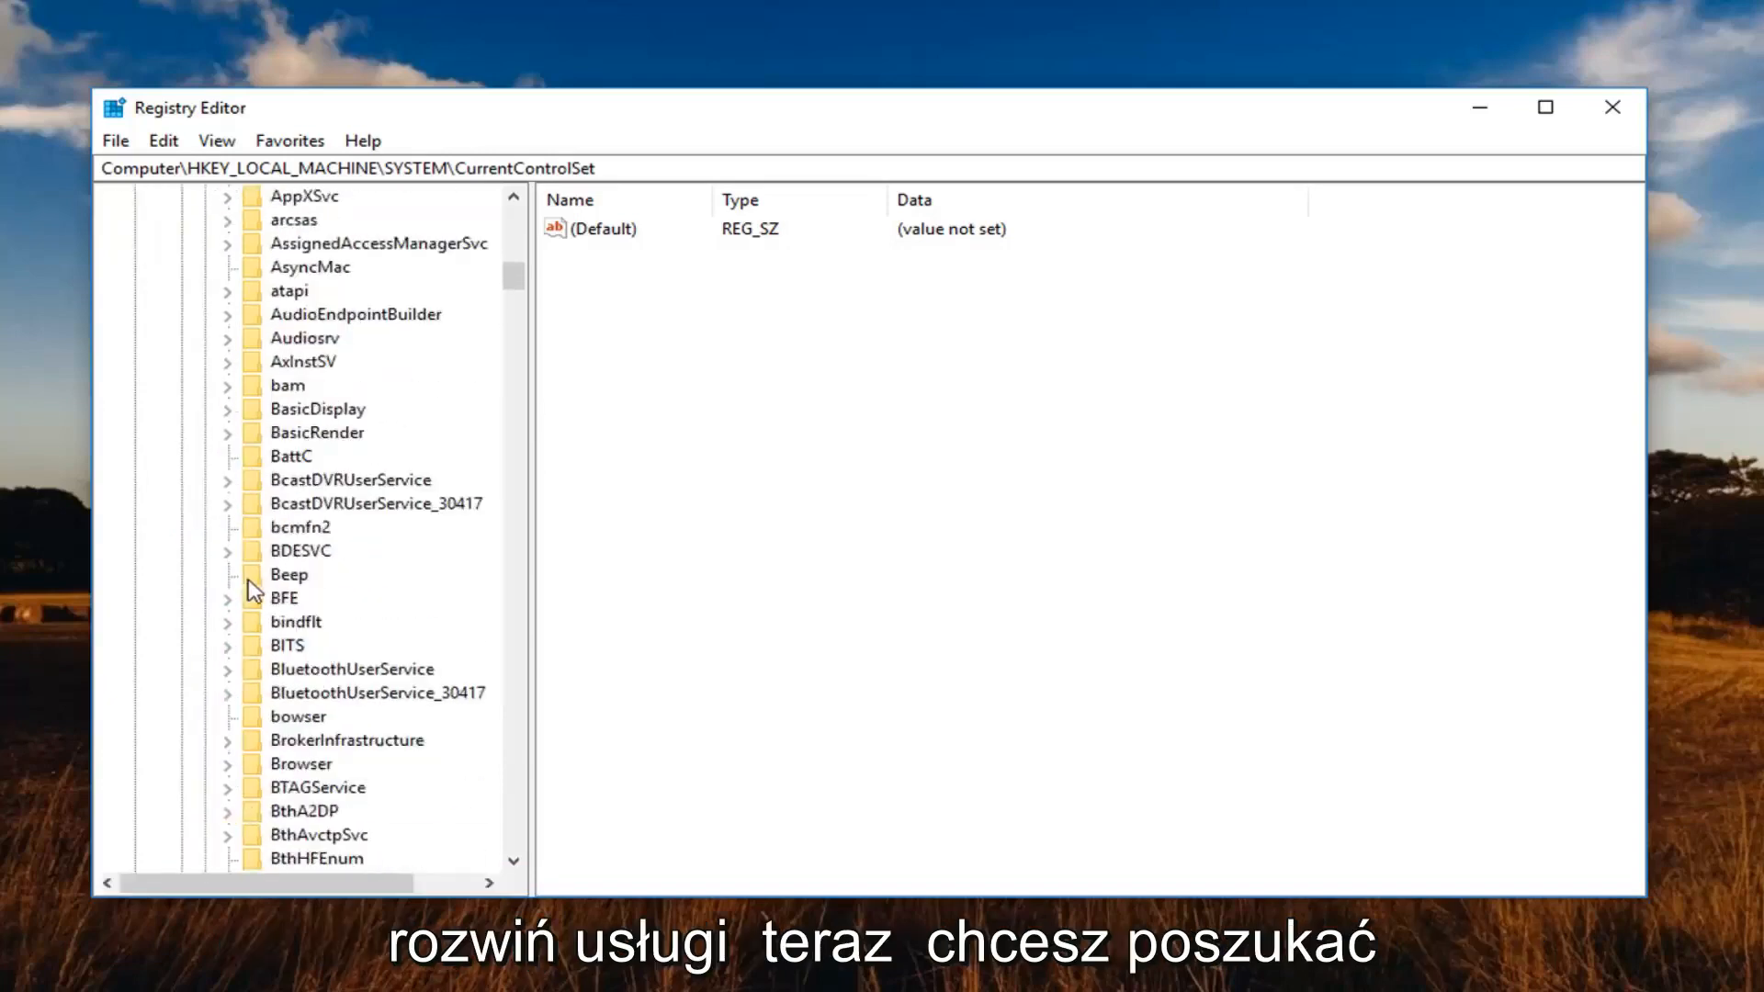
pyautogui.scroll(-3)
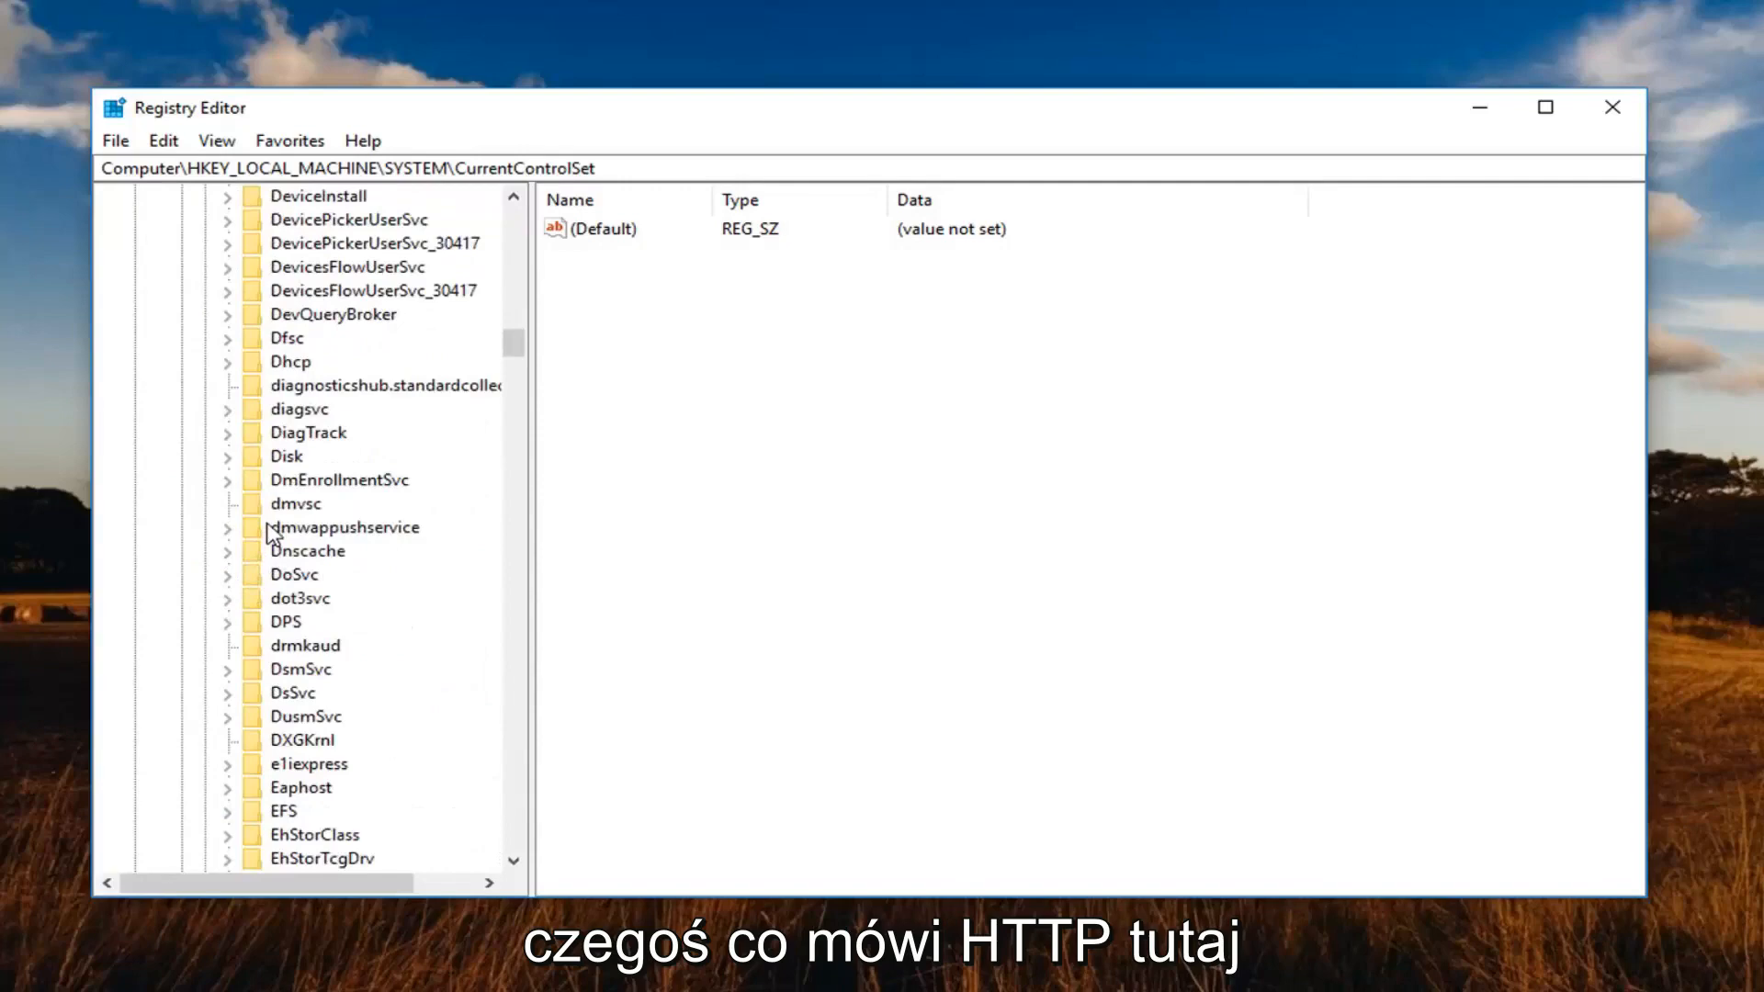
pyautogui.scroll(-3)
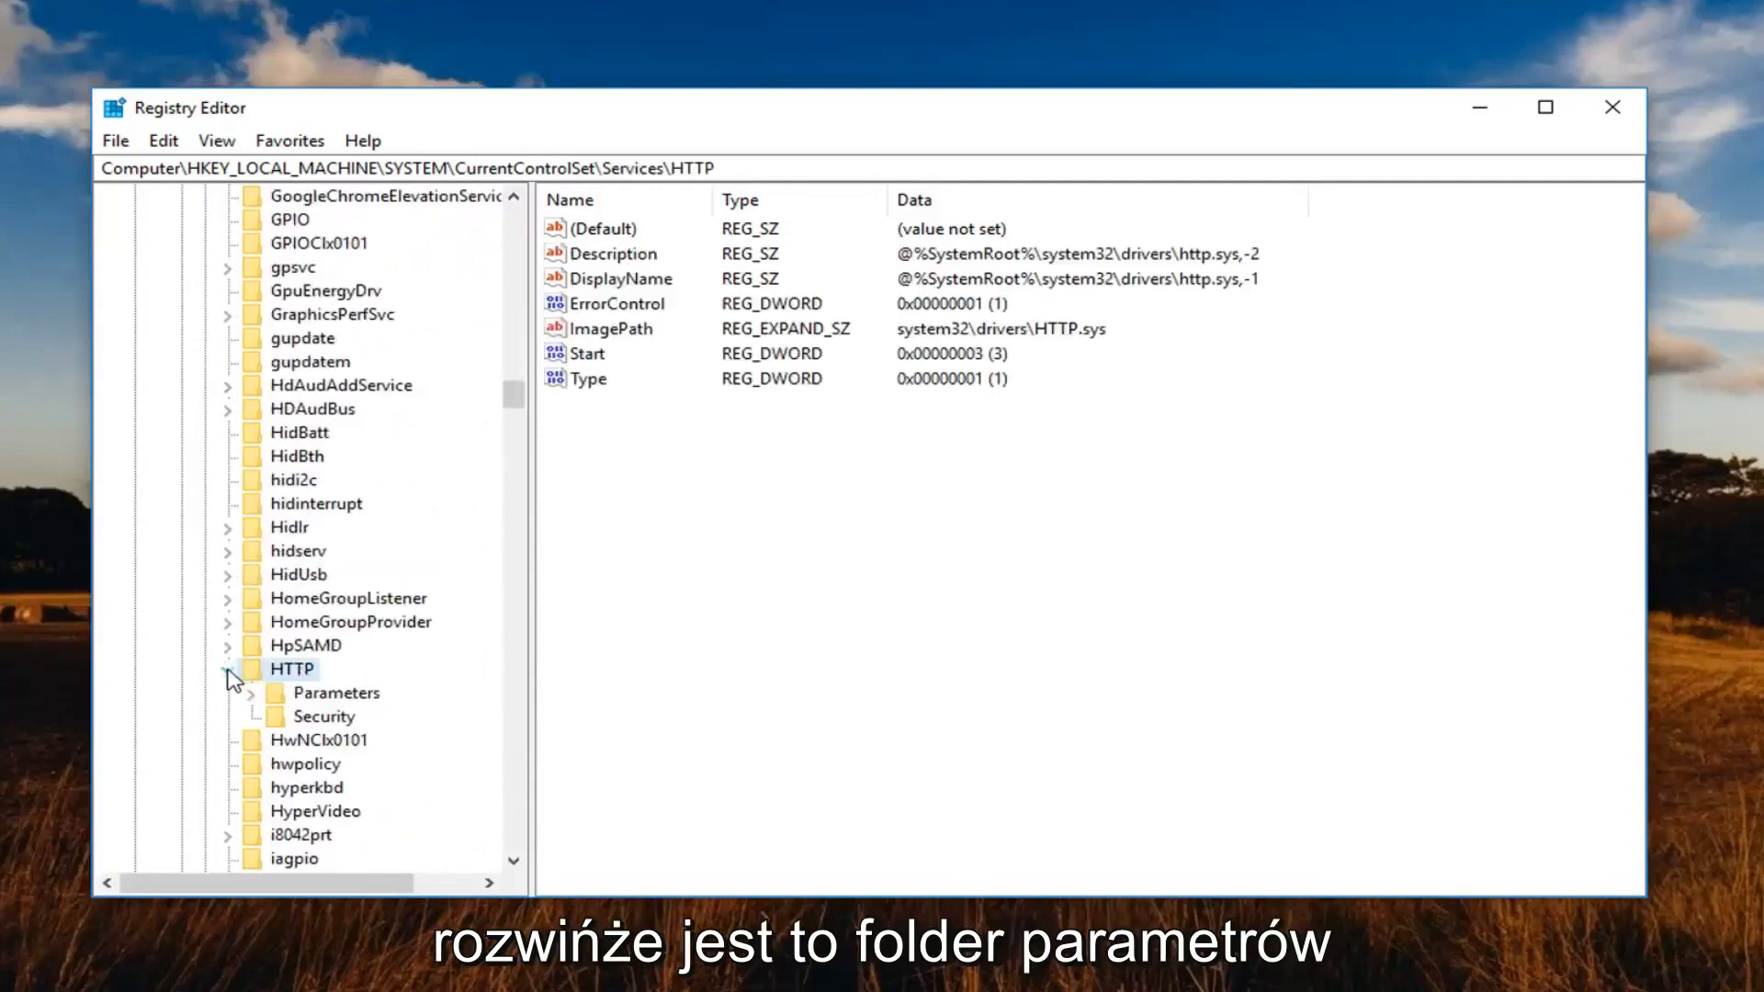
pyautogui.click(230, 692)
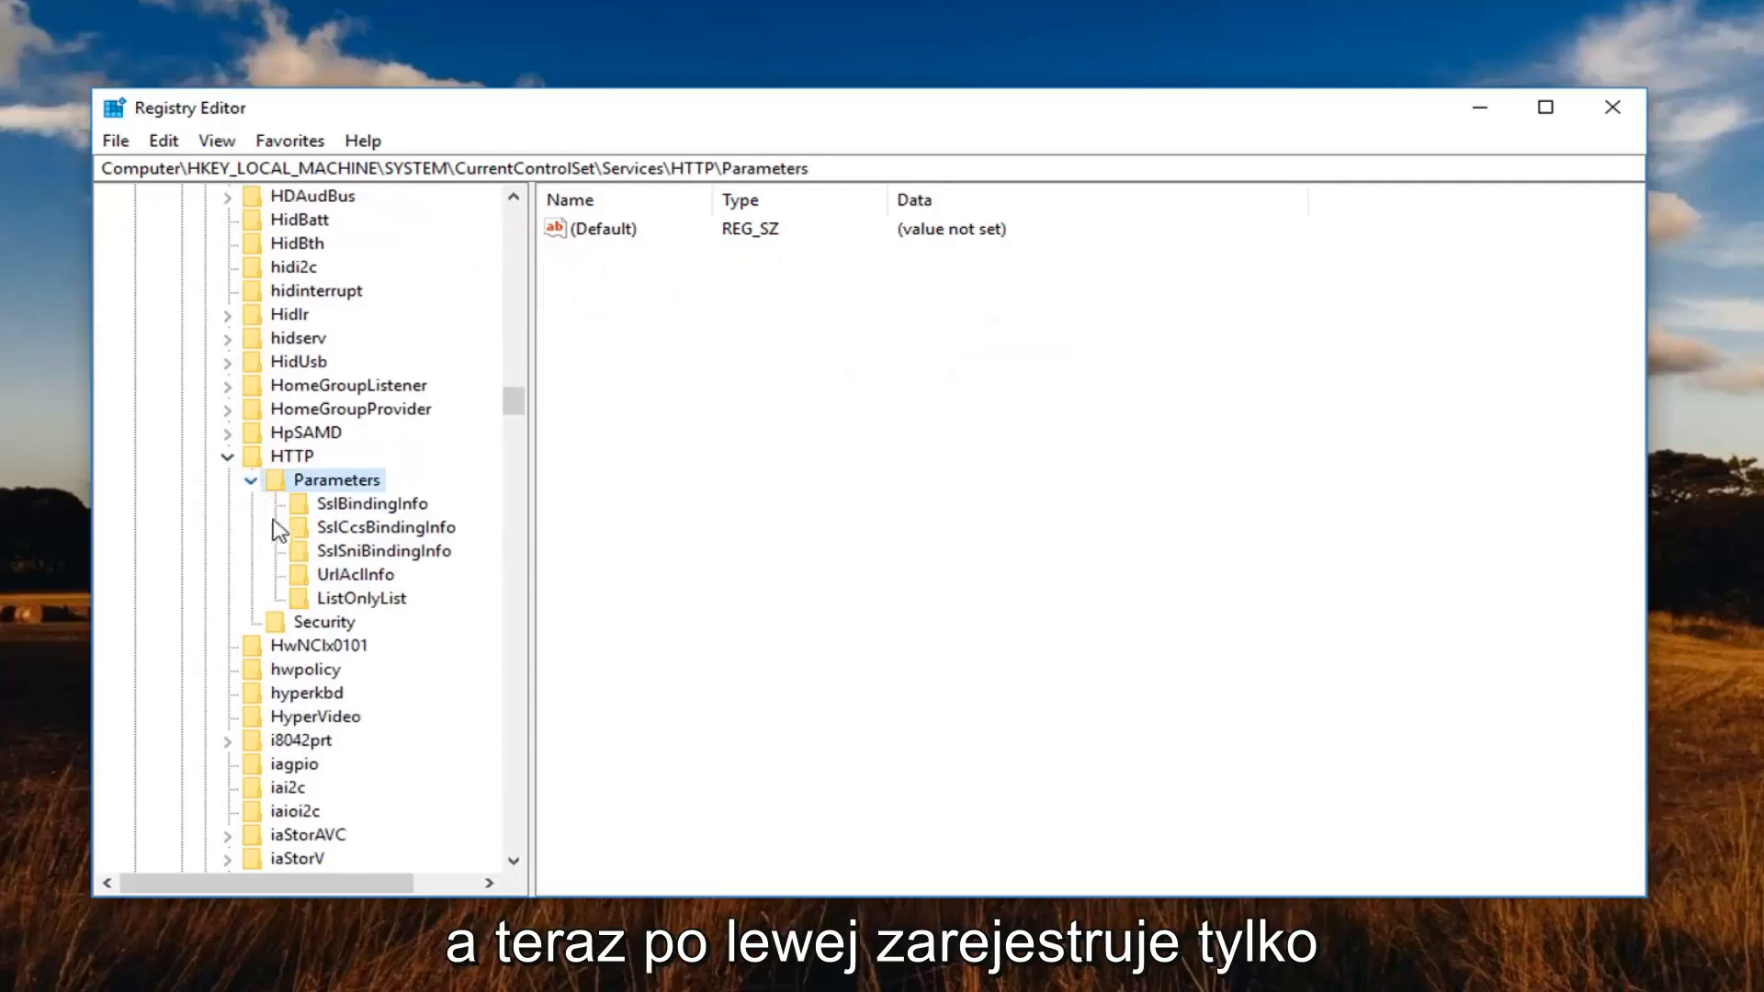
# Inspect the ListOnlyList IP entries 0.0.0.0 and 1.192.467.152, then close Registry Editor.
pyautogui.click(361, 597)
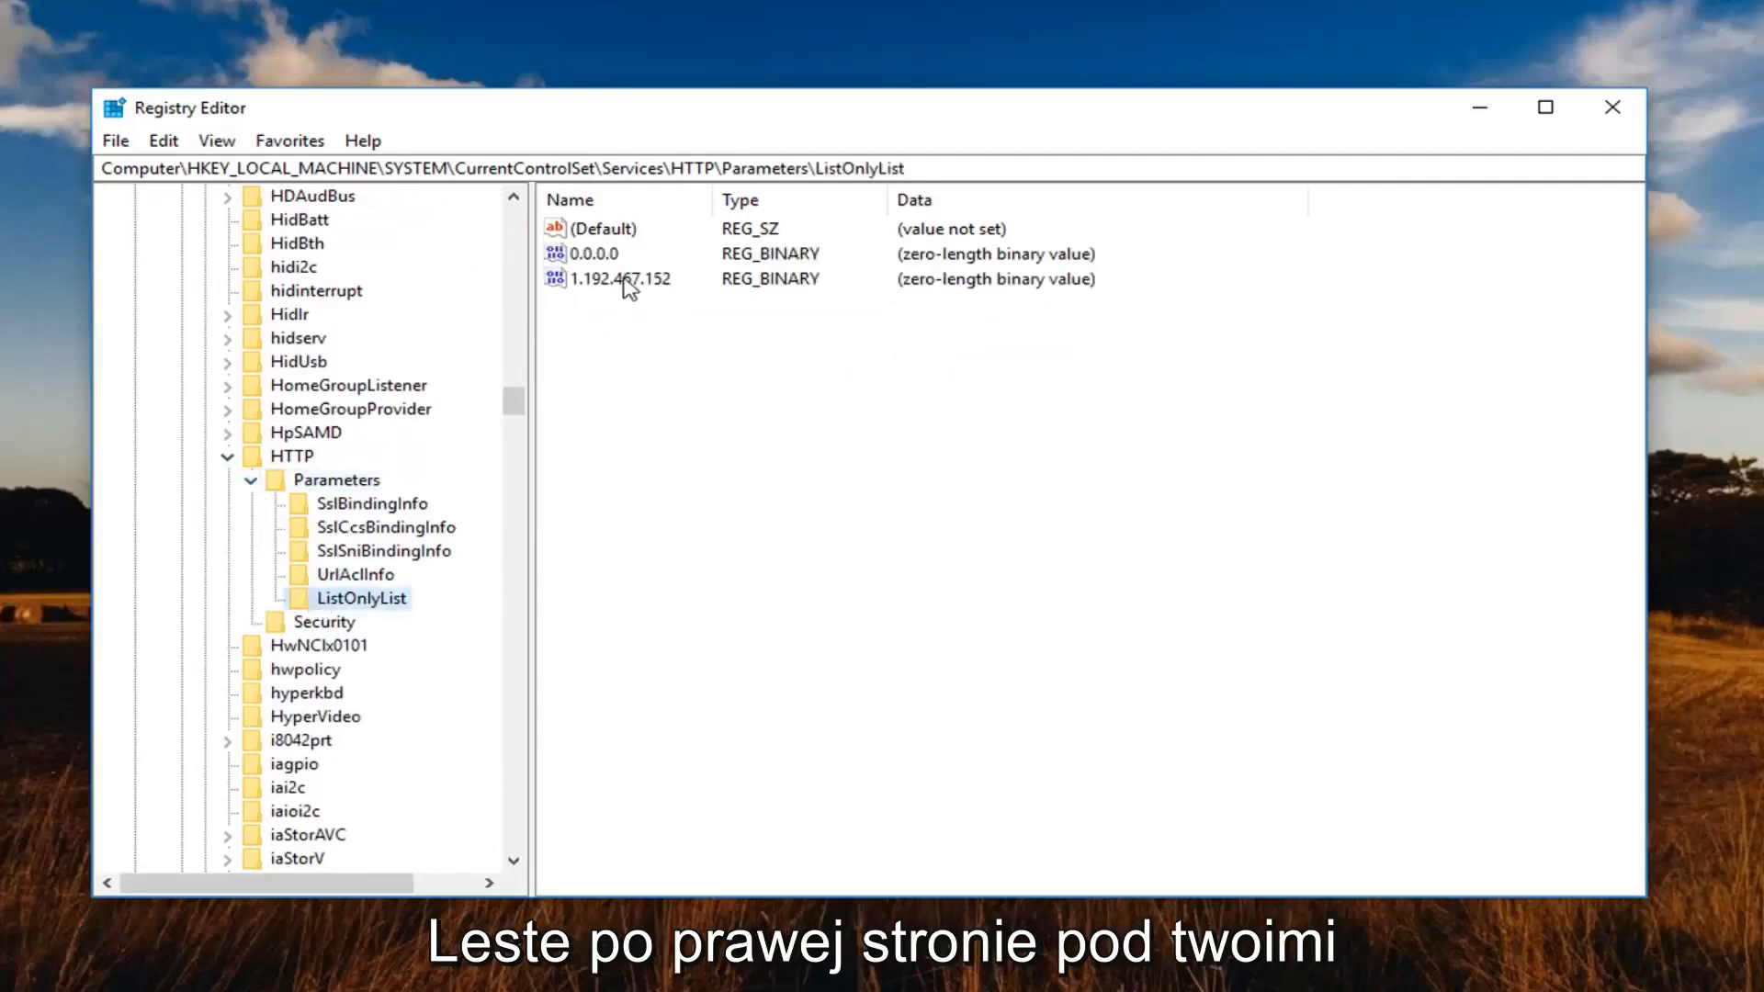
pyautogui.click(617, 278)
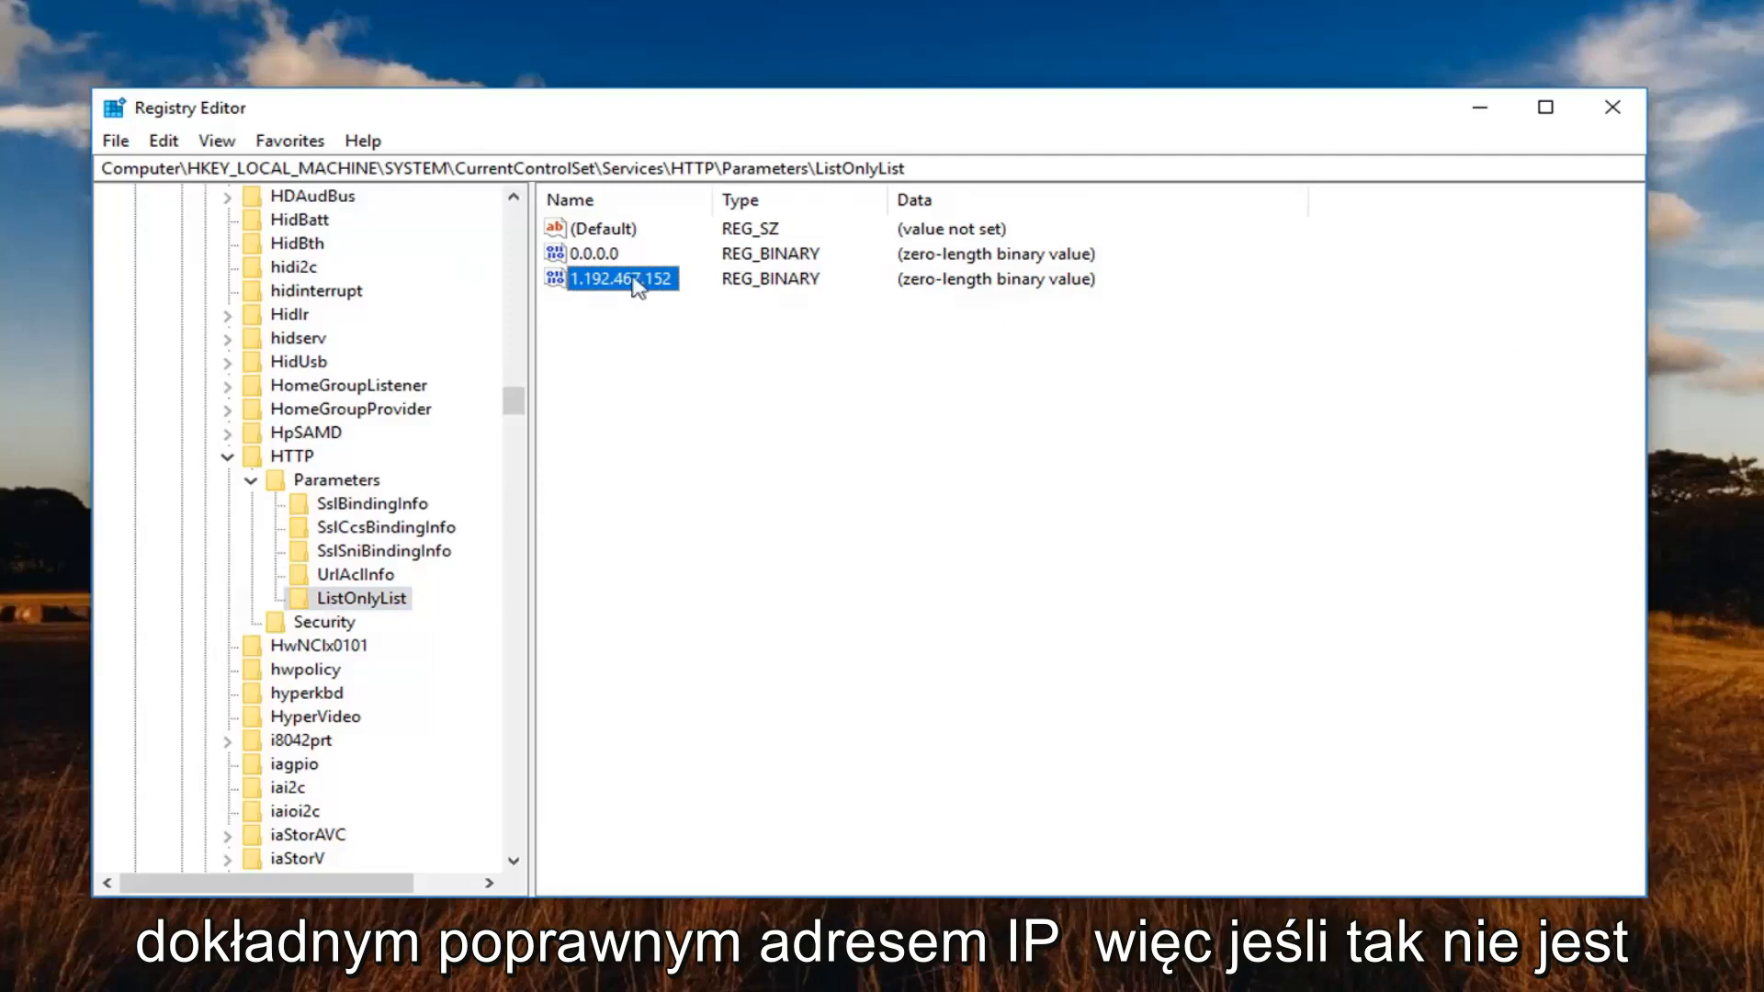
pyautogui.moveTo(660, 302)
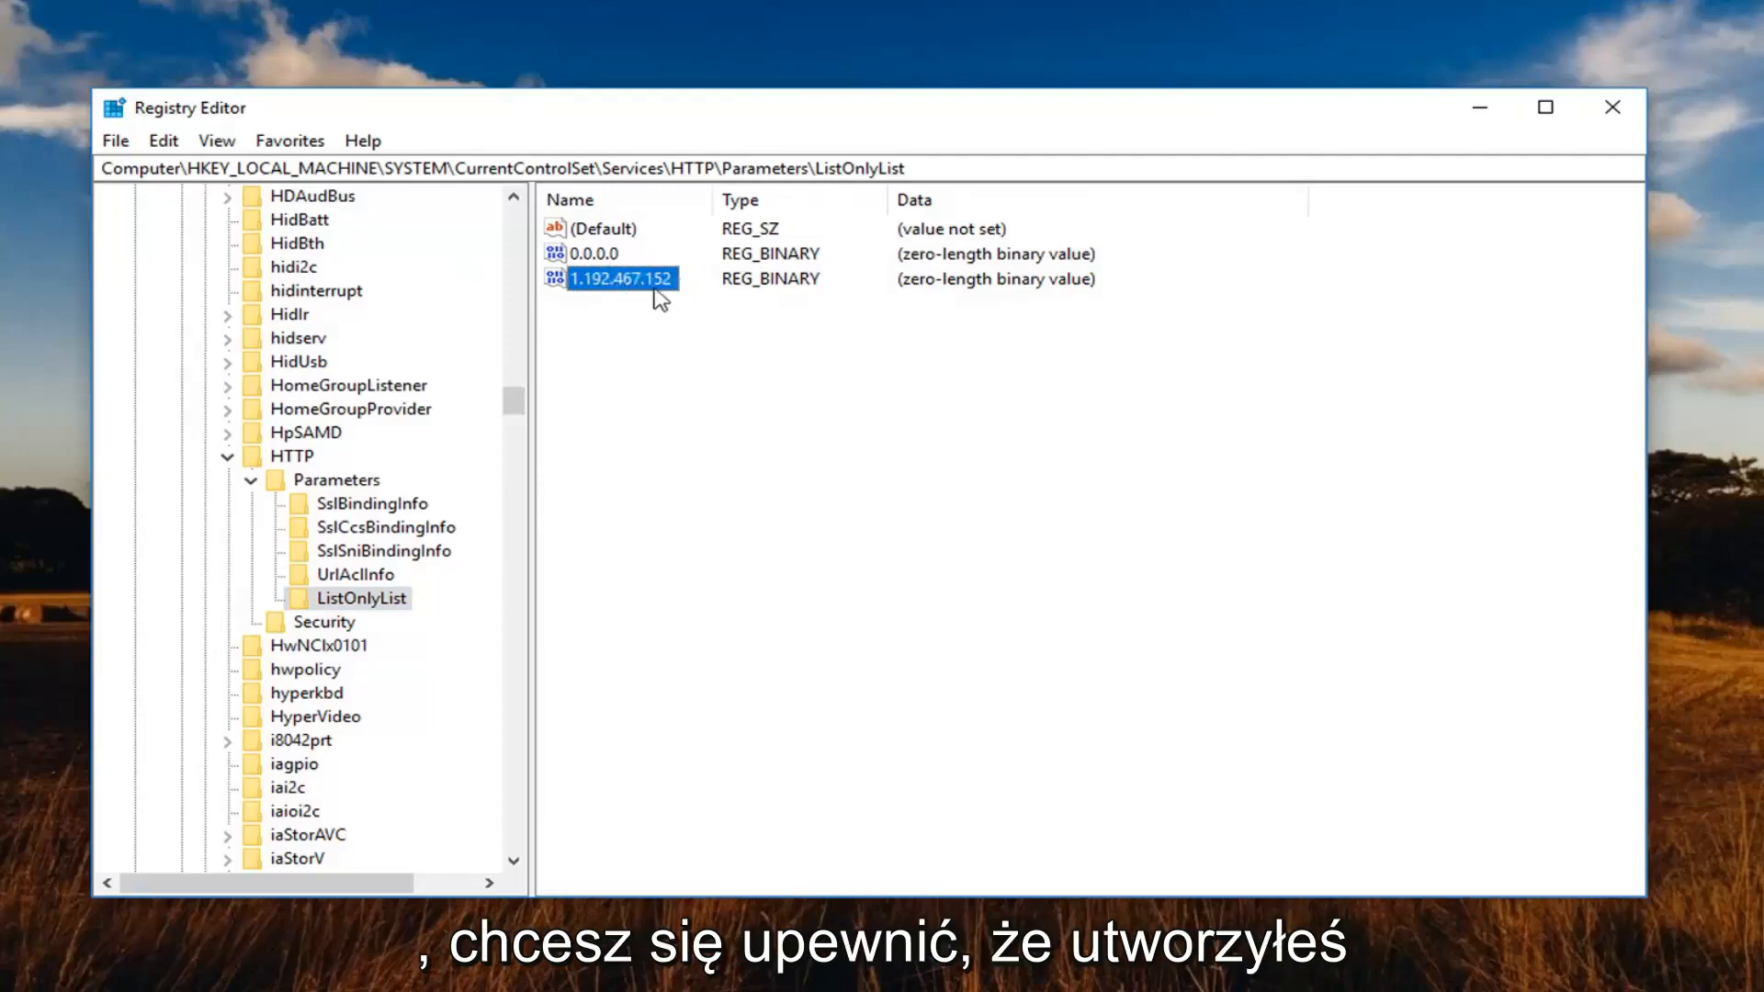
pyautogui.moveTo(604, 294)
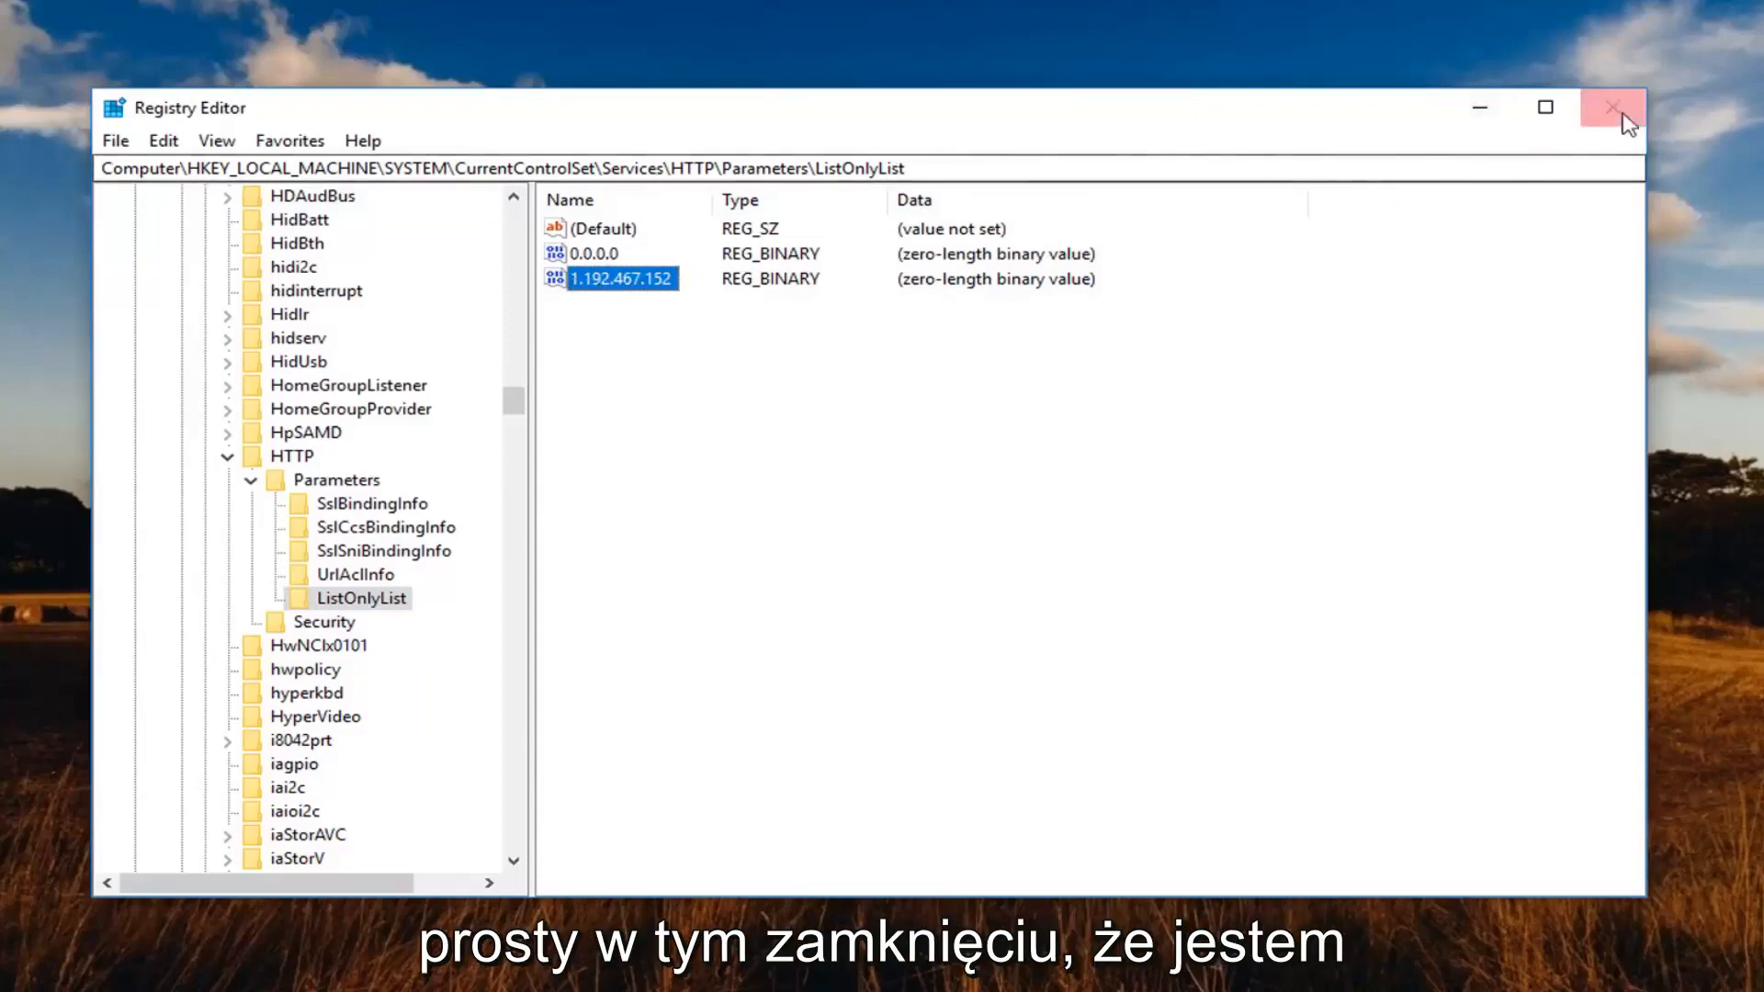
pyautogui.click(1615, 108)
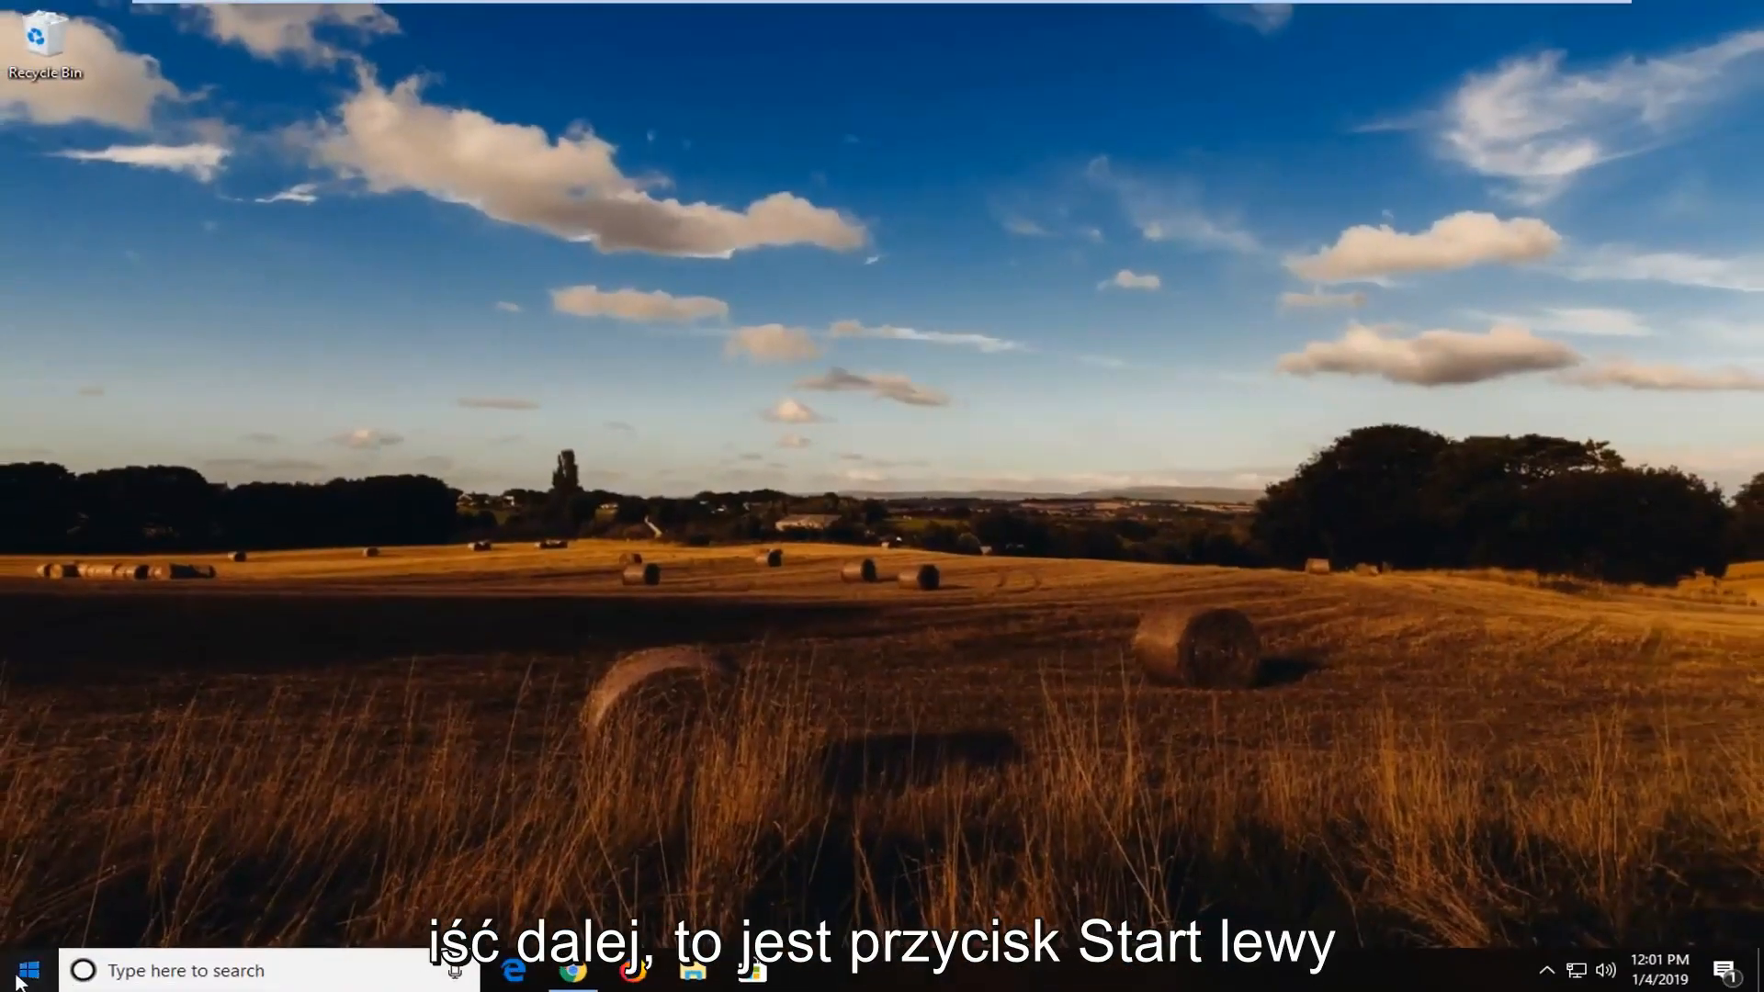
# Launch Command Prompt as administrator again via Start search and approve UAC.
pyautogui.click(21, 970)
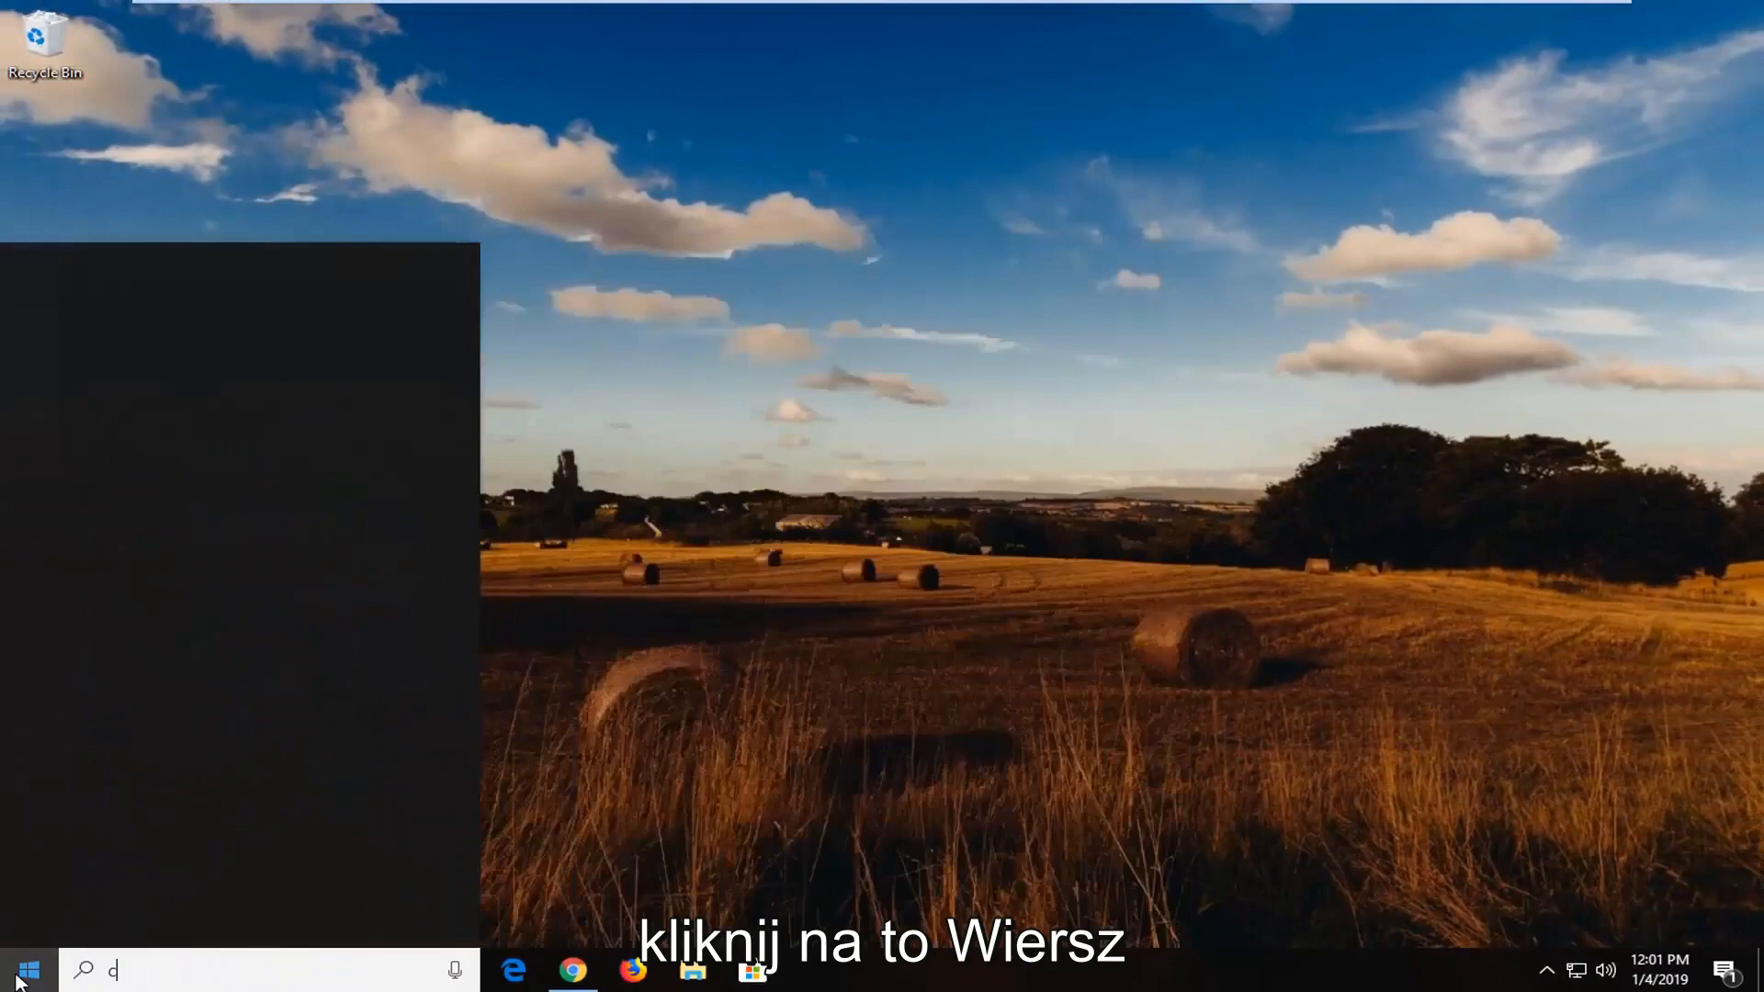
pyautogui.write('cmd')
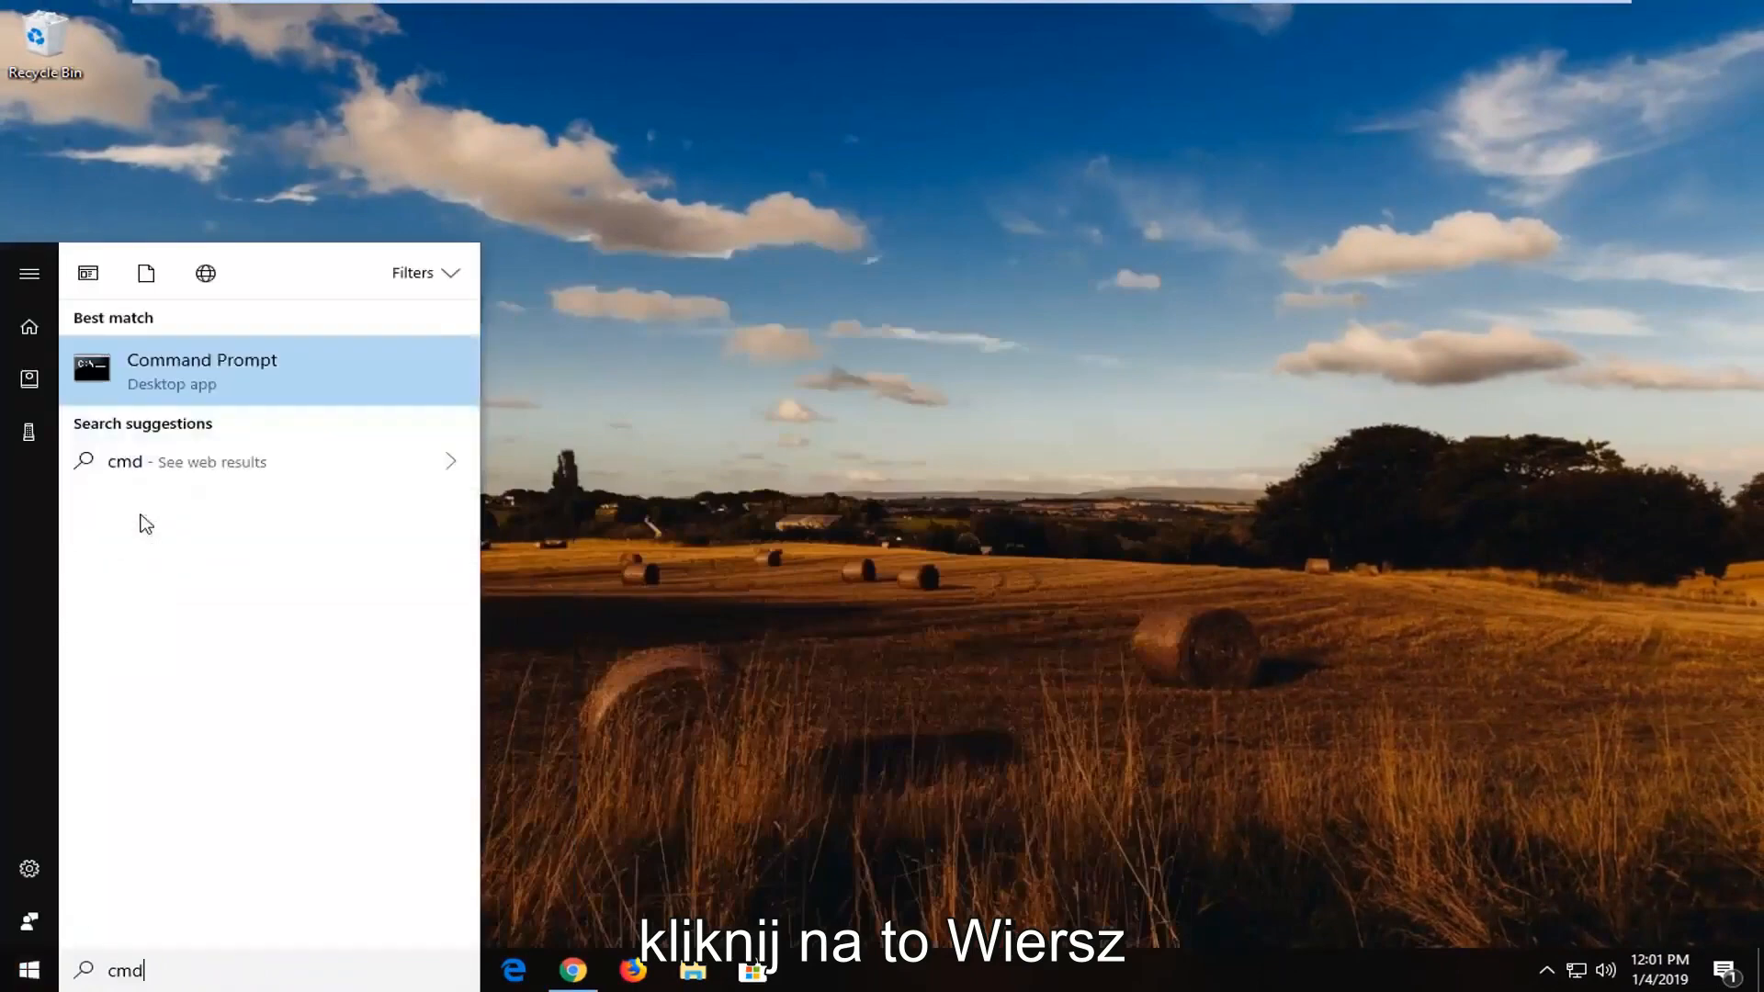
pyautogui.rightClick(202, 372)
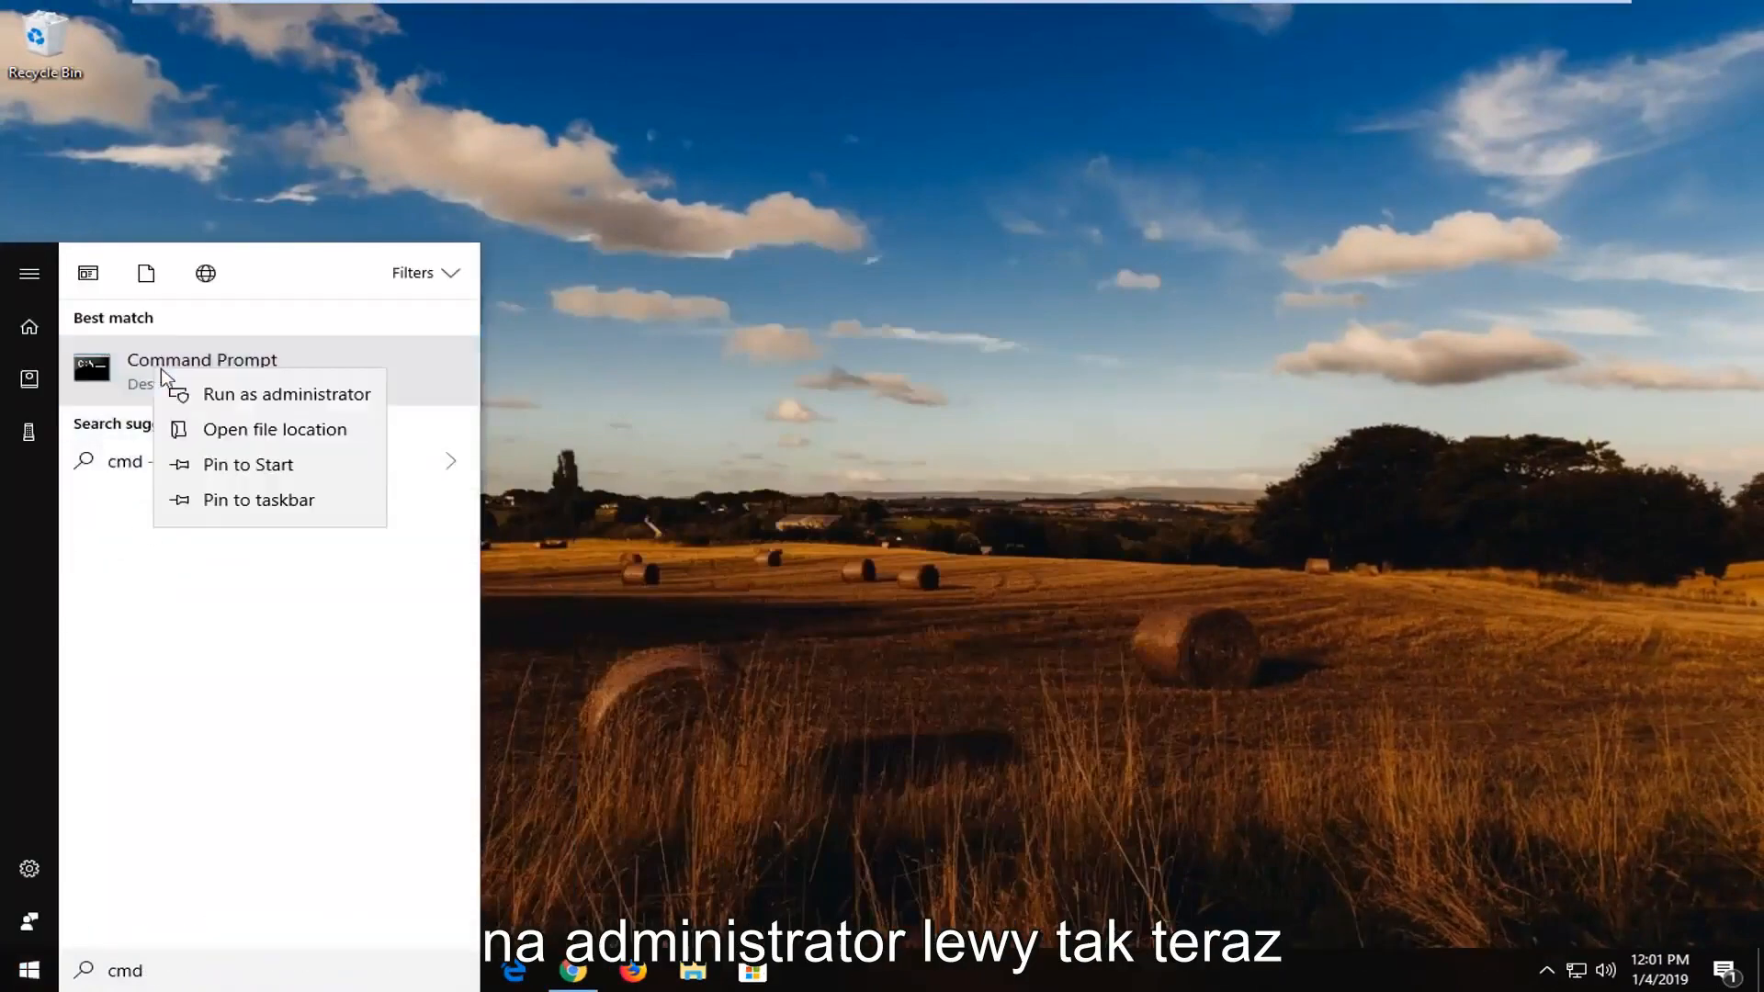
pyautogui.click(286, 393)
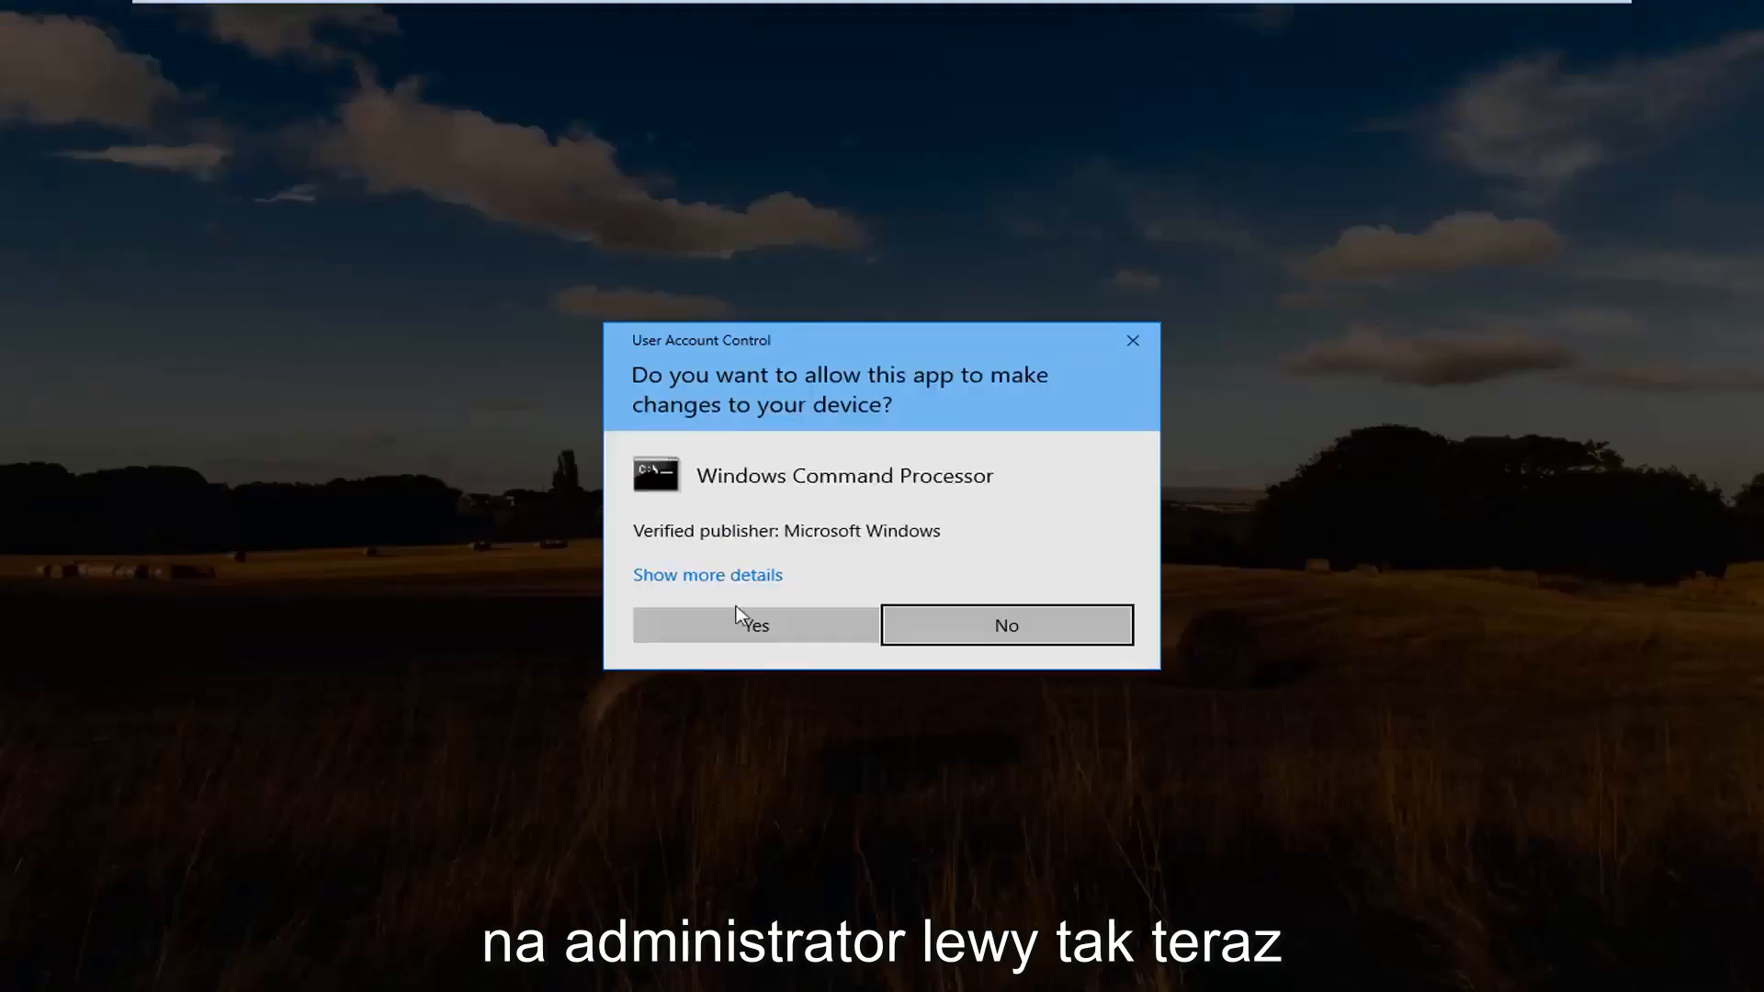
pyautogui.click(753, 625)
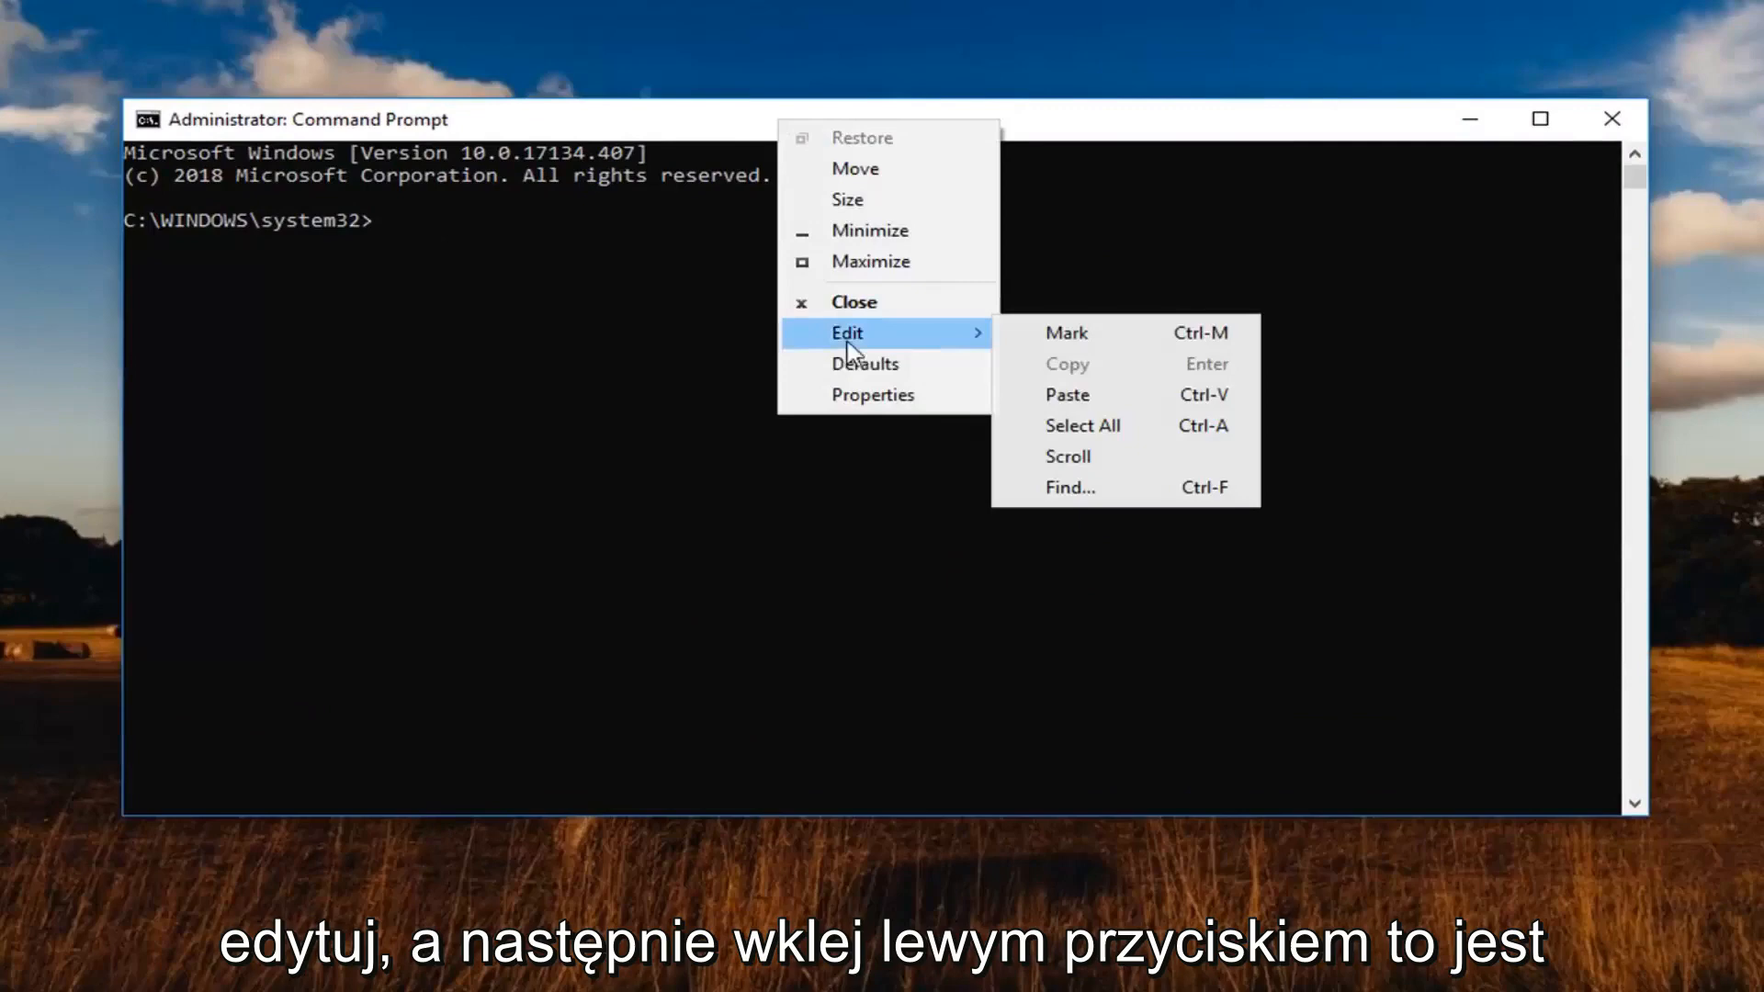
# Run 'net start http' to start the HTTP Service.
pyautogui.click(1066, 395)
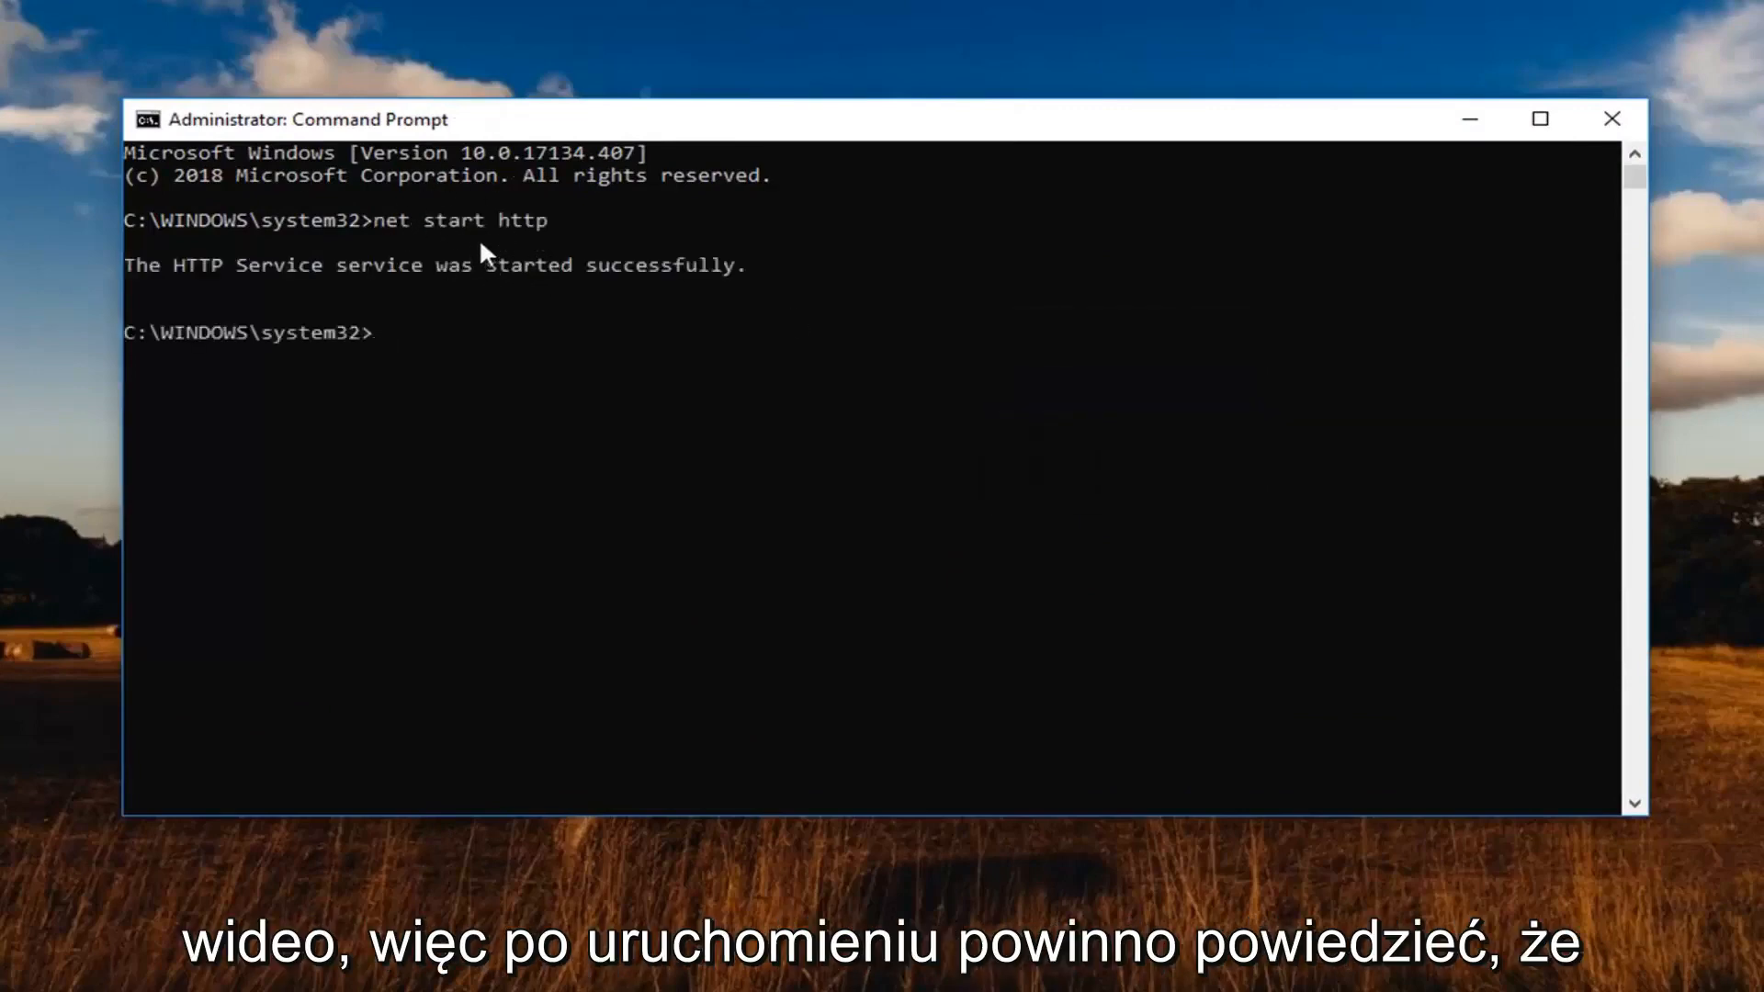
pyautogui.moveTo(210, 296)
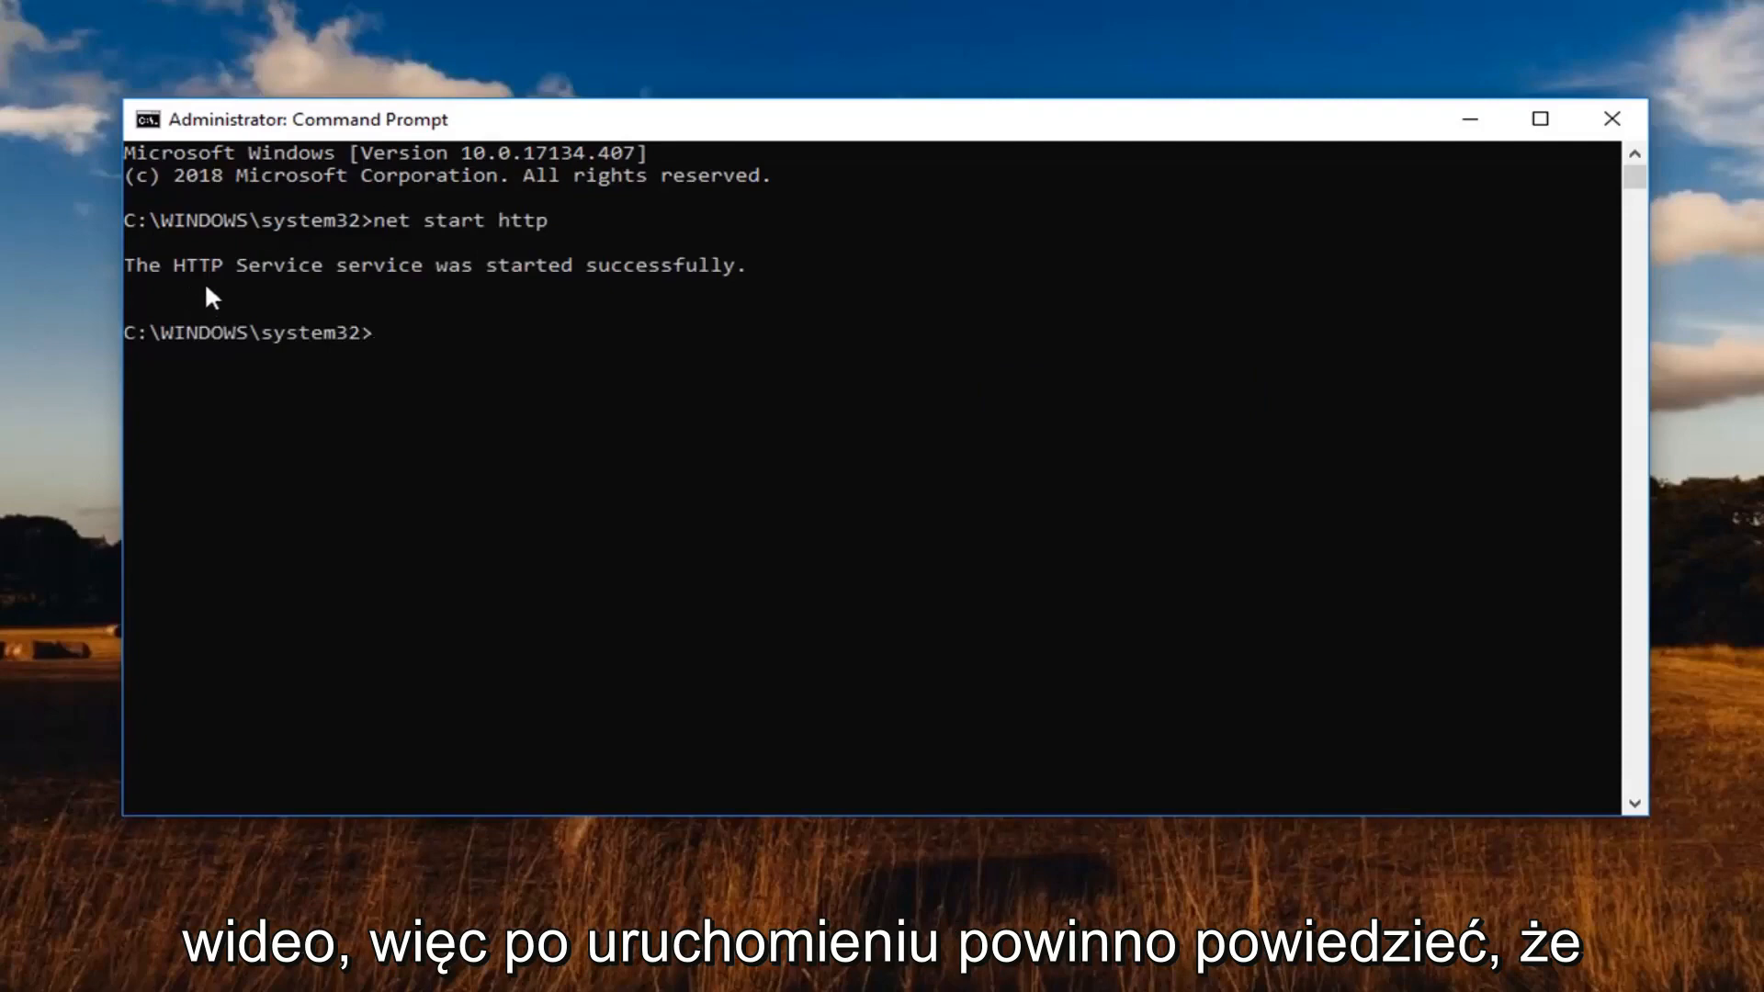
pyautogui.moveTo(439, 314)
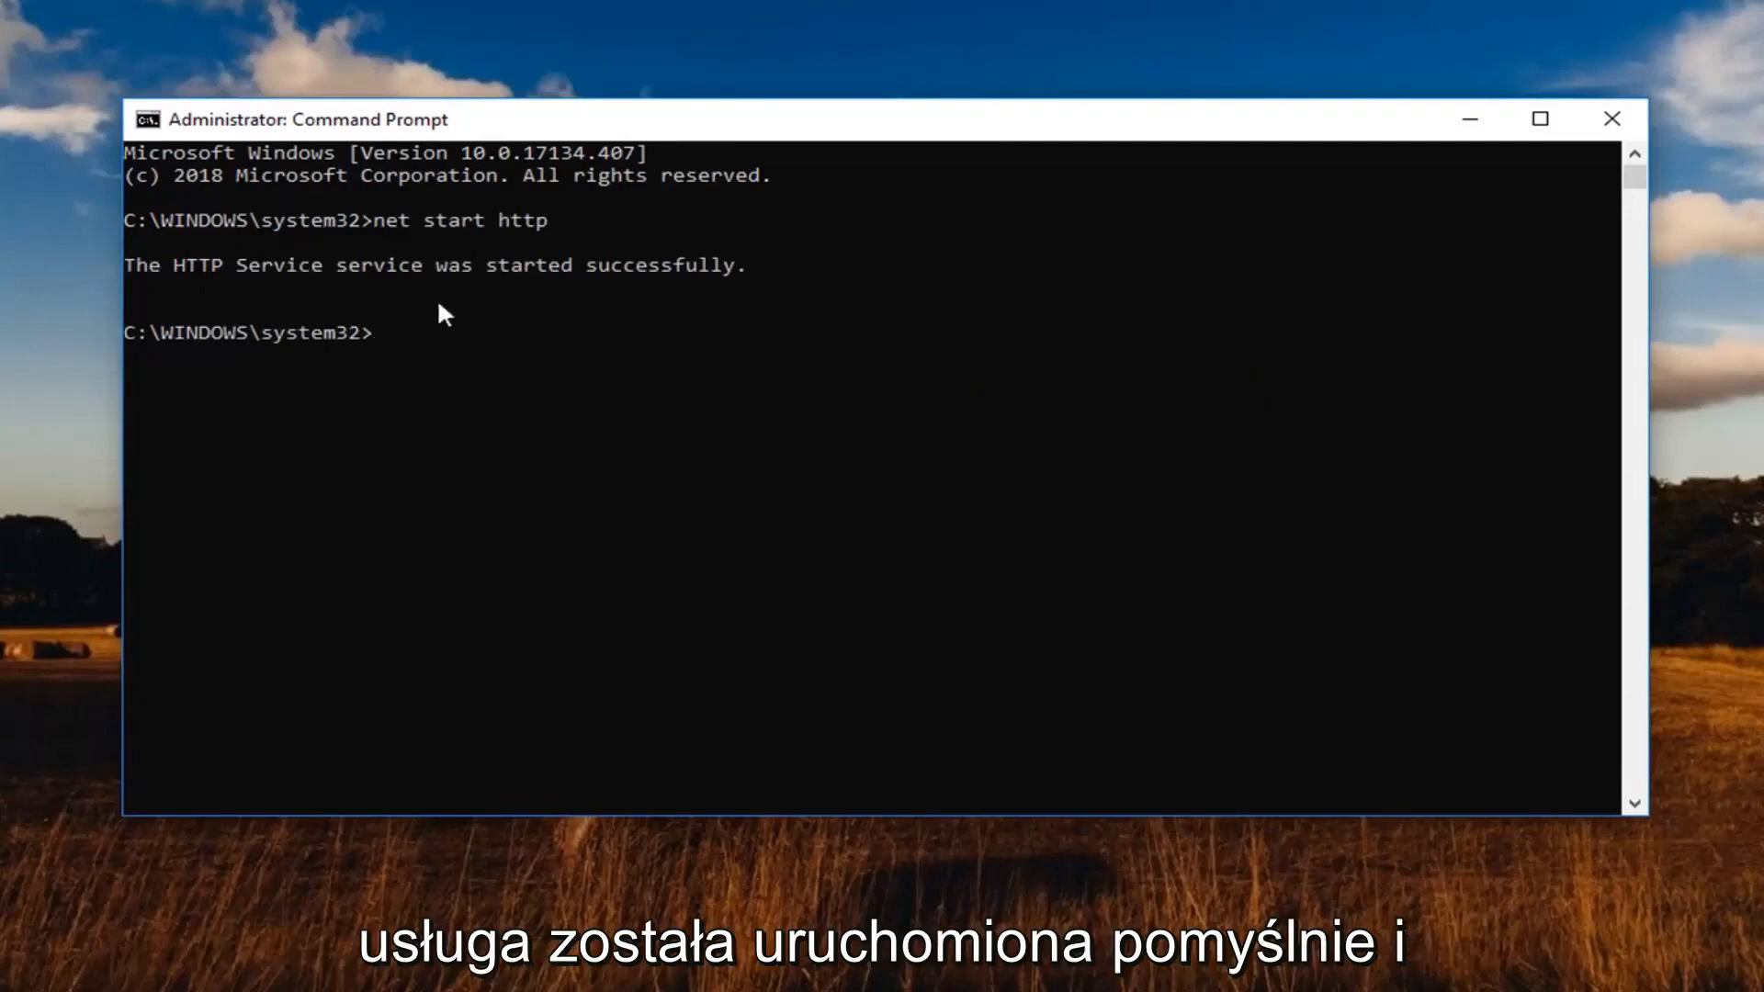